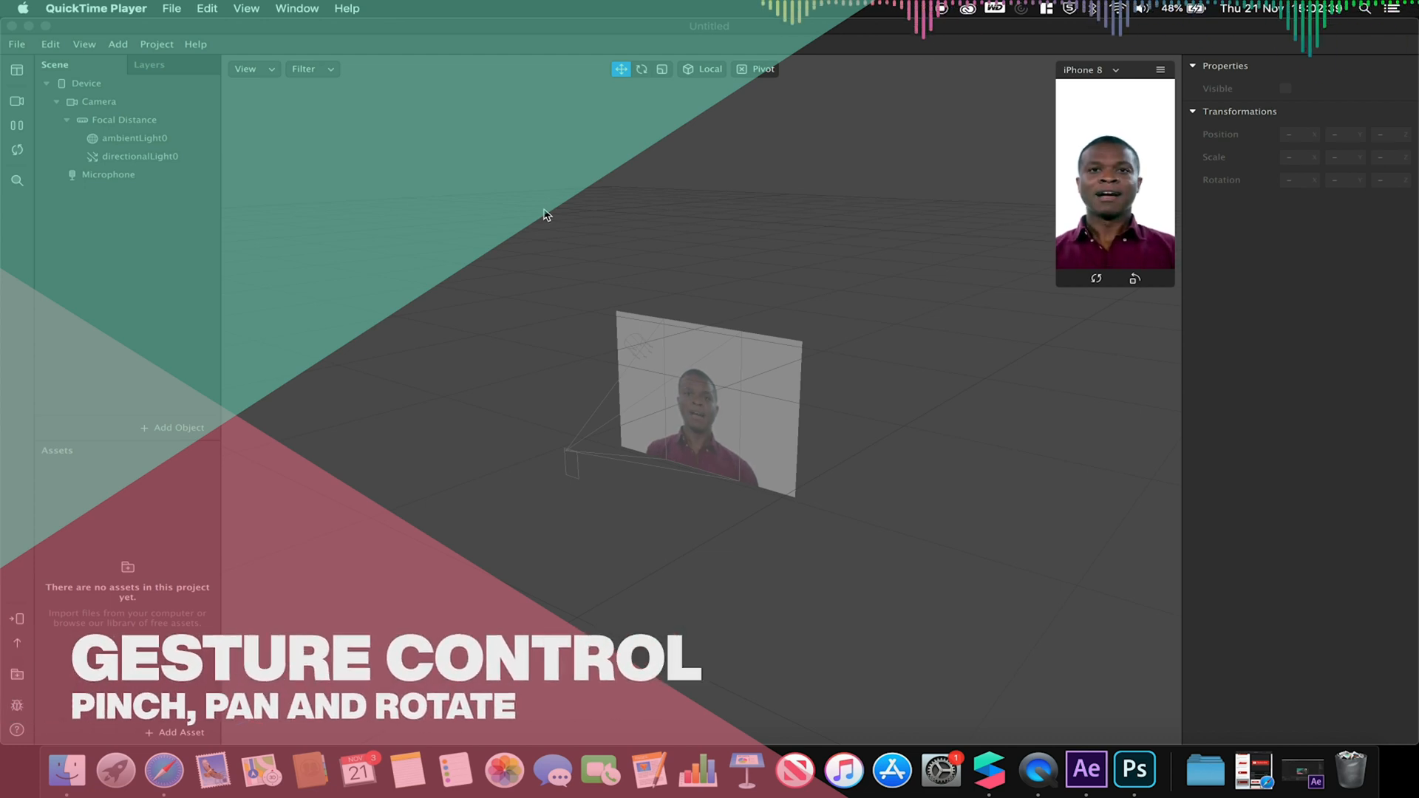
mouse_move(528, 195)
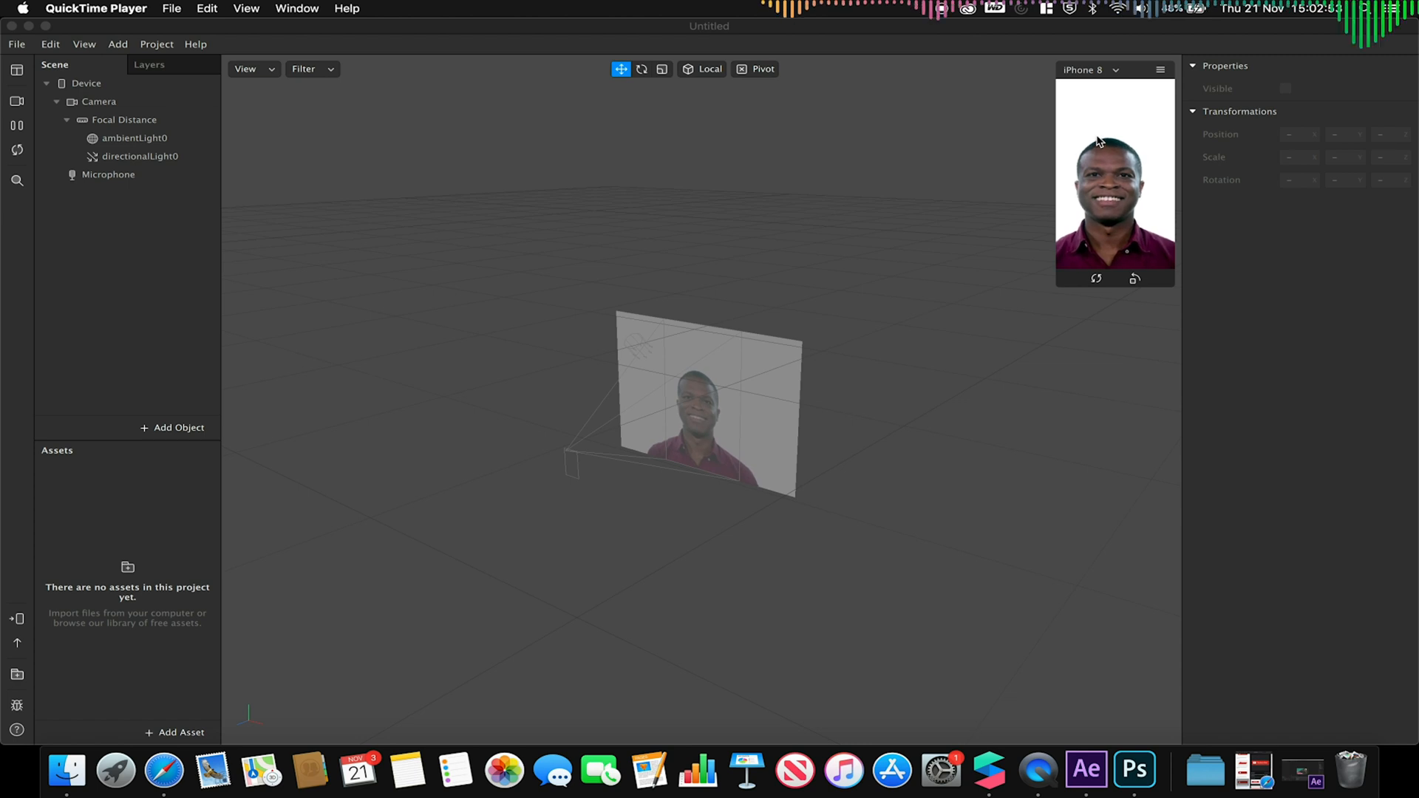
mouse_move(891, 147)
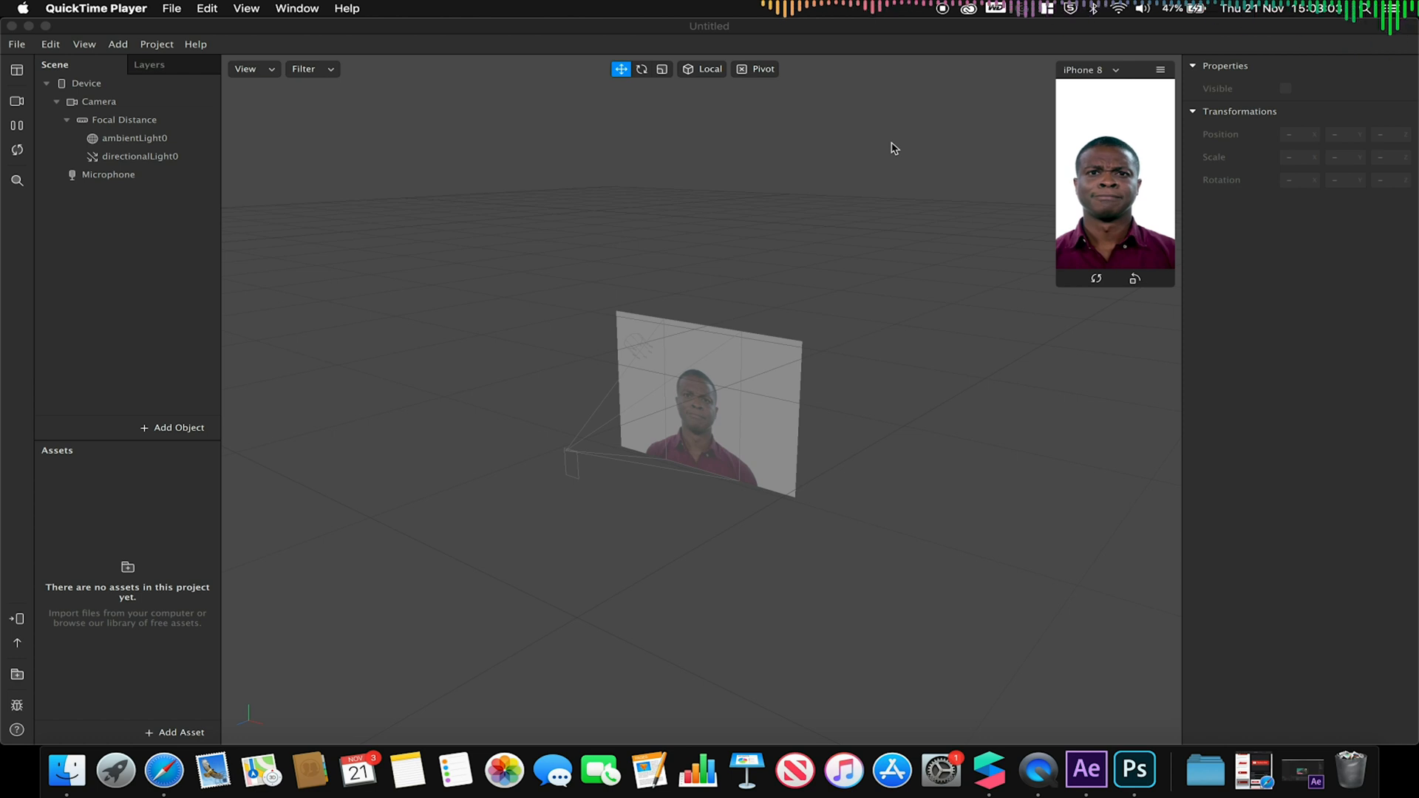
mouse_move(164, 382)
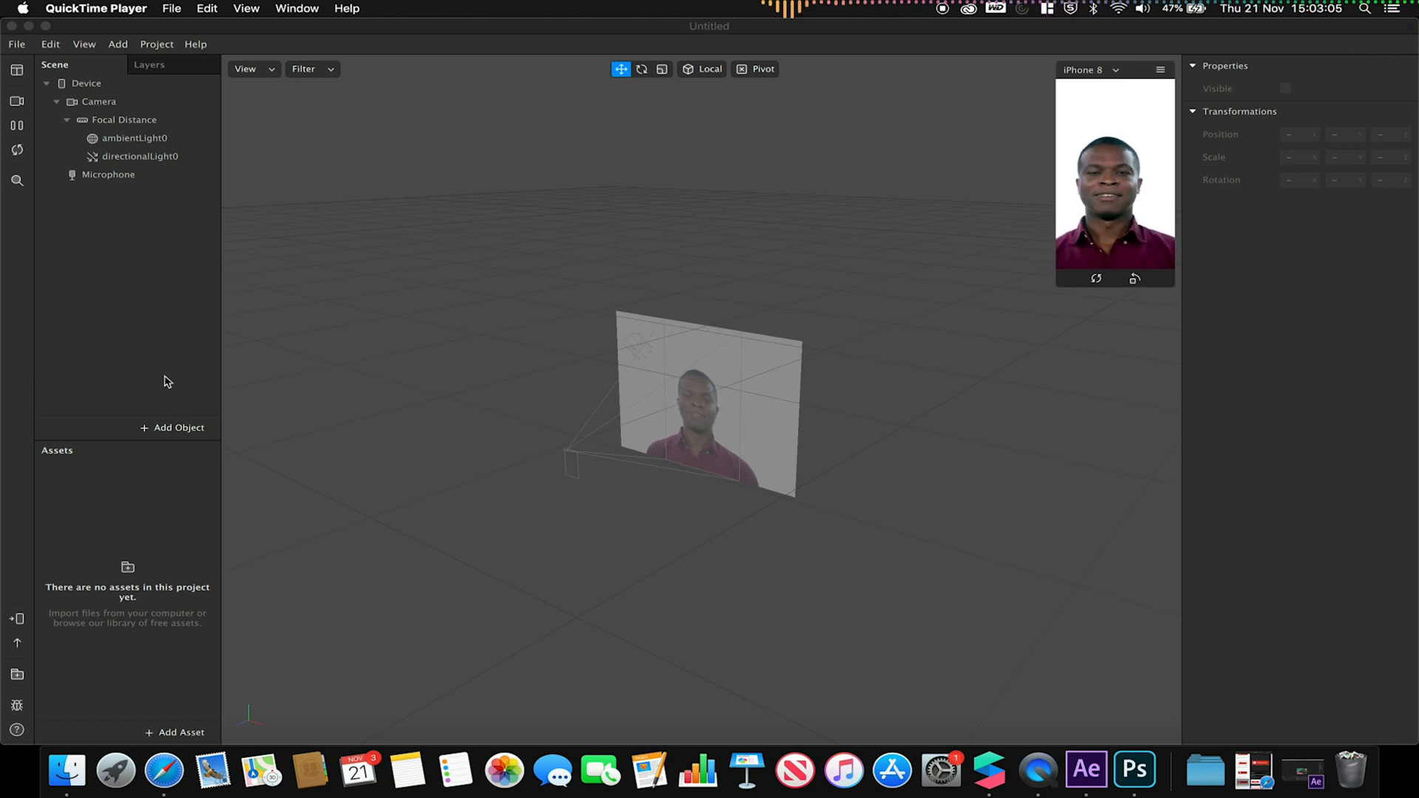
Step: Insert a rectangle into the scene and rename rectangle0 to Grabbable
click(177, 427)
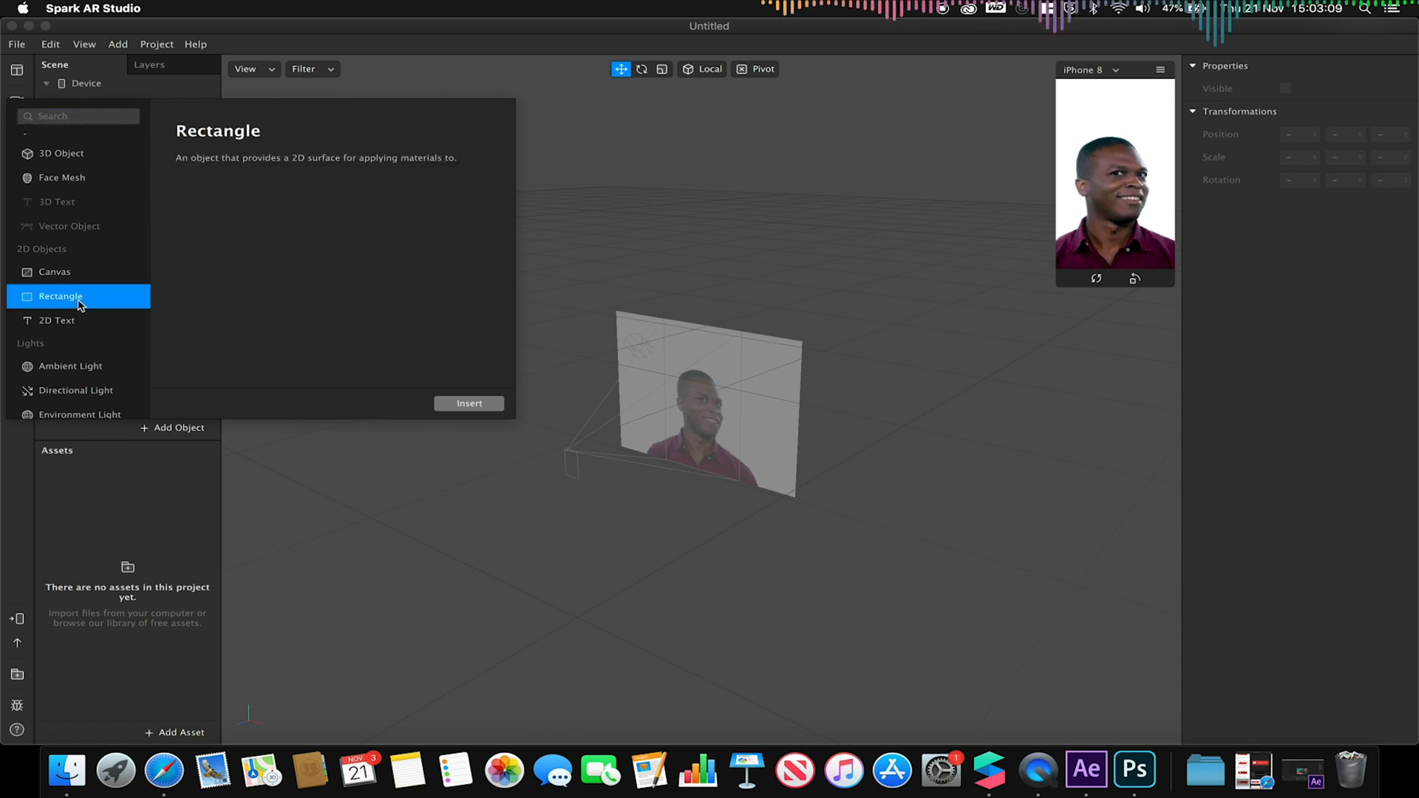
click(469, 402)
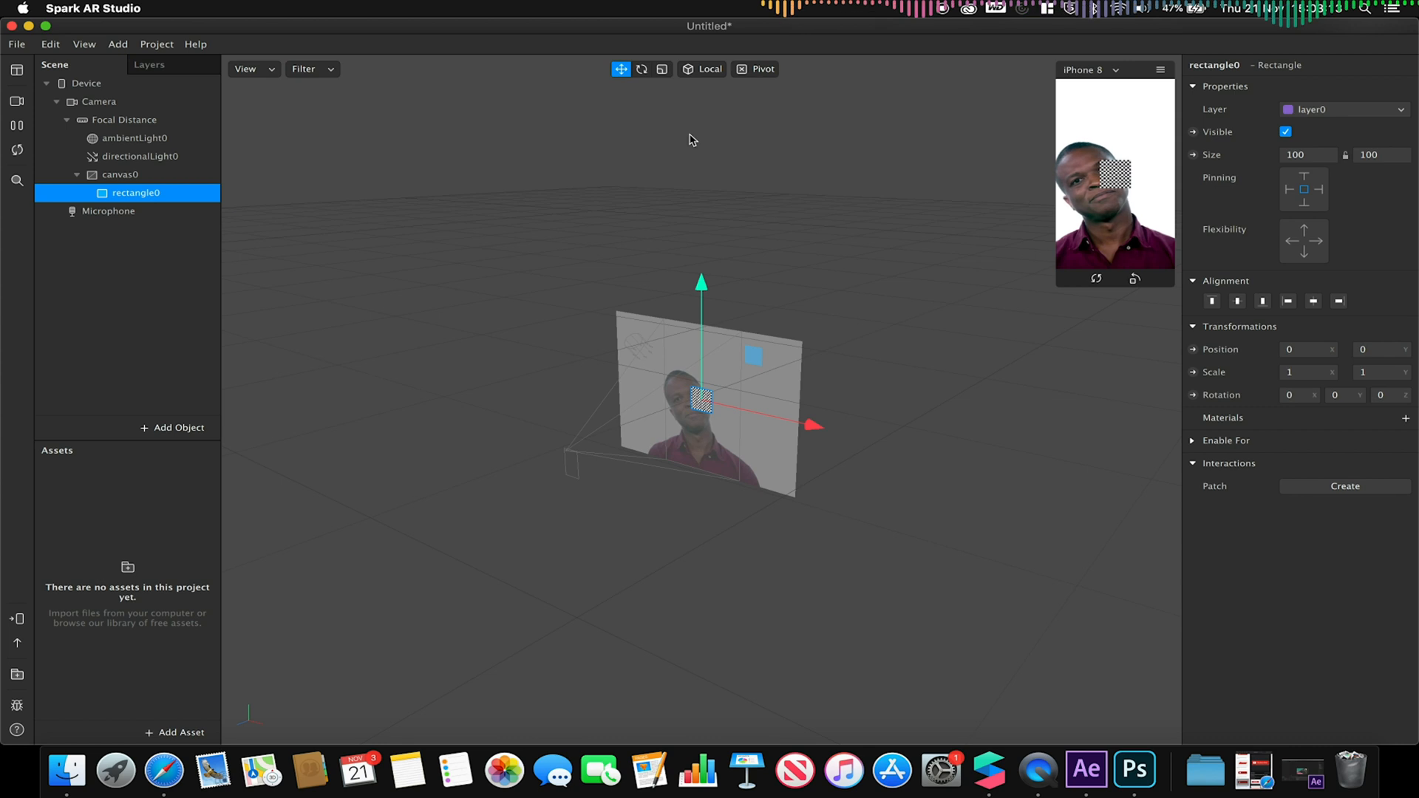
double_click(1216, 64)
text(Grabbable)
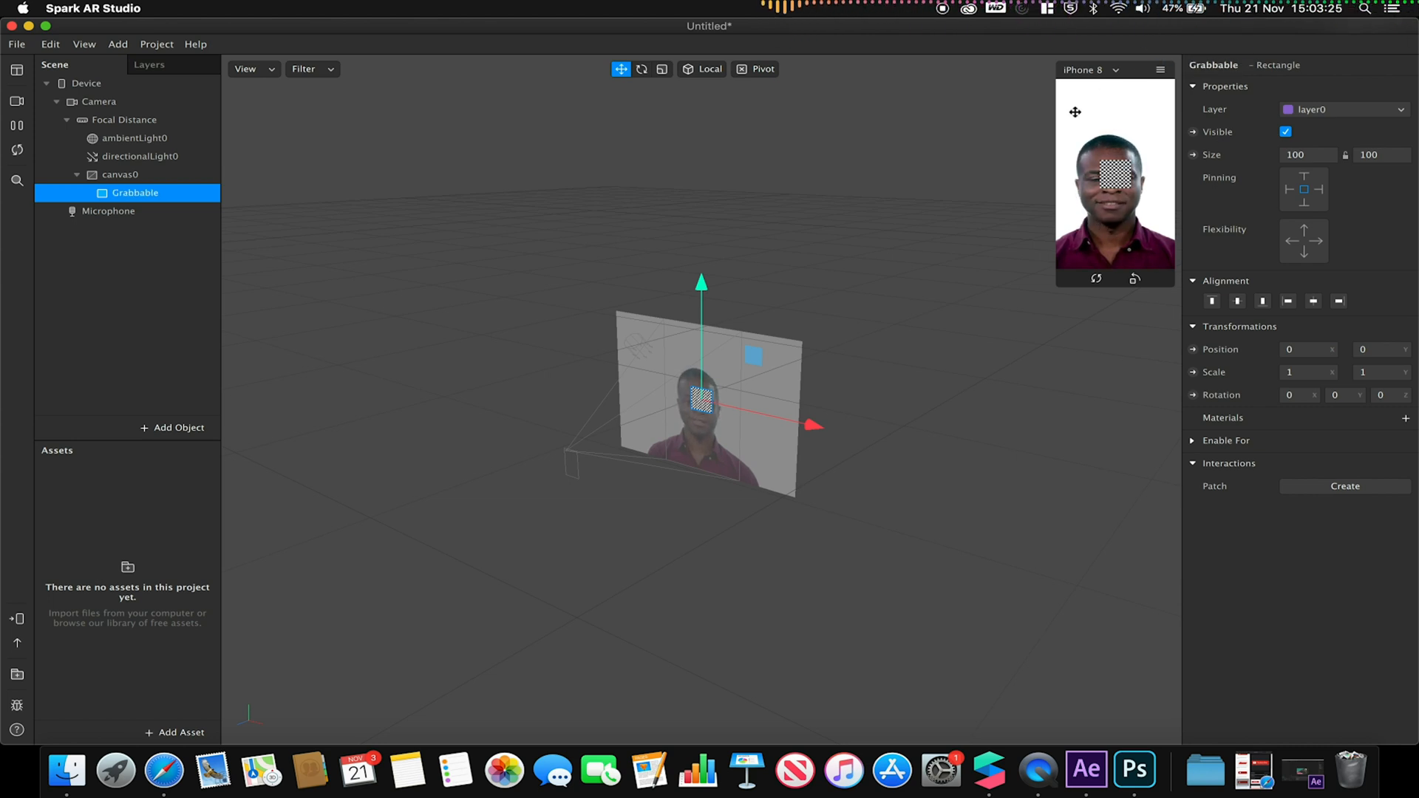
mouse_move(1023, 151)
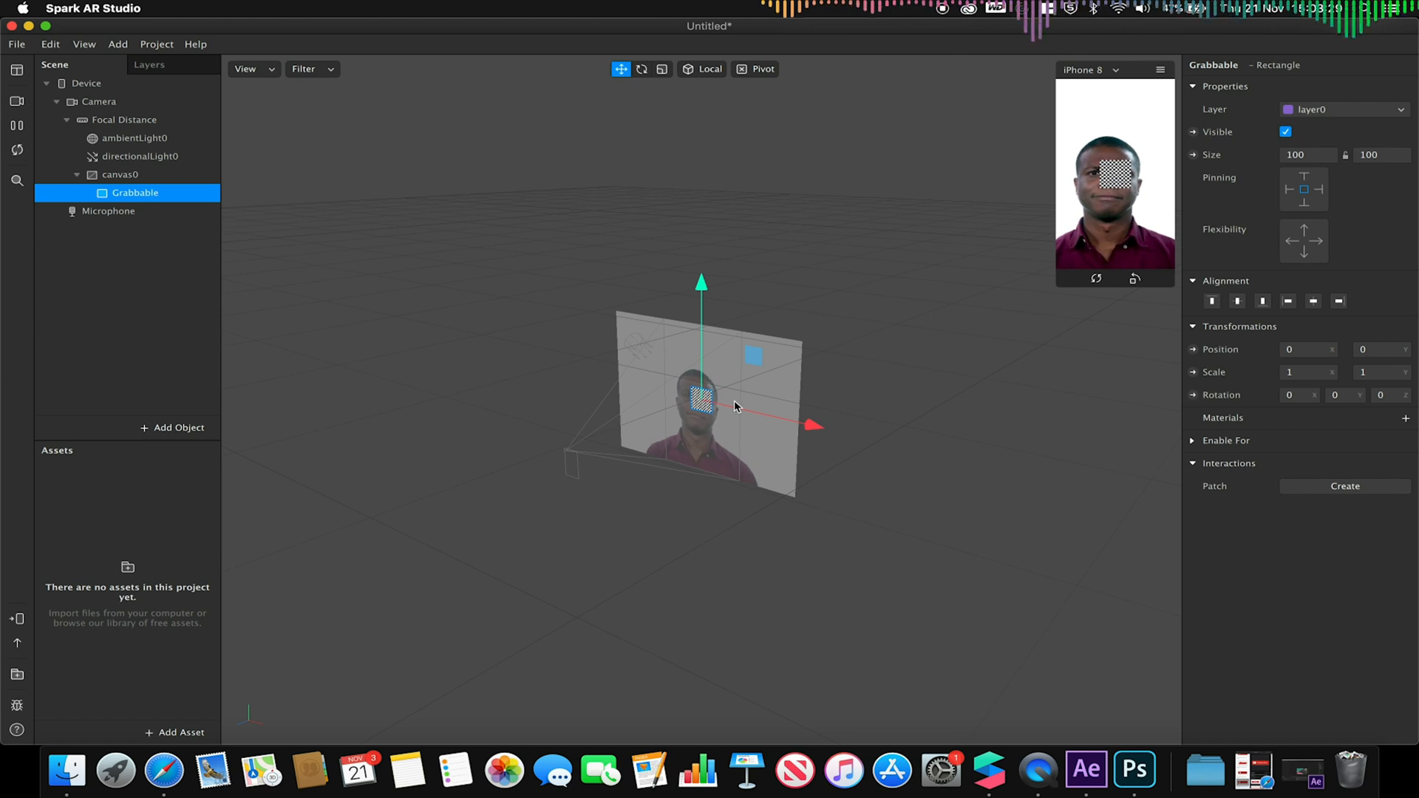
mouse_move(65, 770)
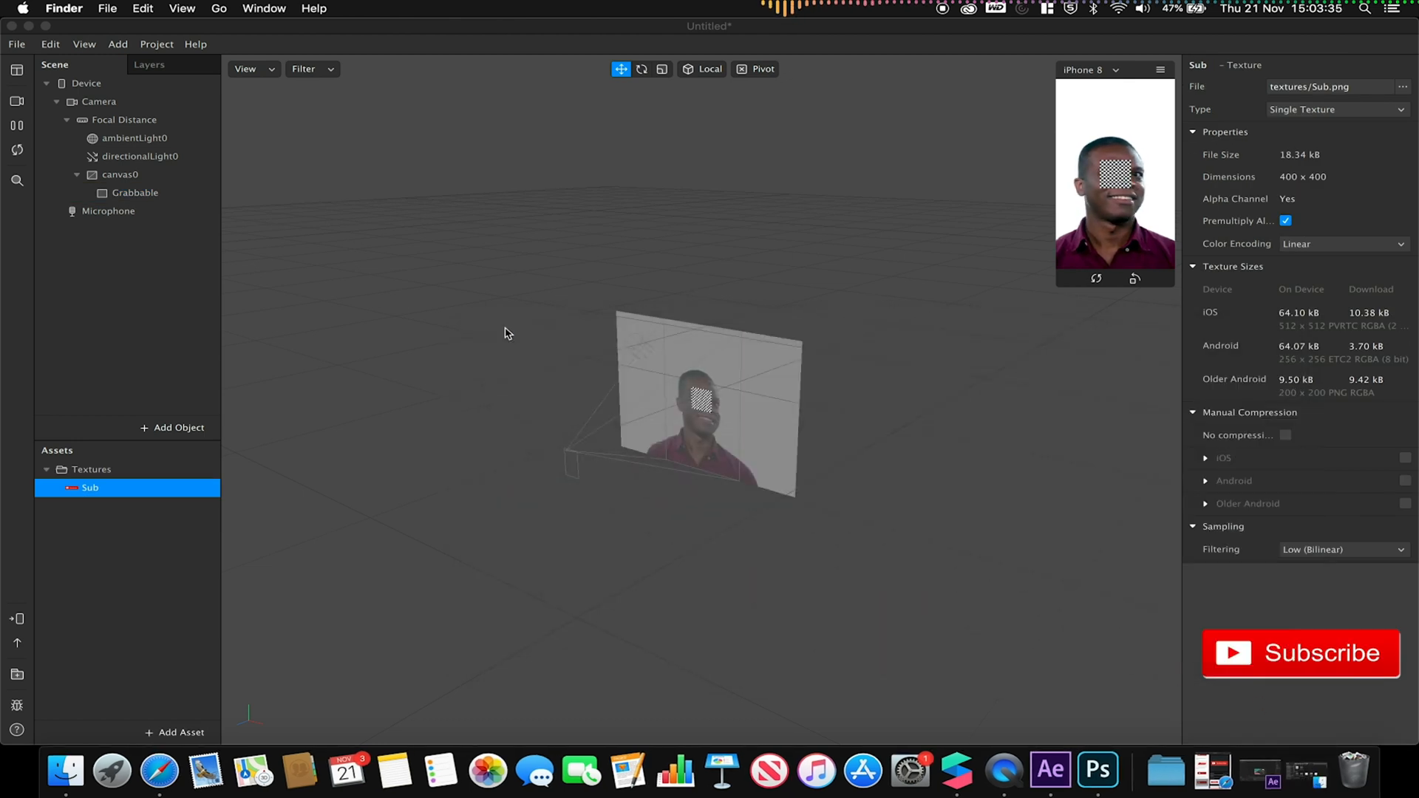
mouse_move(512, 334)
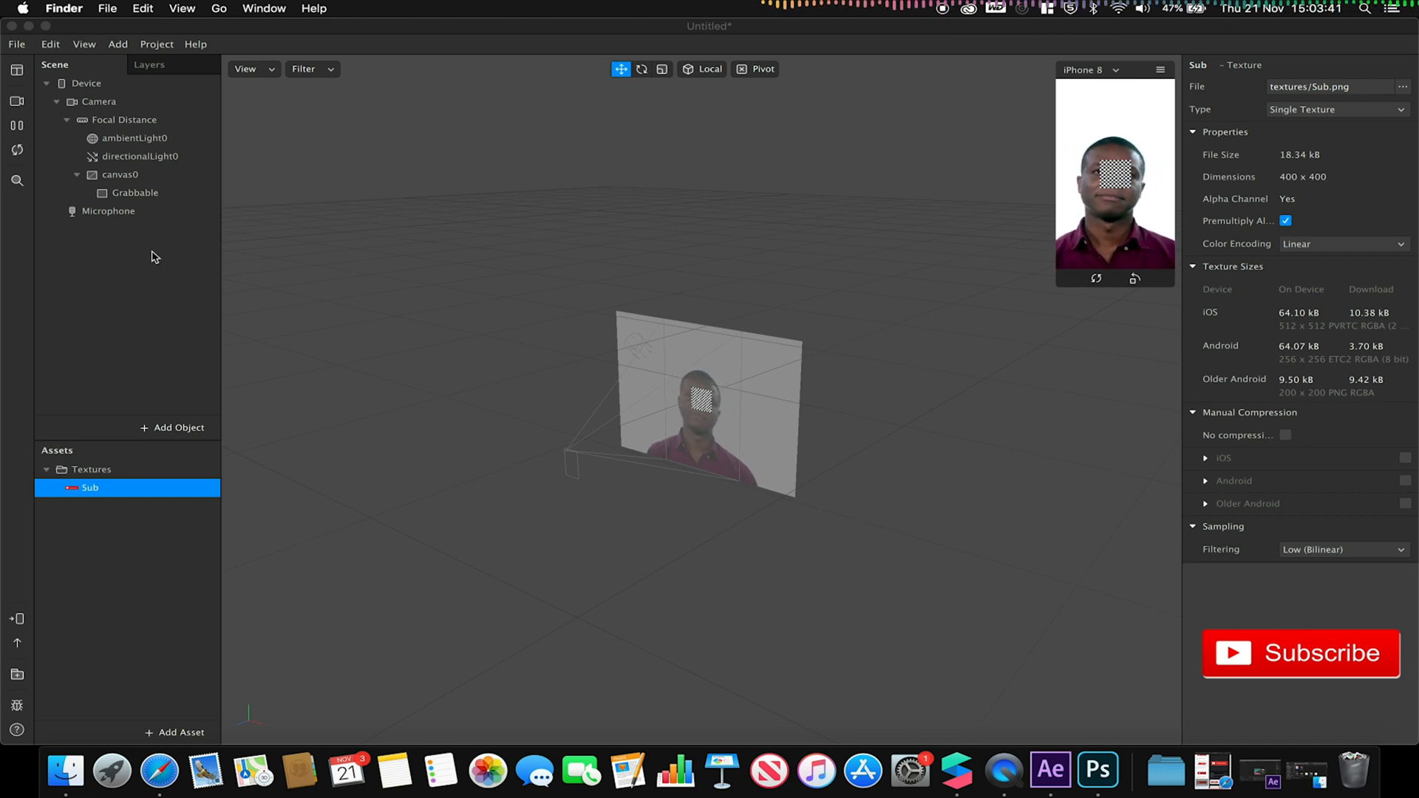
Step: Add material0 to Grabbable with the Sub texture as Diffuse and Shader Type Flat
click(136, 193)
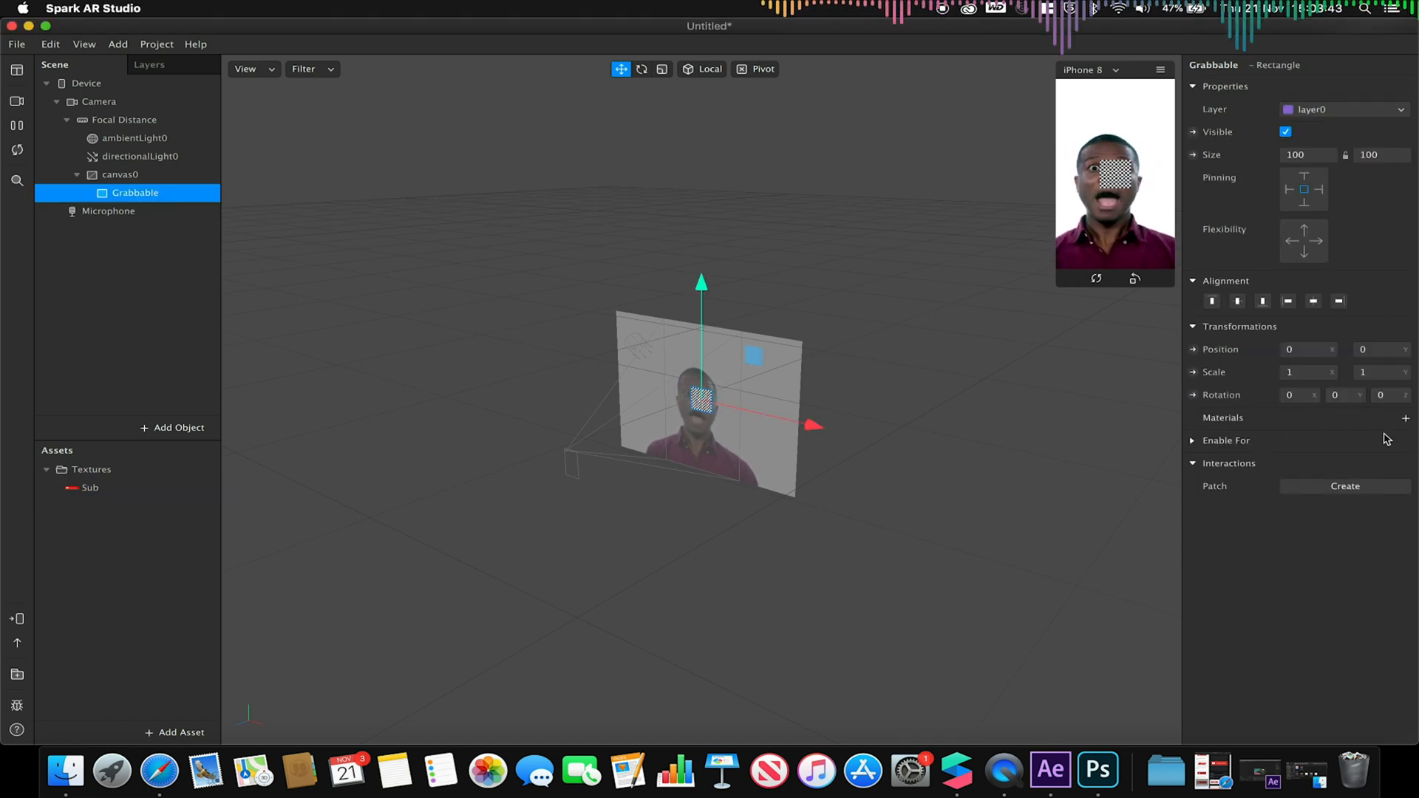
click(1405, 419)
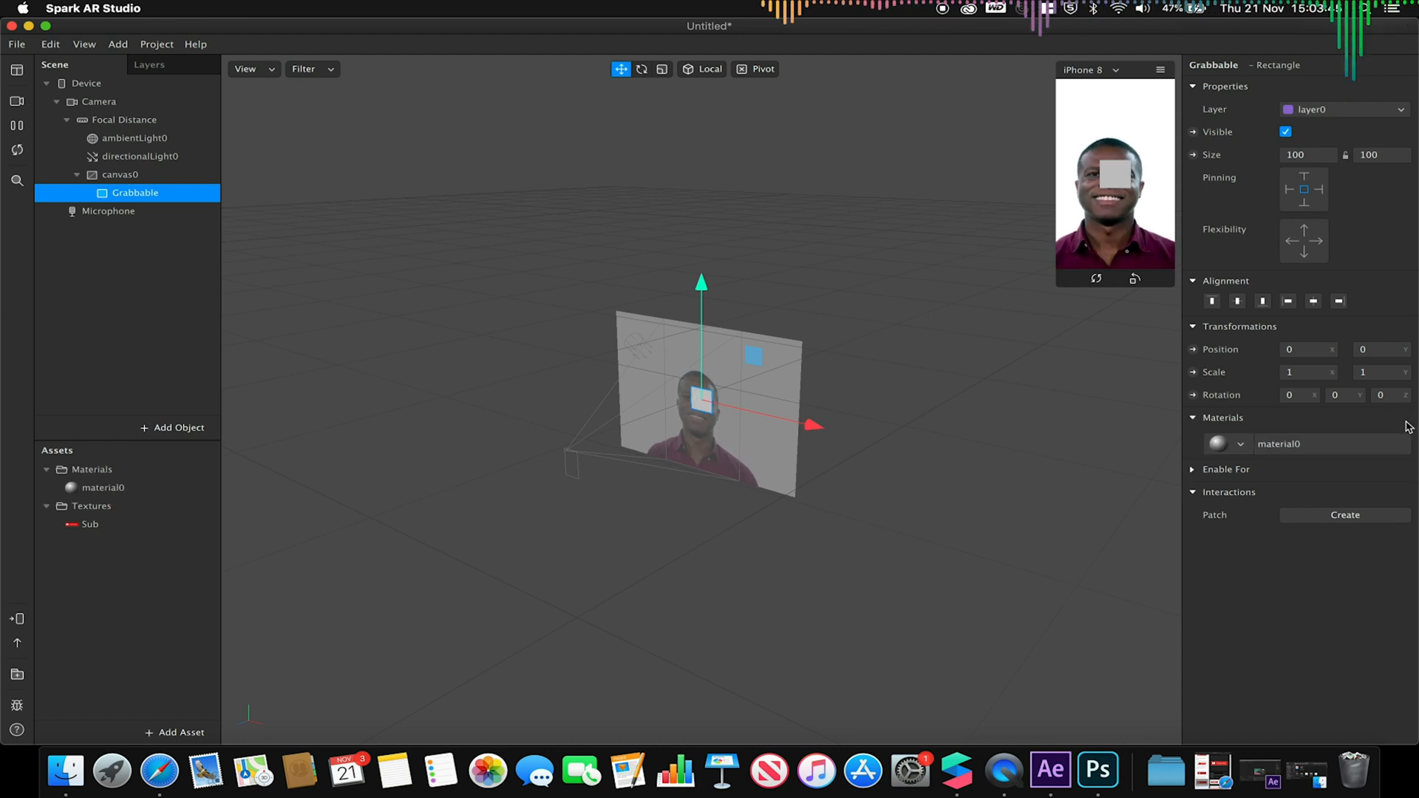
click(1240, 443)
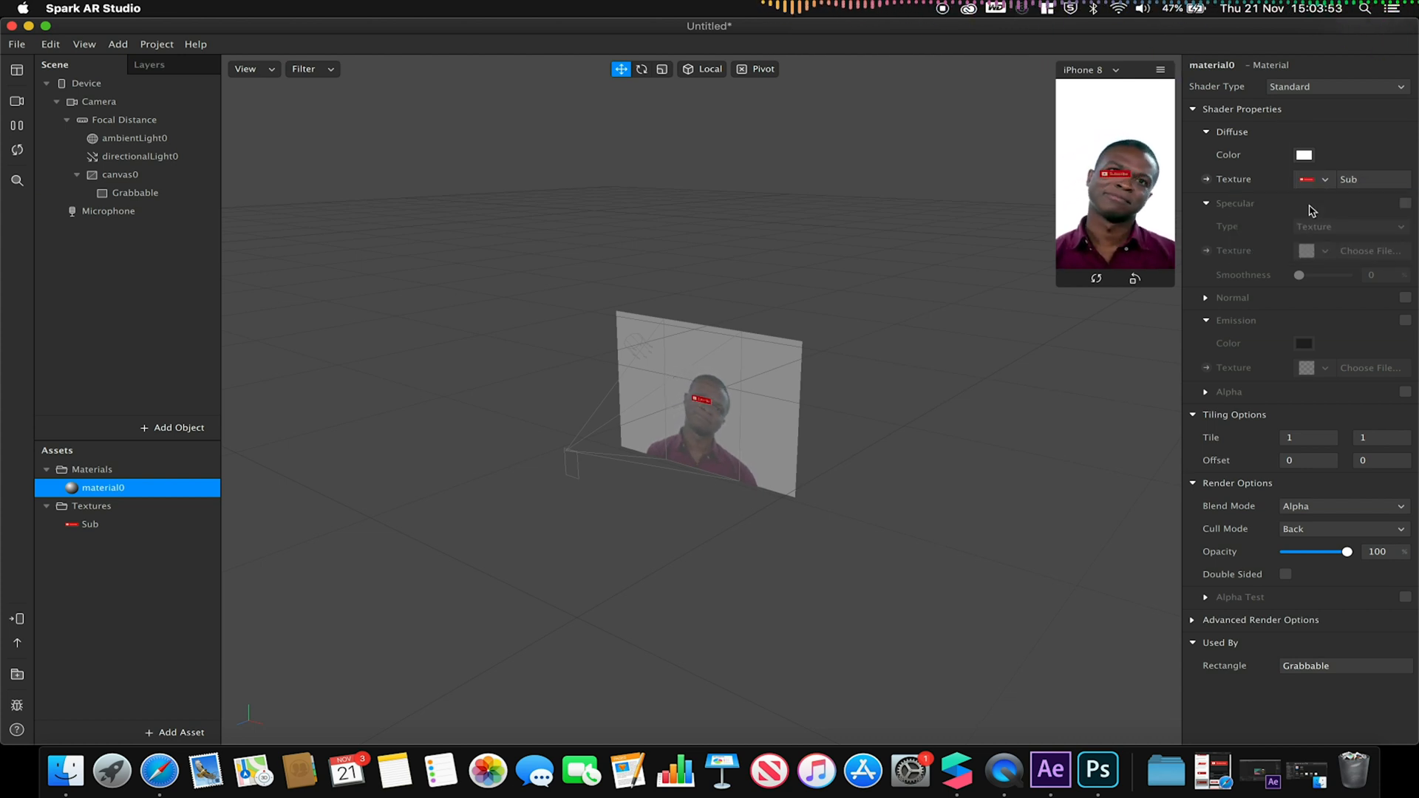
mouse_move(486, 223)
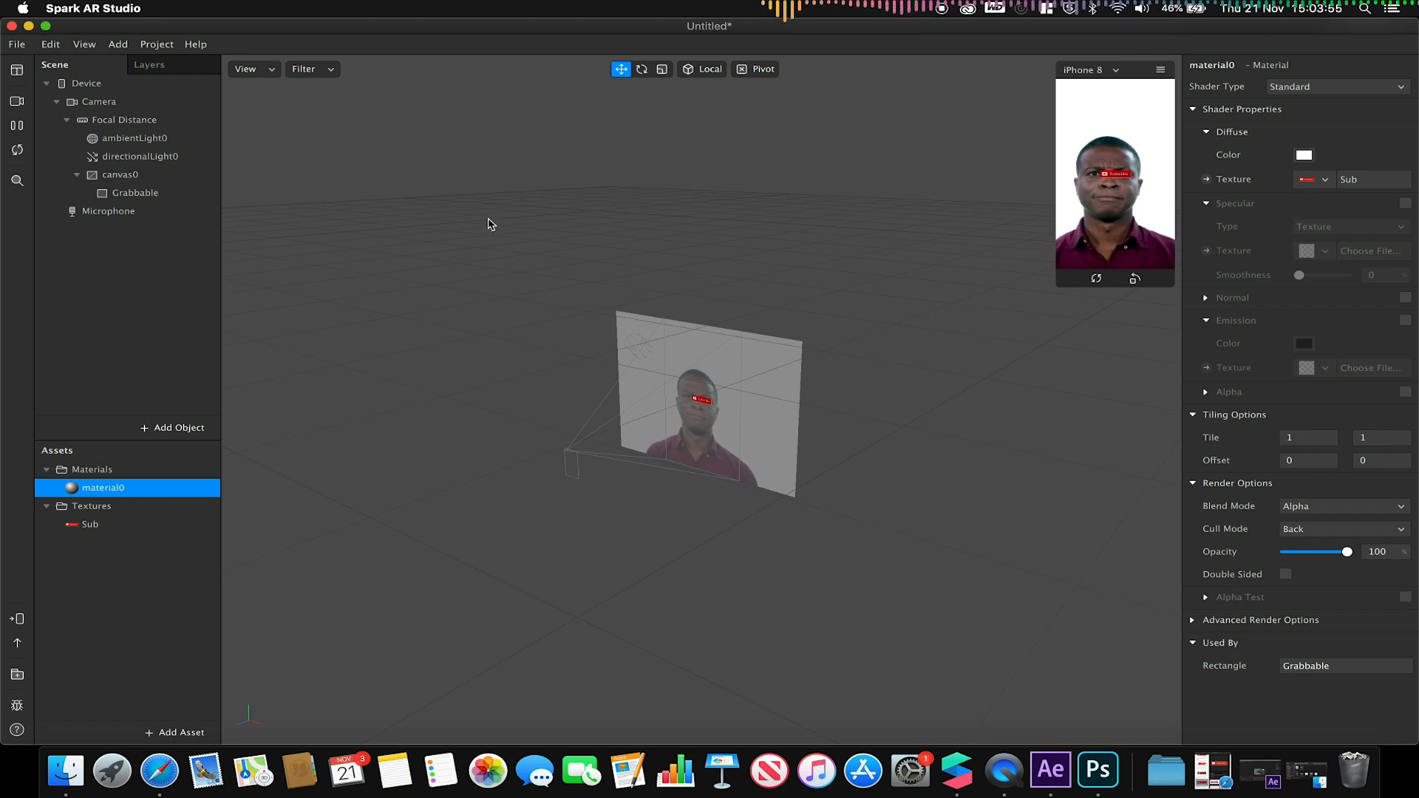
click(134, 192)
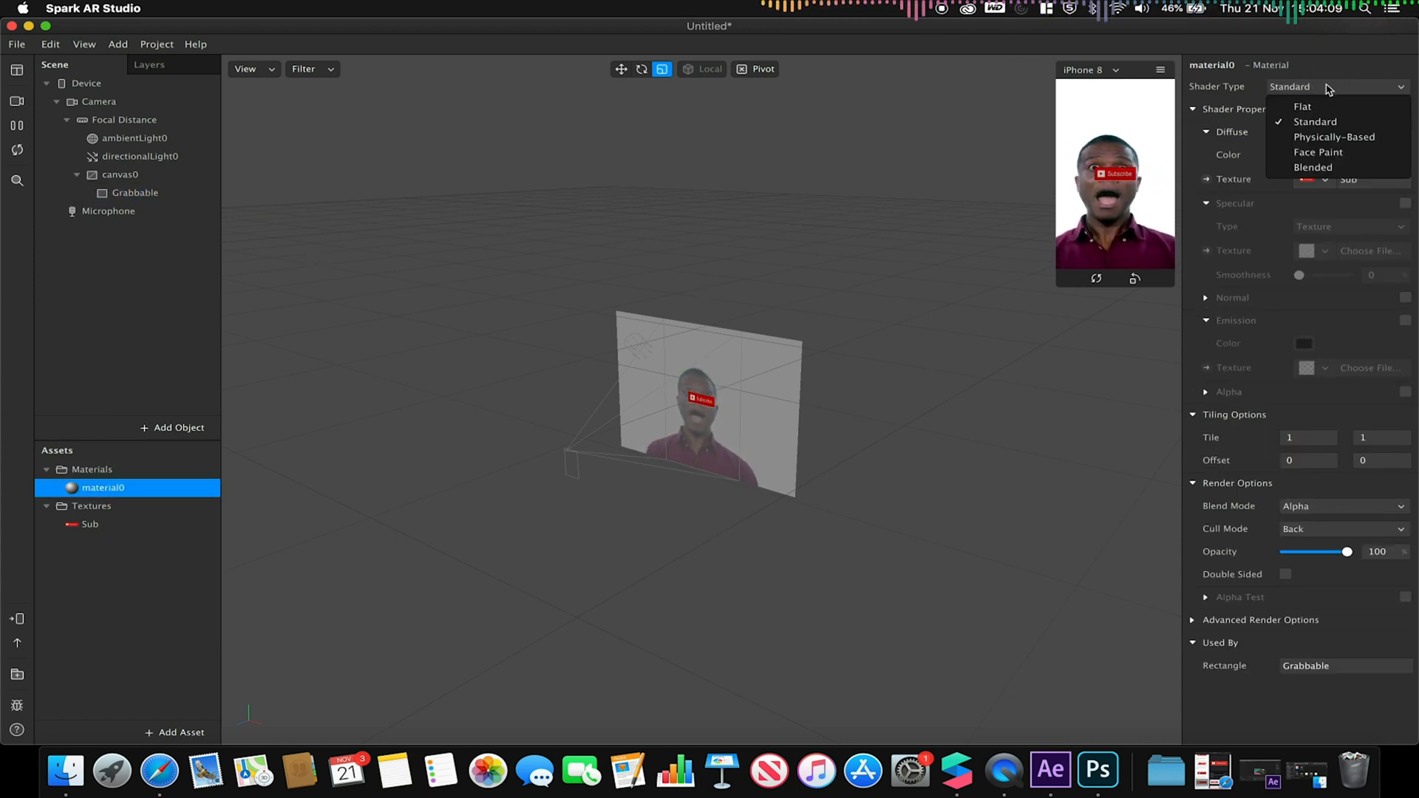
click(1302, 107)
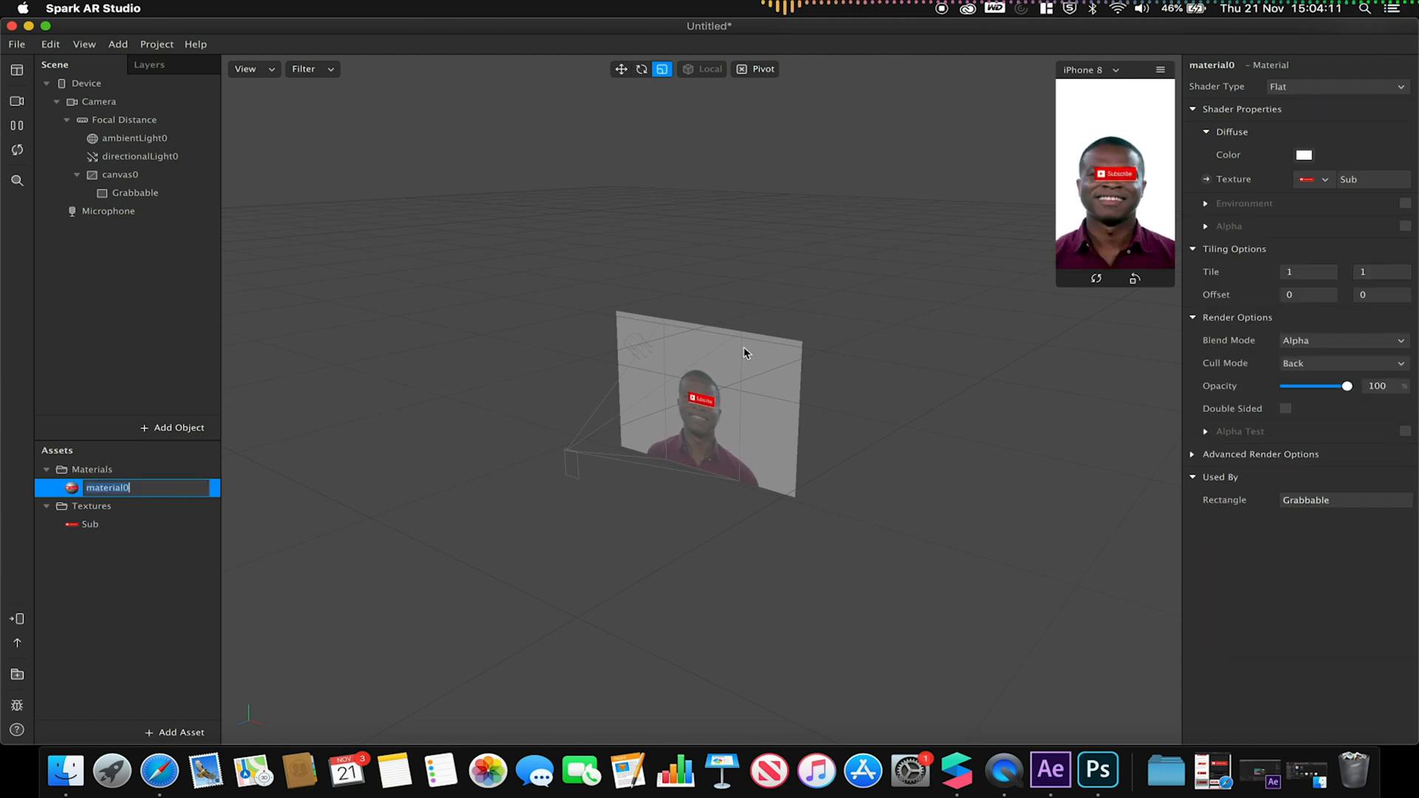
click(82, 42)
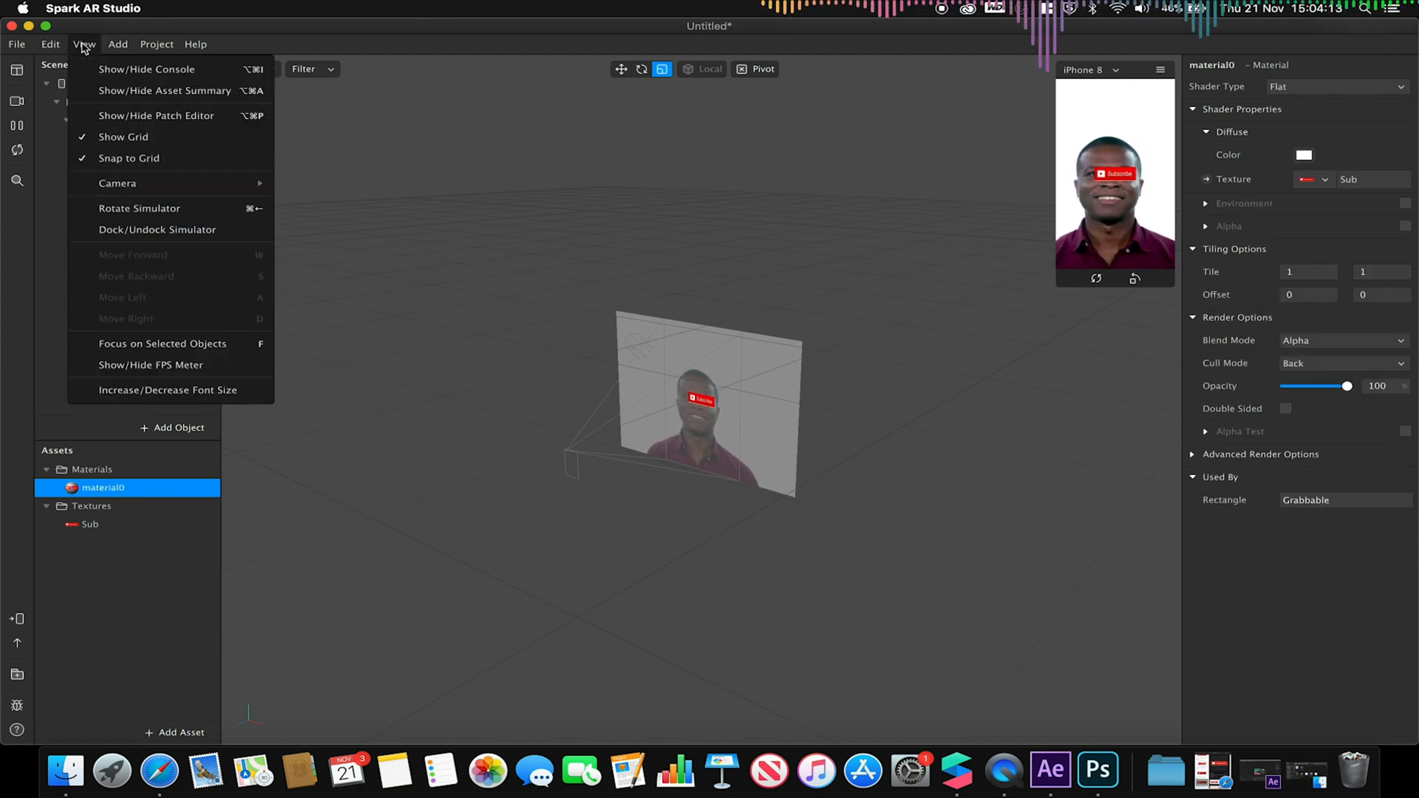
Step: Show the patch editor and insert a Screen Pinch patch found by searching 'screen'
click(155, 116)
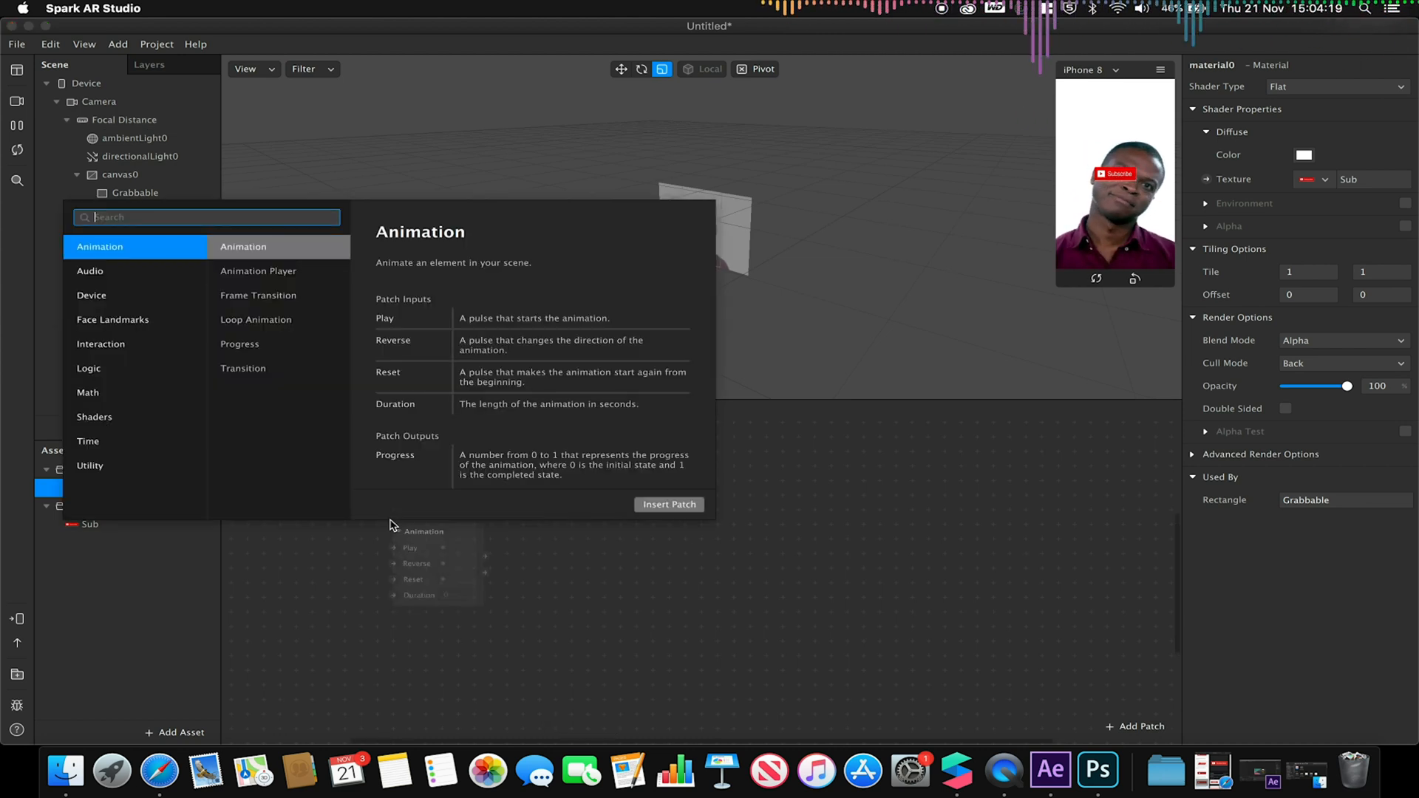
text(scre)
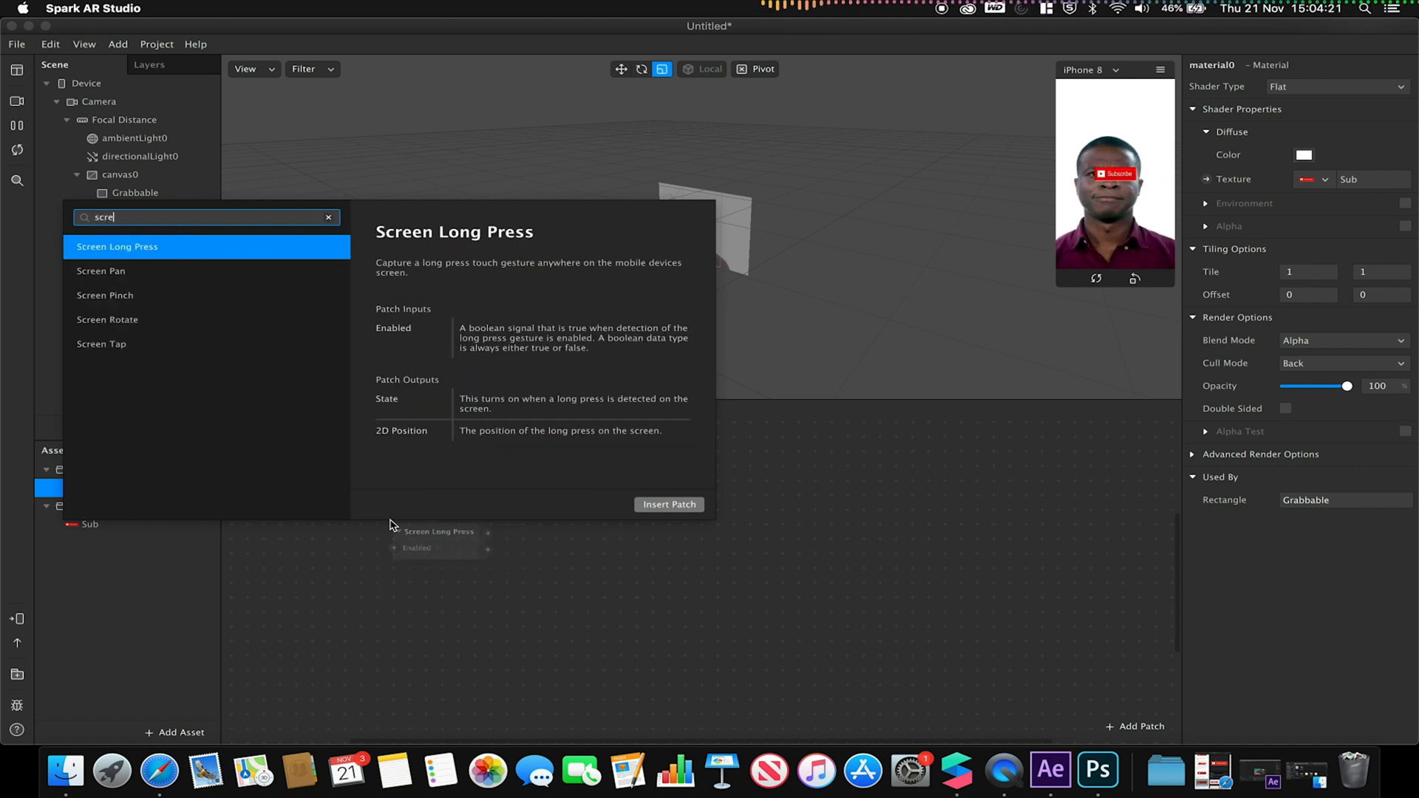
text(en)
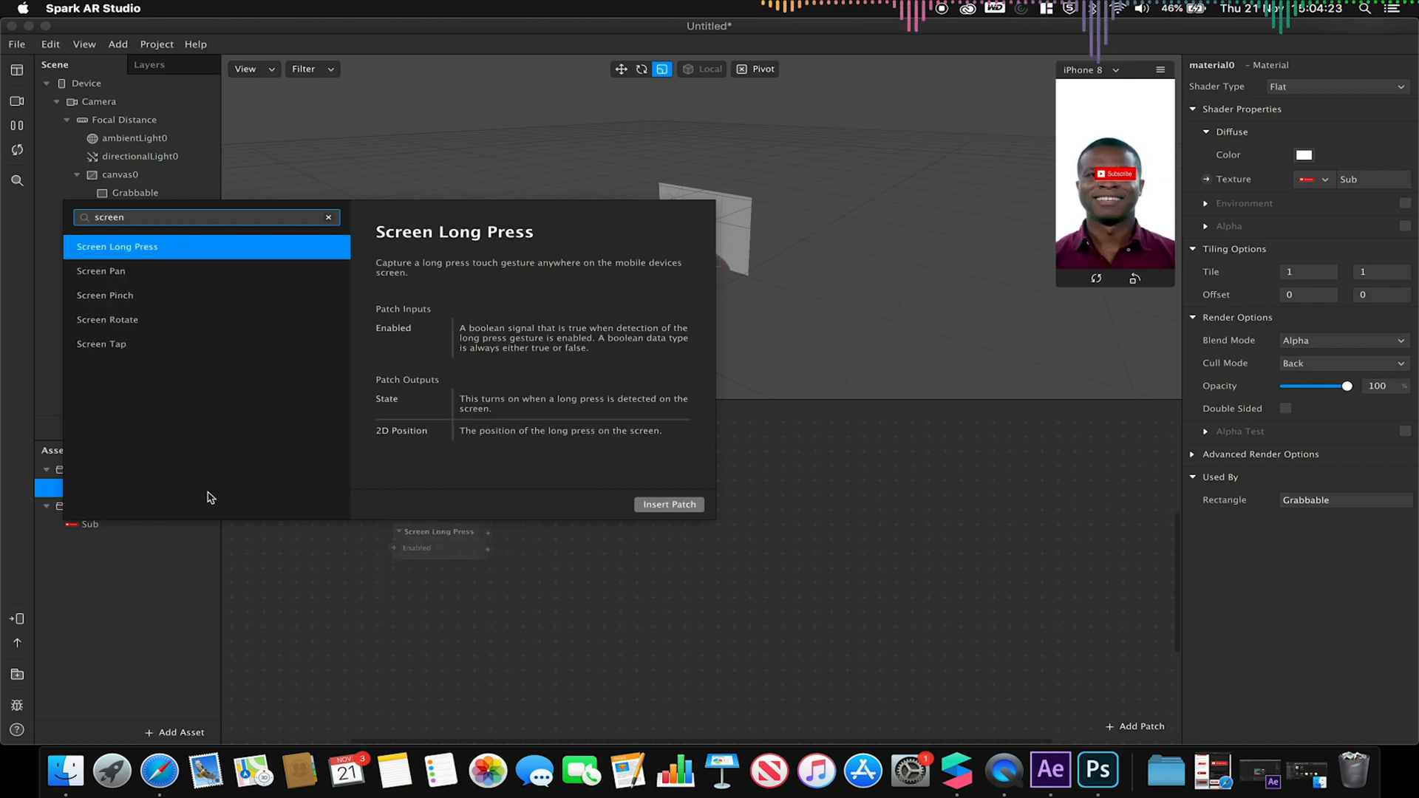
click(105, 295)
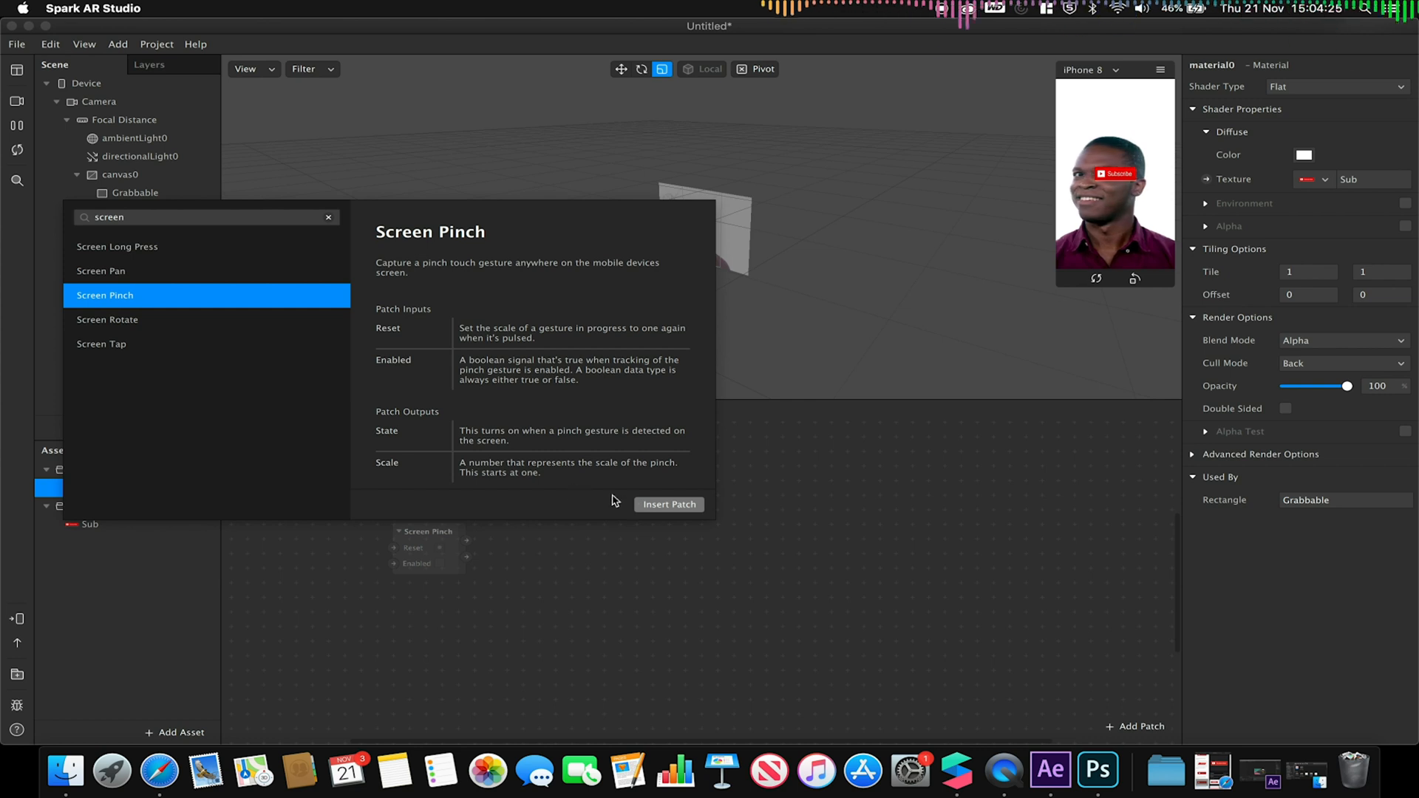
click(668, 504)
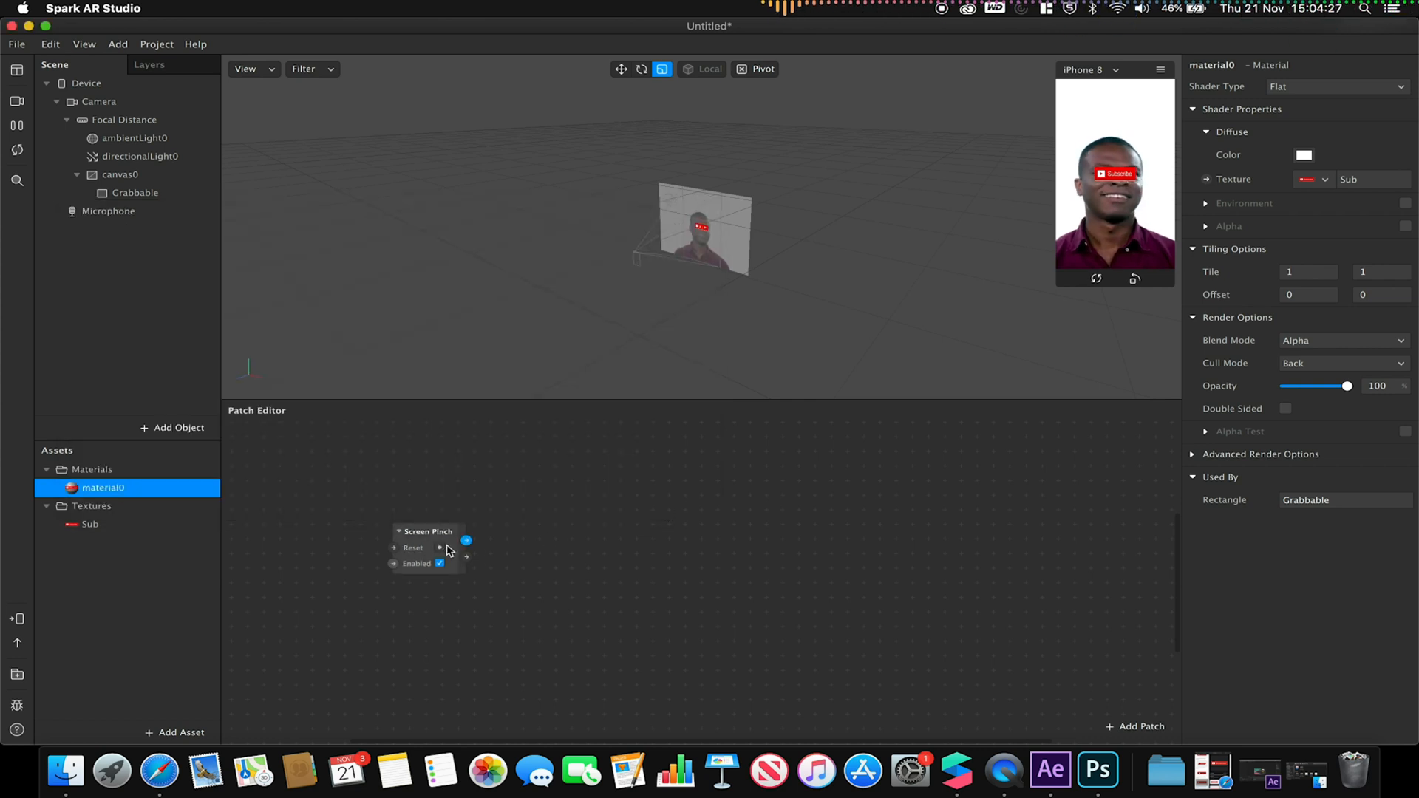
click(427, 530)
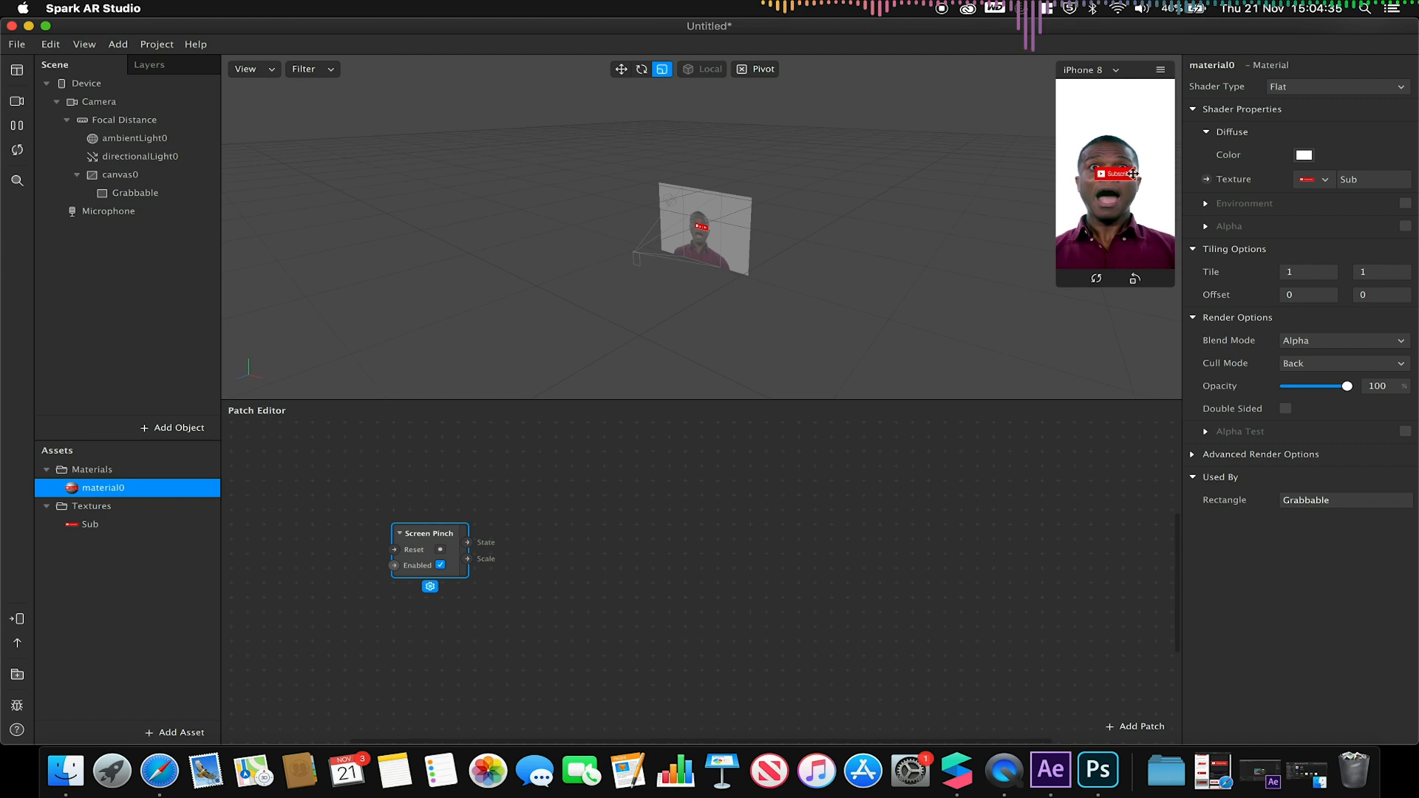
click(563, 542)
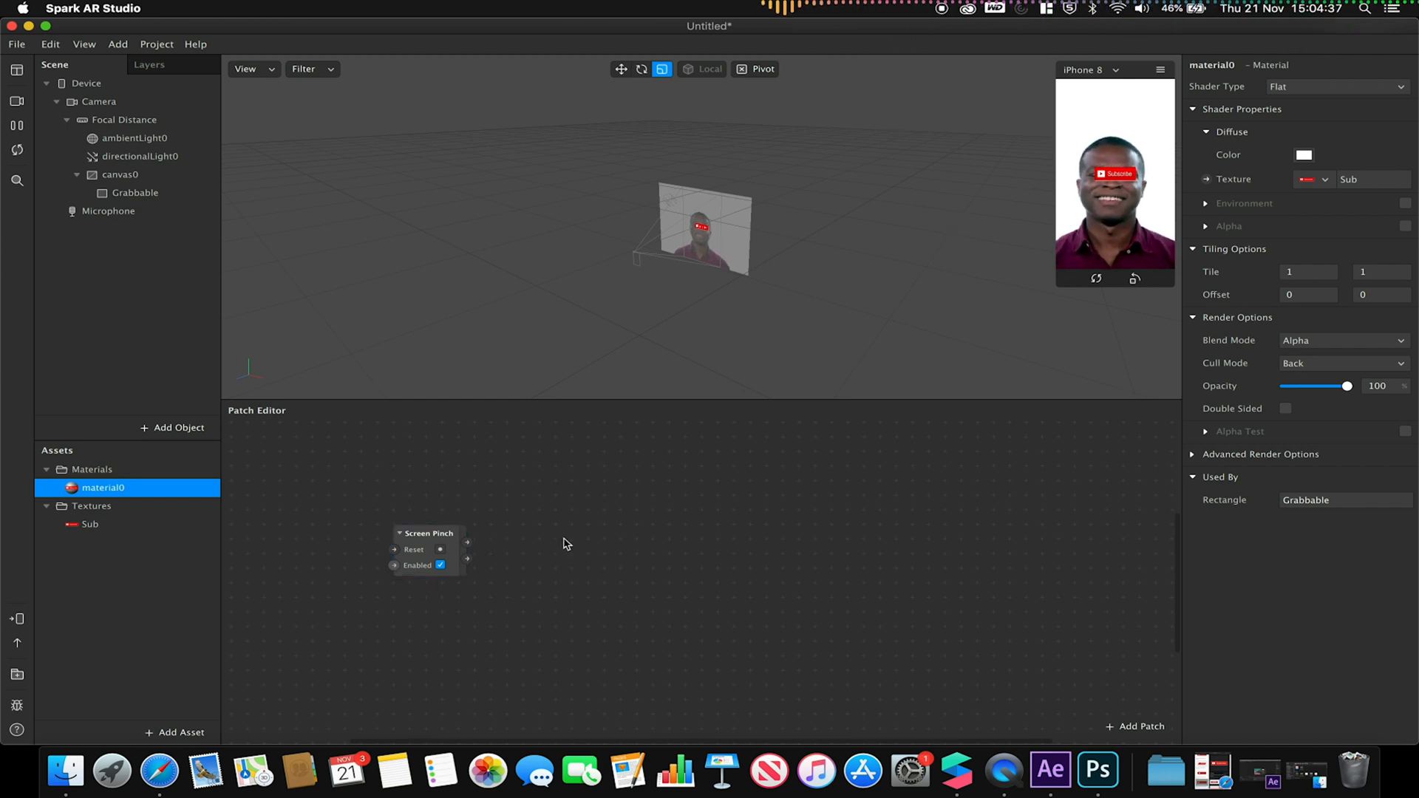
mouse_move(482, 552)
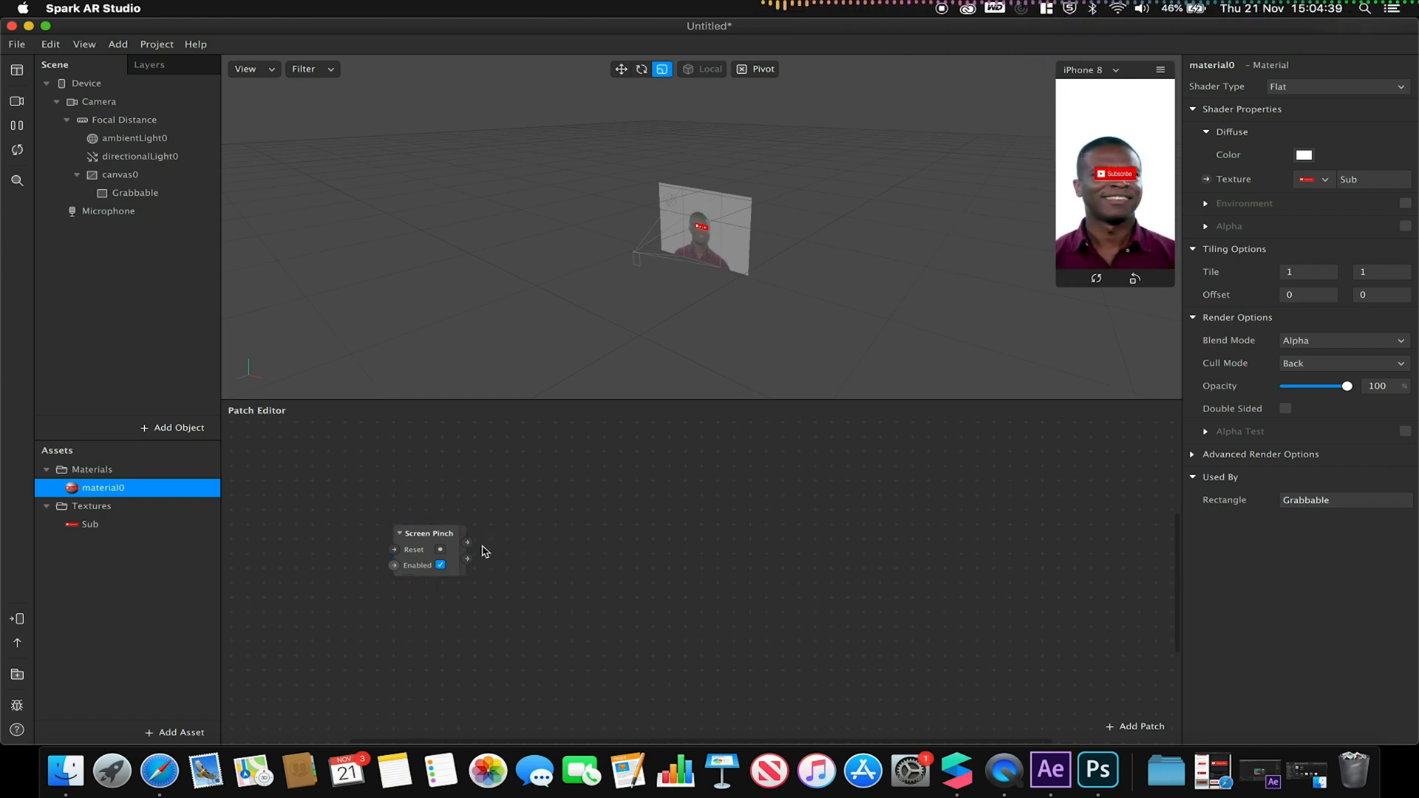
Step: Insert a Pack patch set to Vector 2 and wire Screen Pinch Scale into both inputs
click(1135, 726)
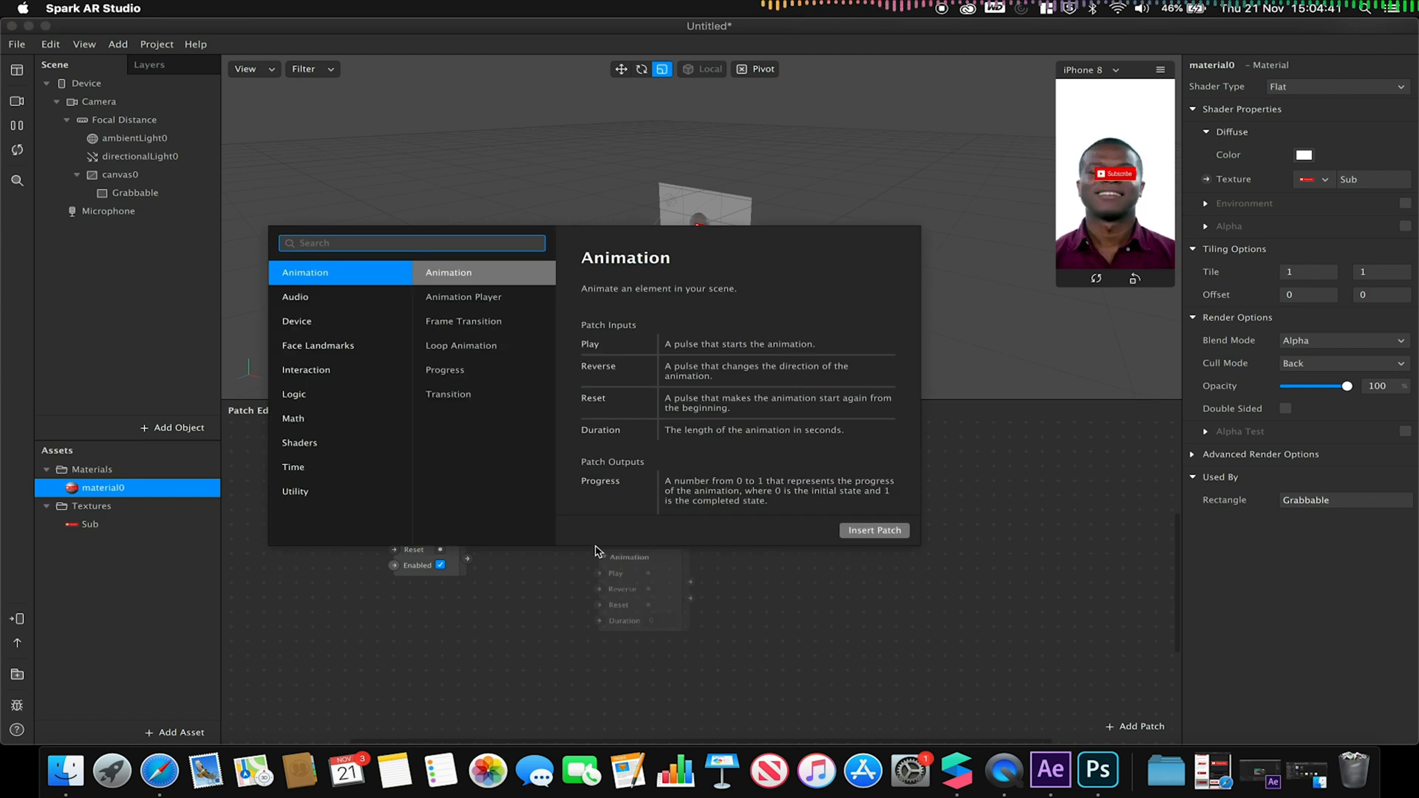
text(pack)
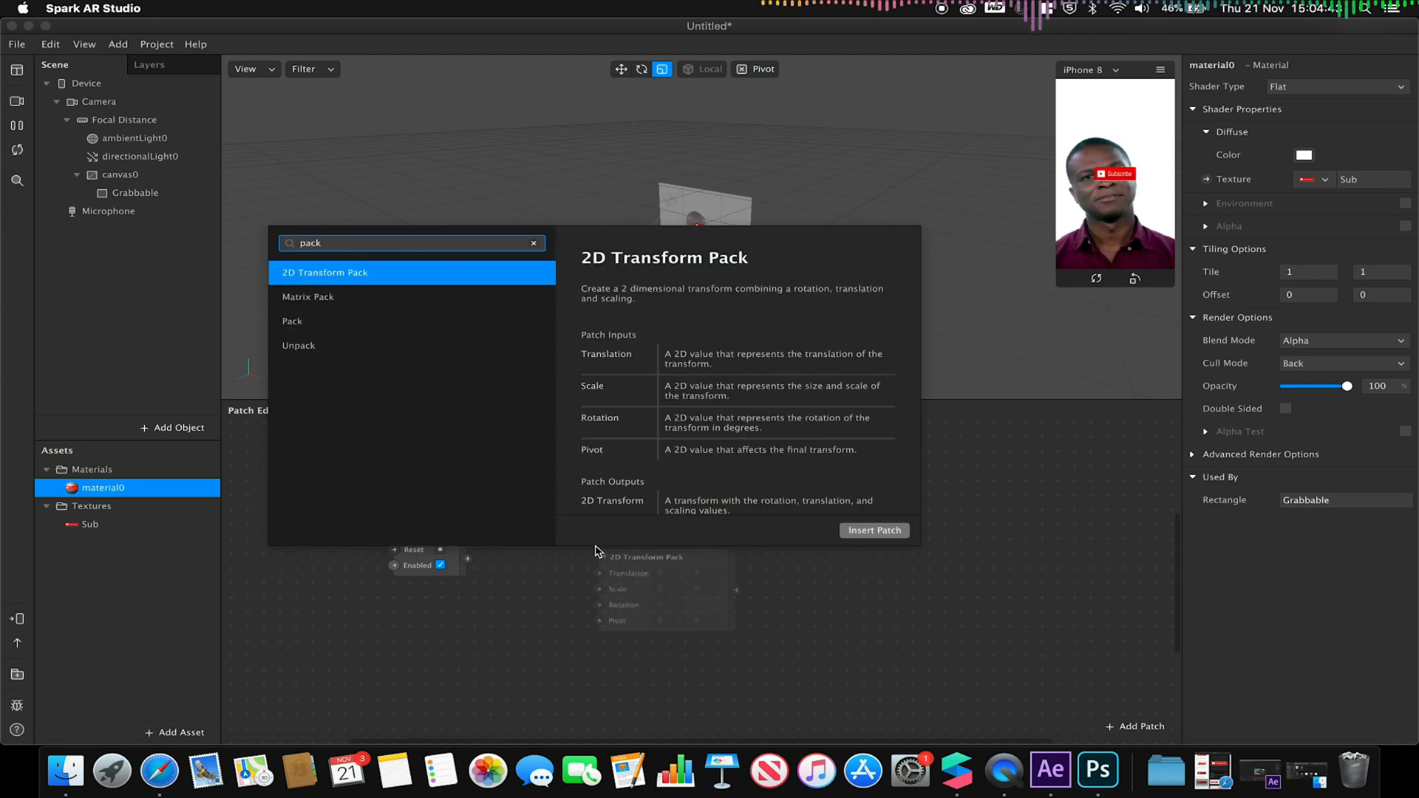
click(872, 529)
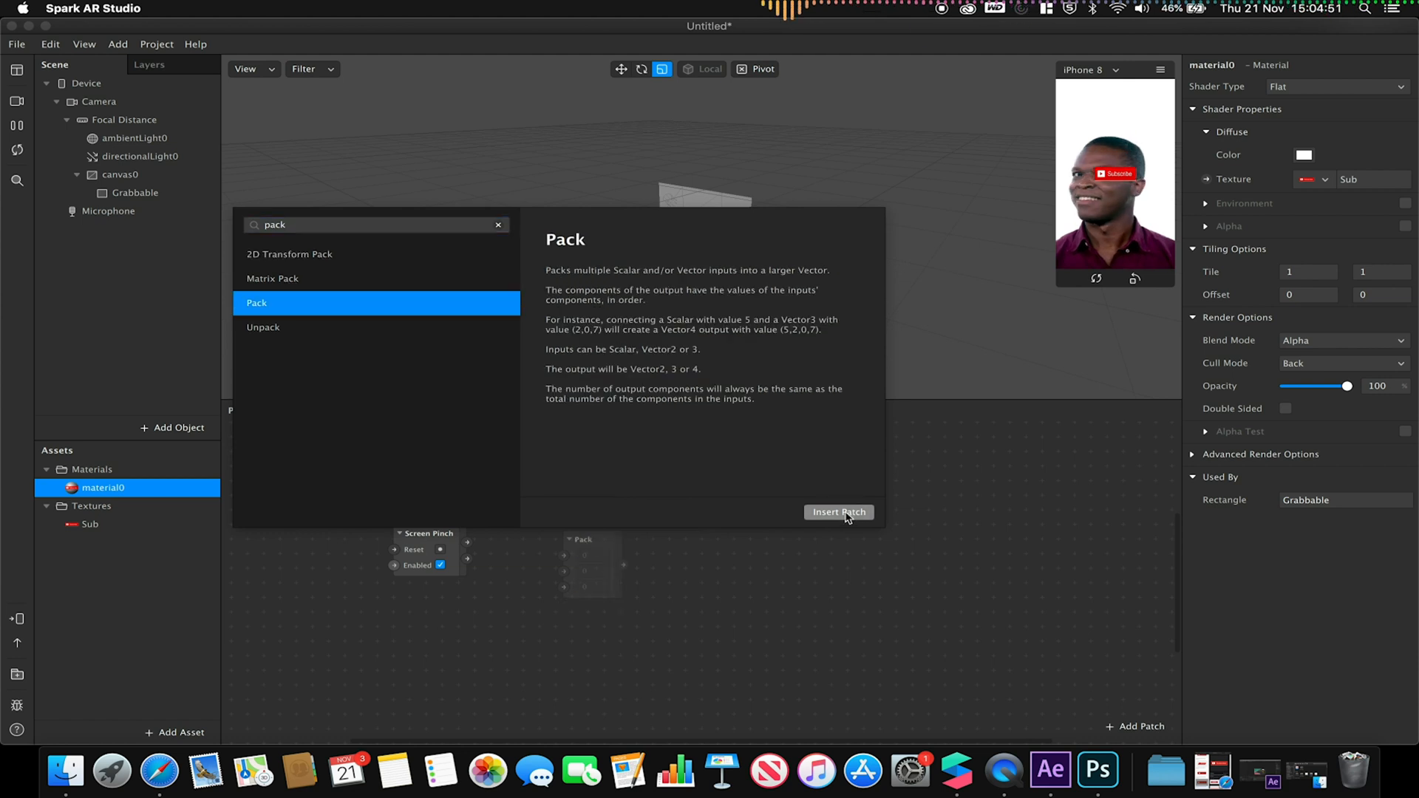
click(838, 513)
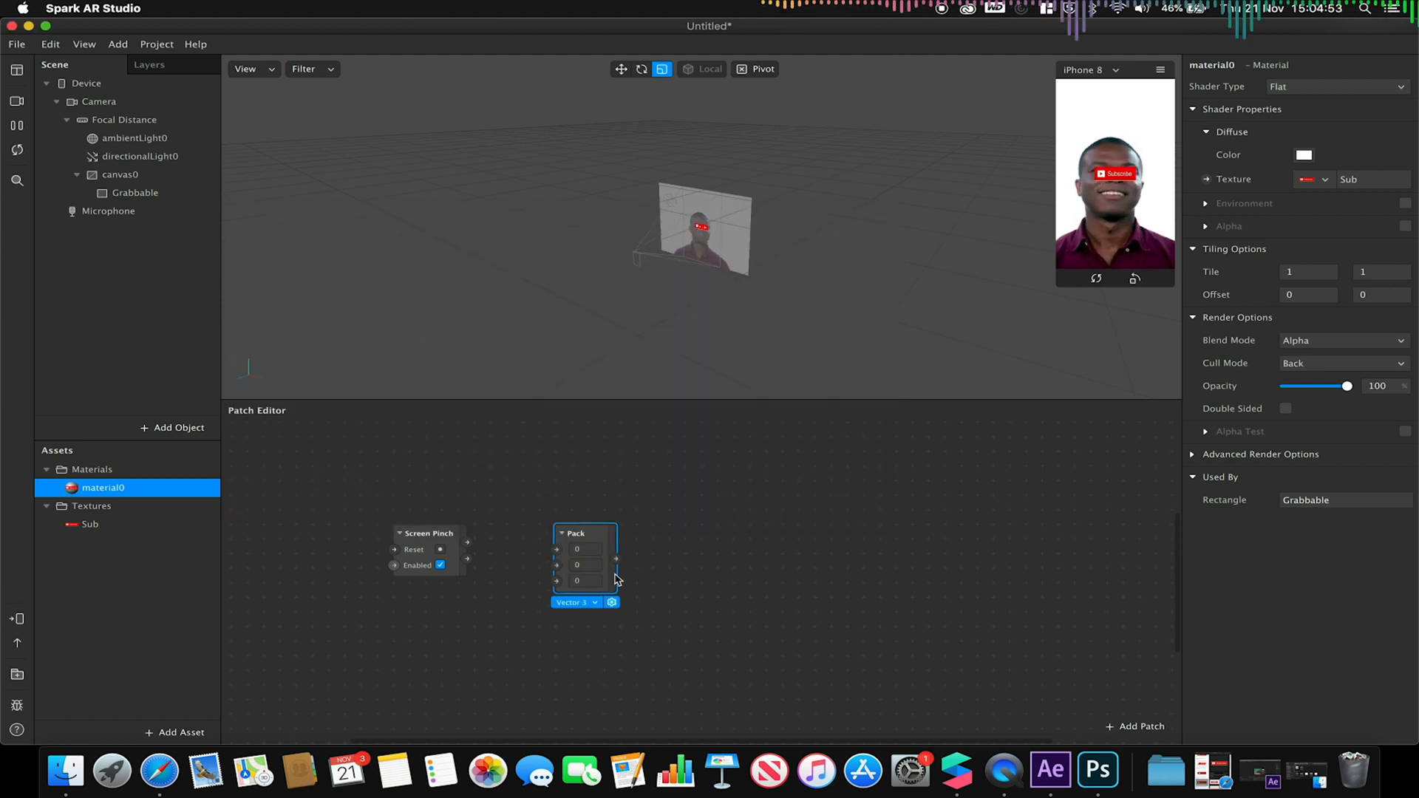
click(574, 533)
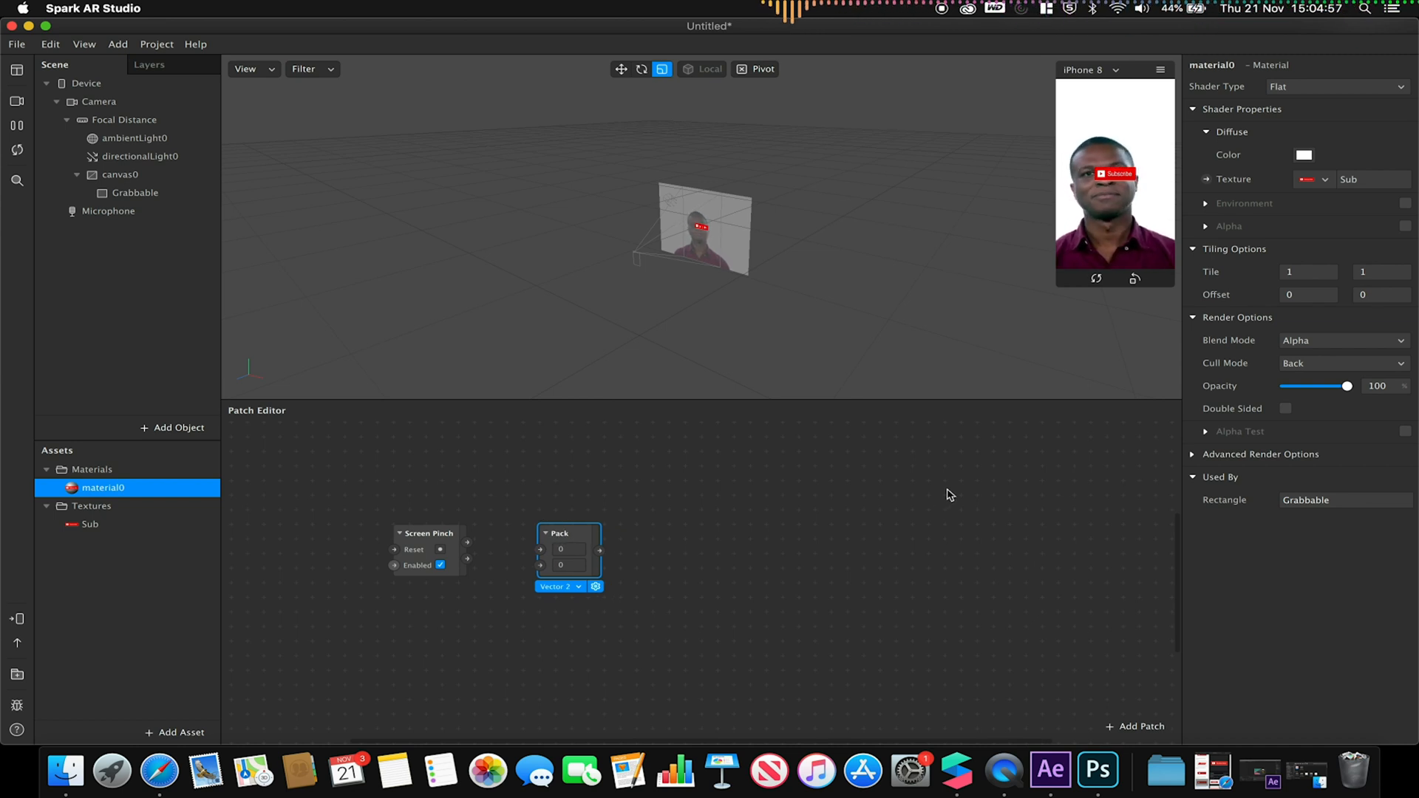
click(134, 193)
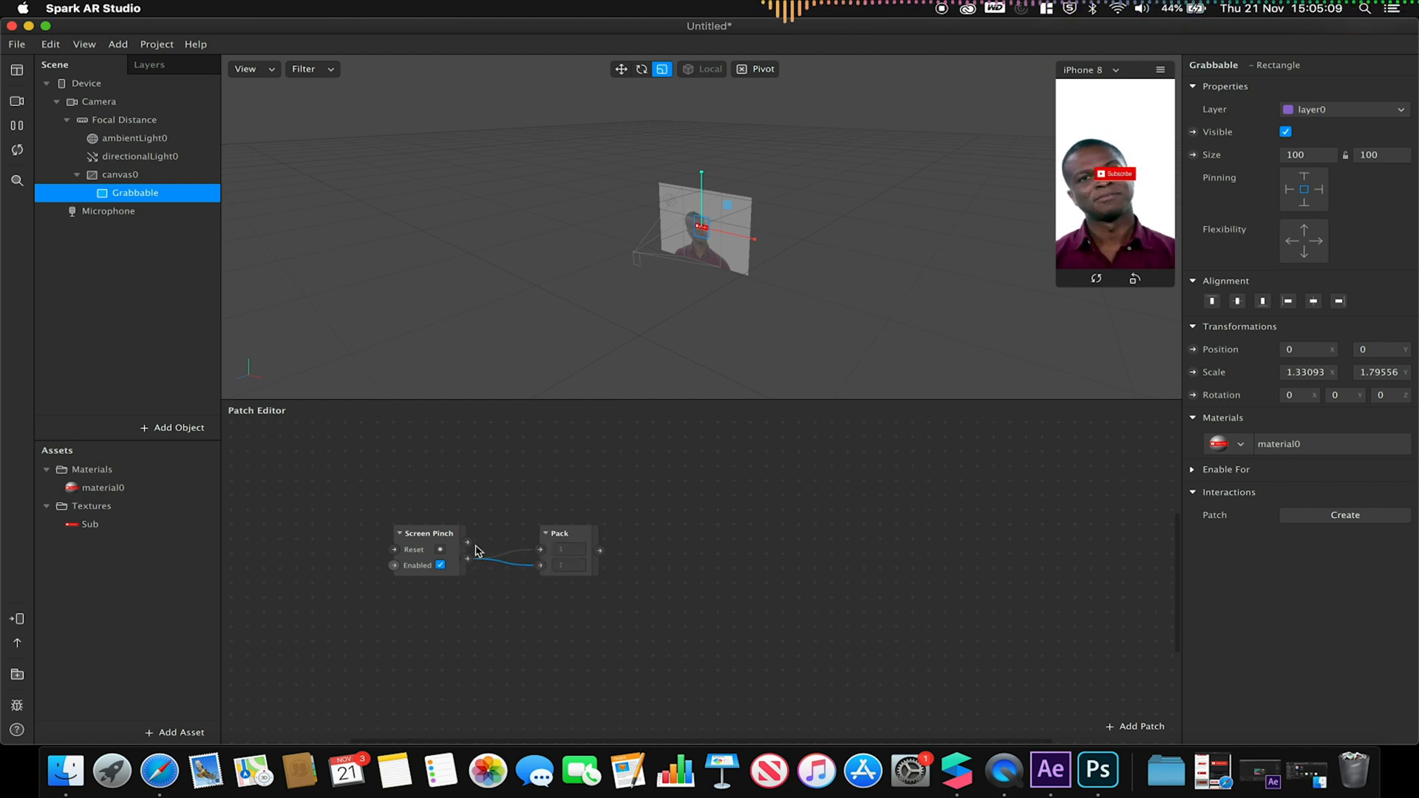
Step: Create Grabbable's 2D Scale patch from the Inspector and feed it the Pack output
click(562, 533)
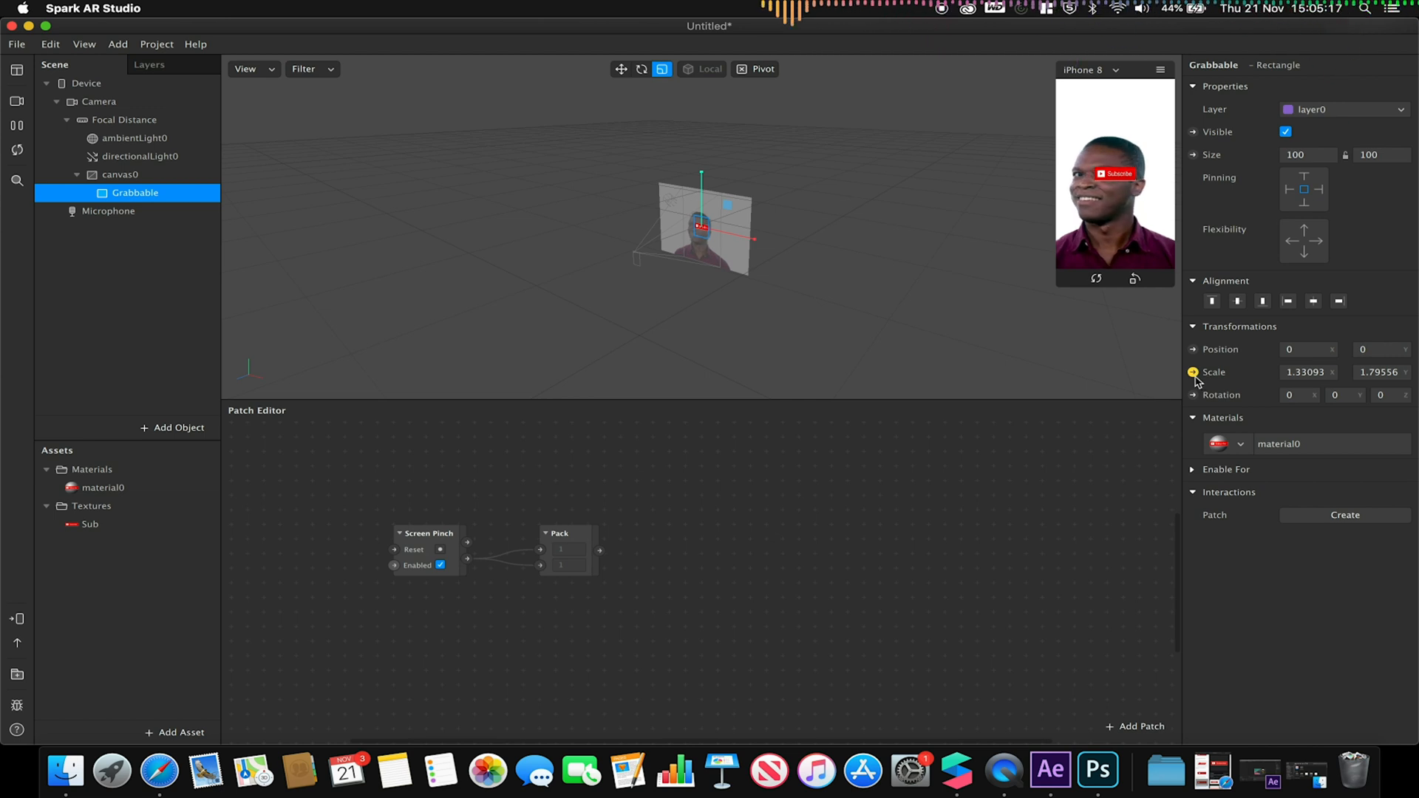
click(1194, 372)
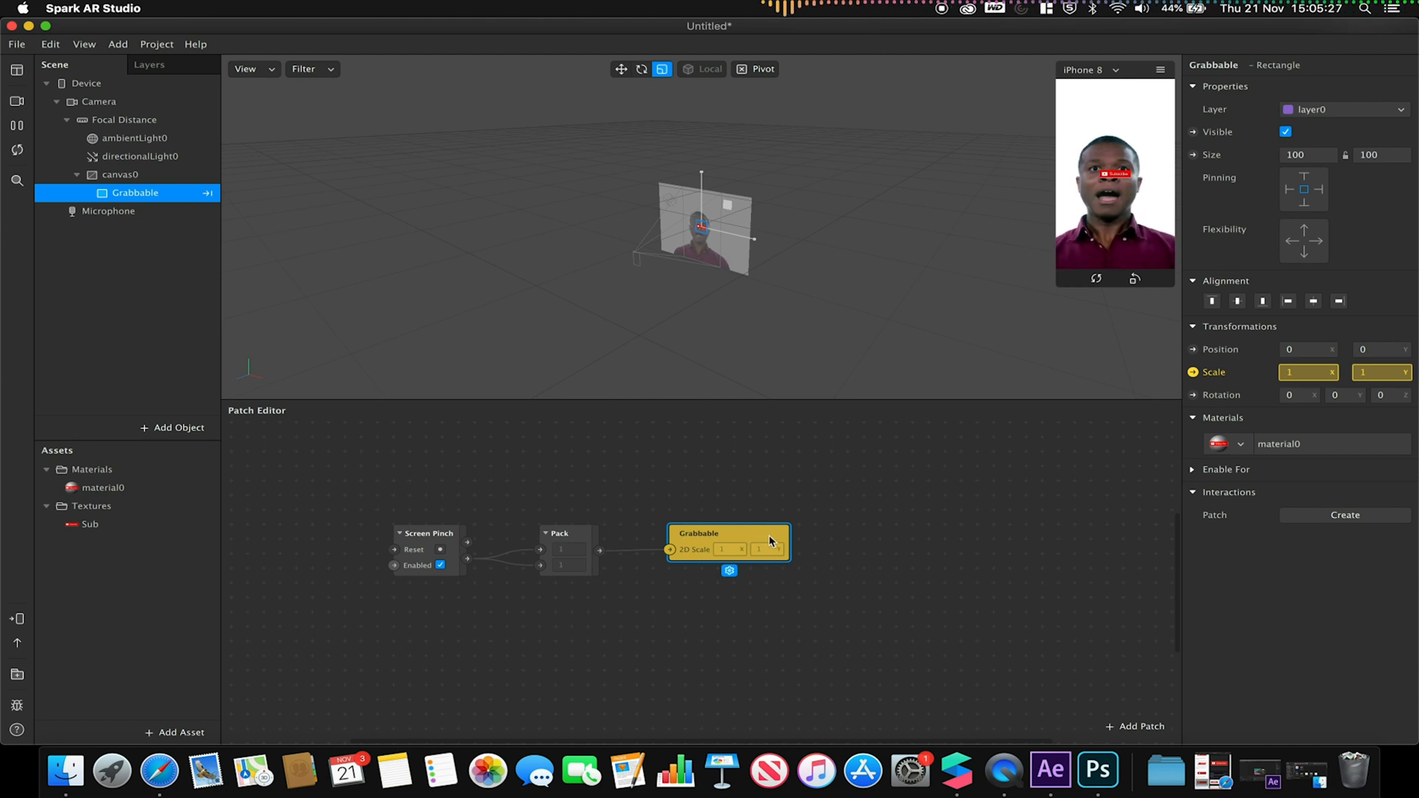
mouse_move(712, 584)
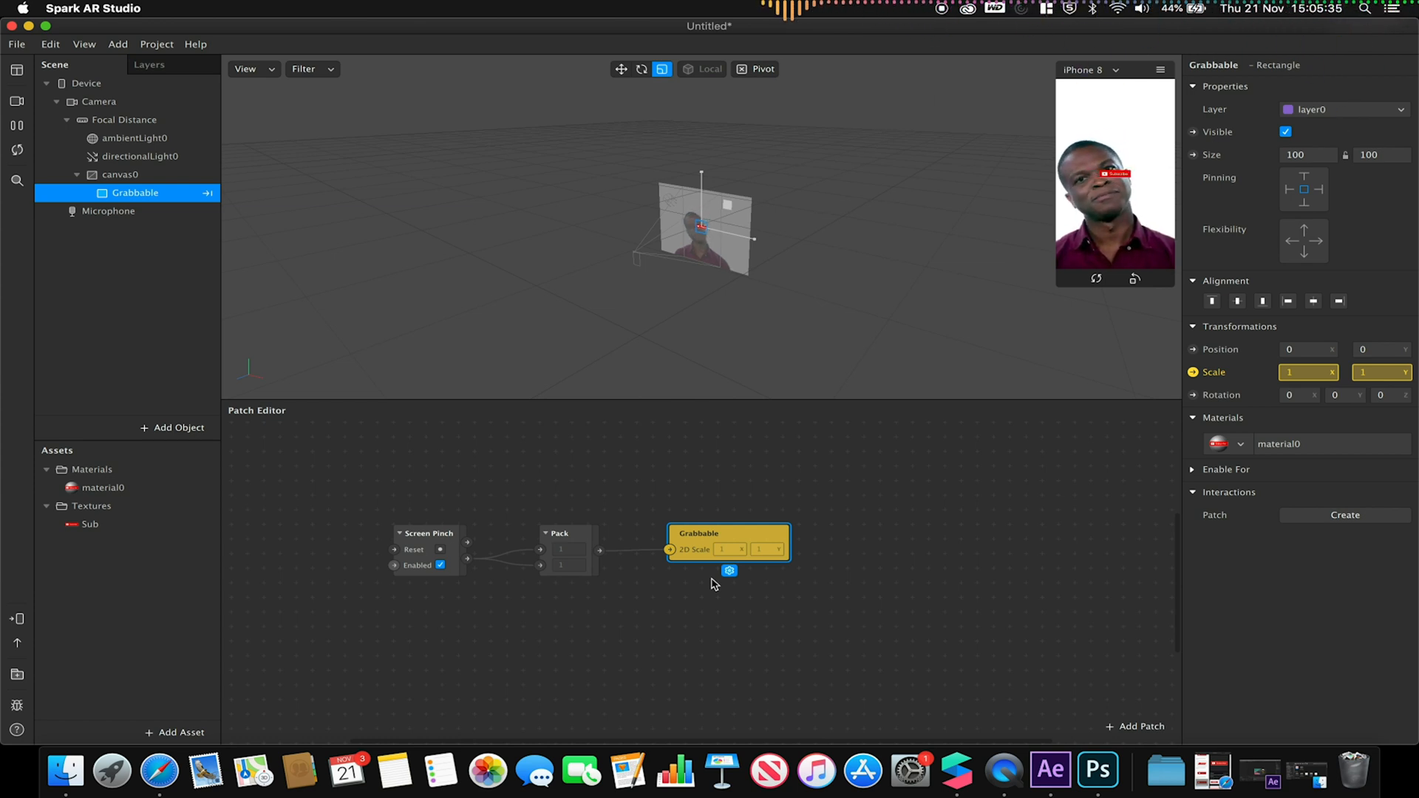
mouse_move(562, 593)
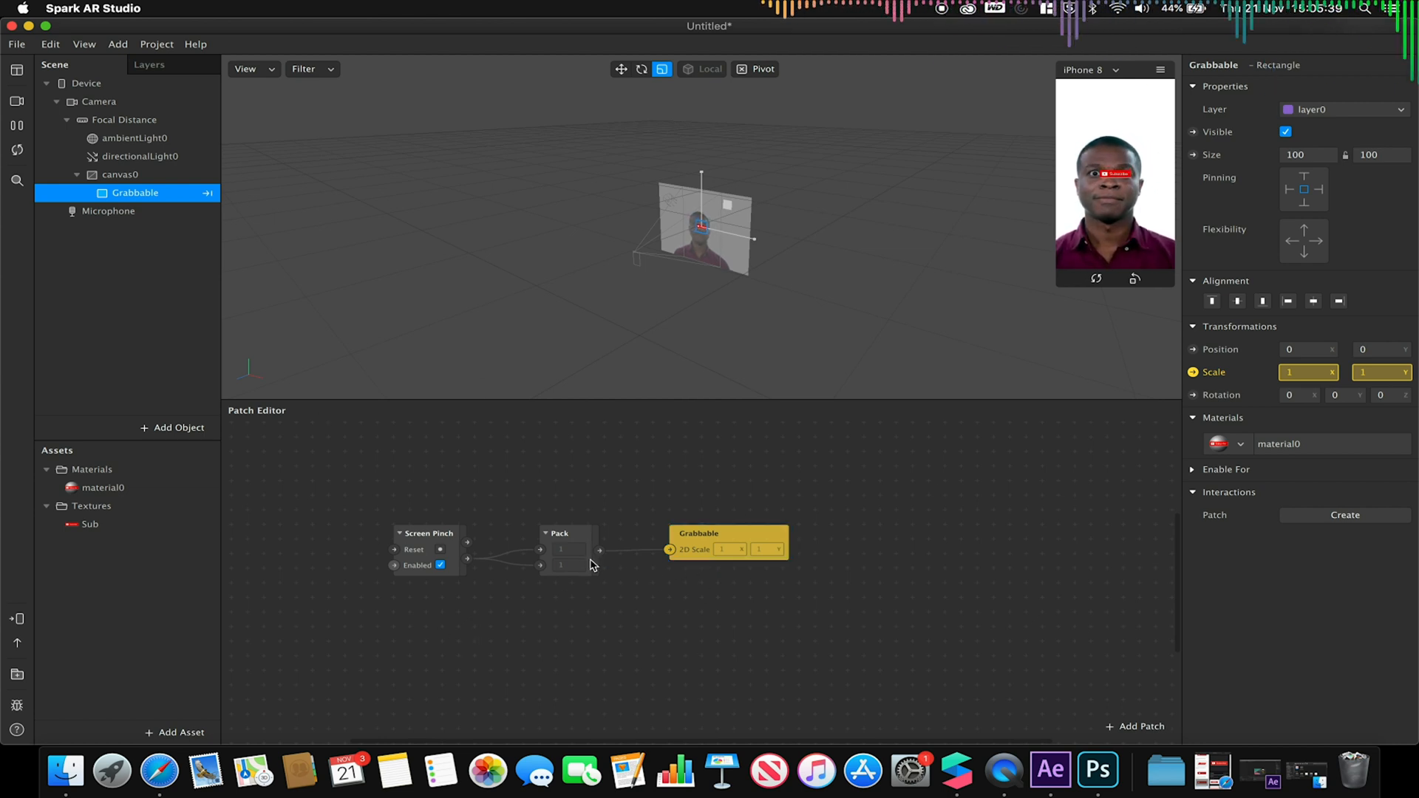
mouse_move(501, 638)
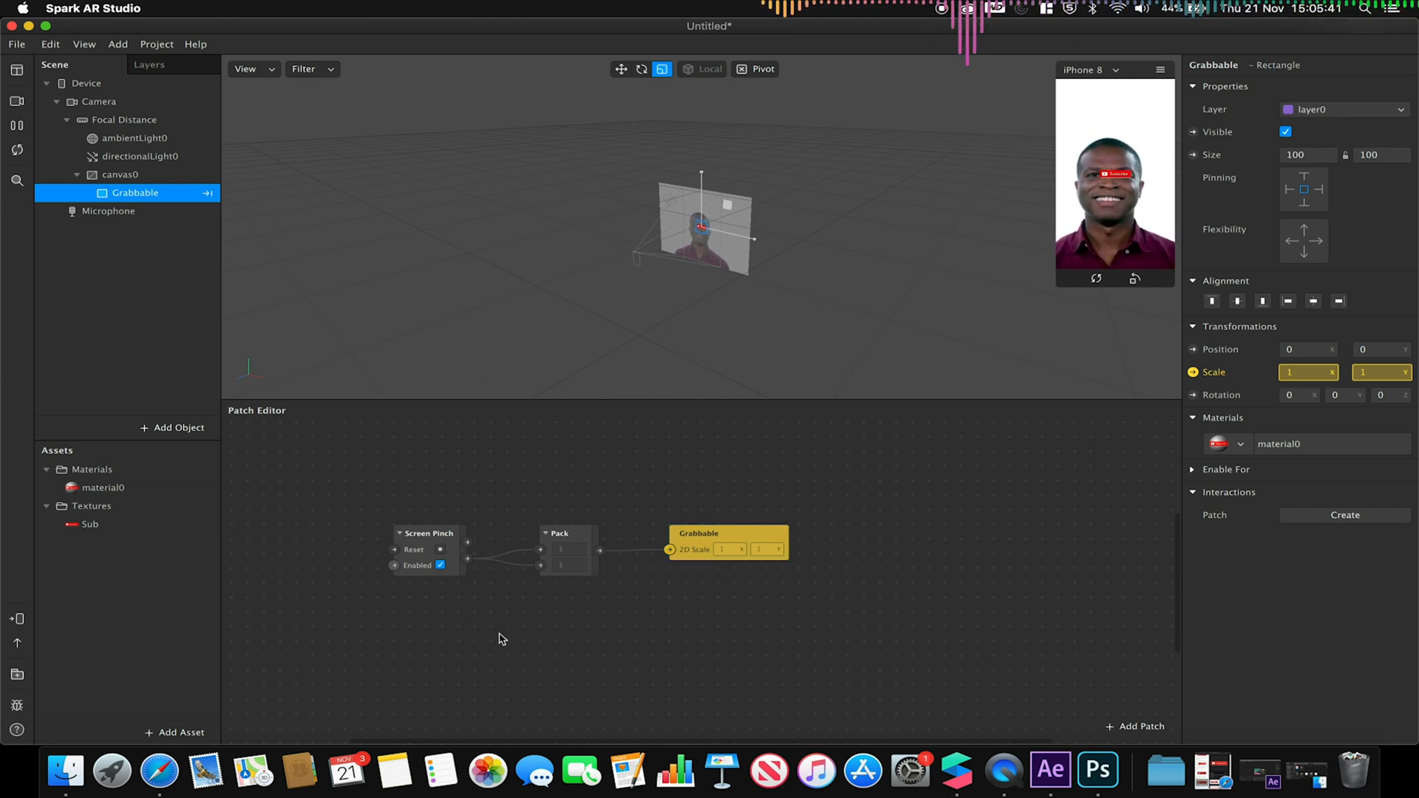
Step: Insert Screen Pan and a Divide patch set to Vector 2 dividing by 10, 10
click(1135, 726)
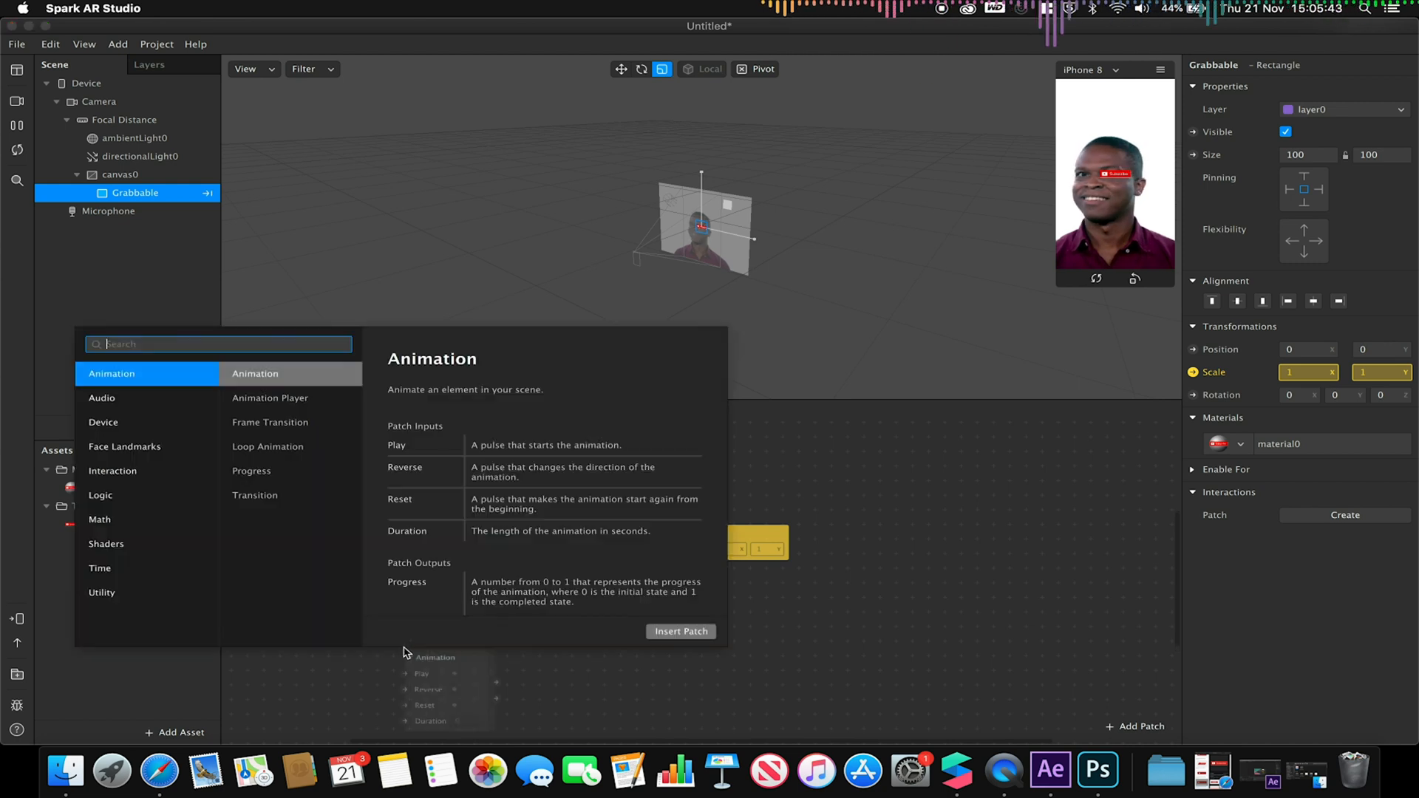
text(scree)
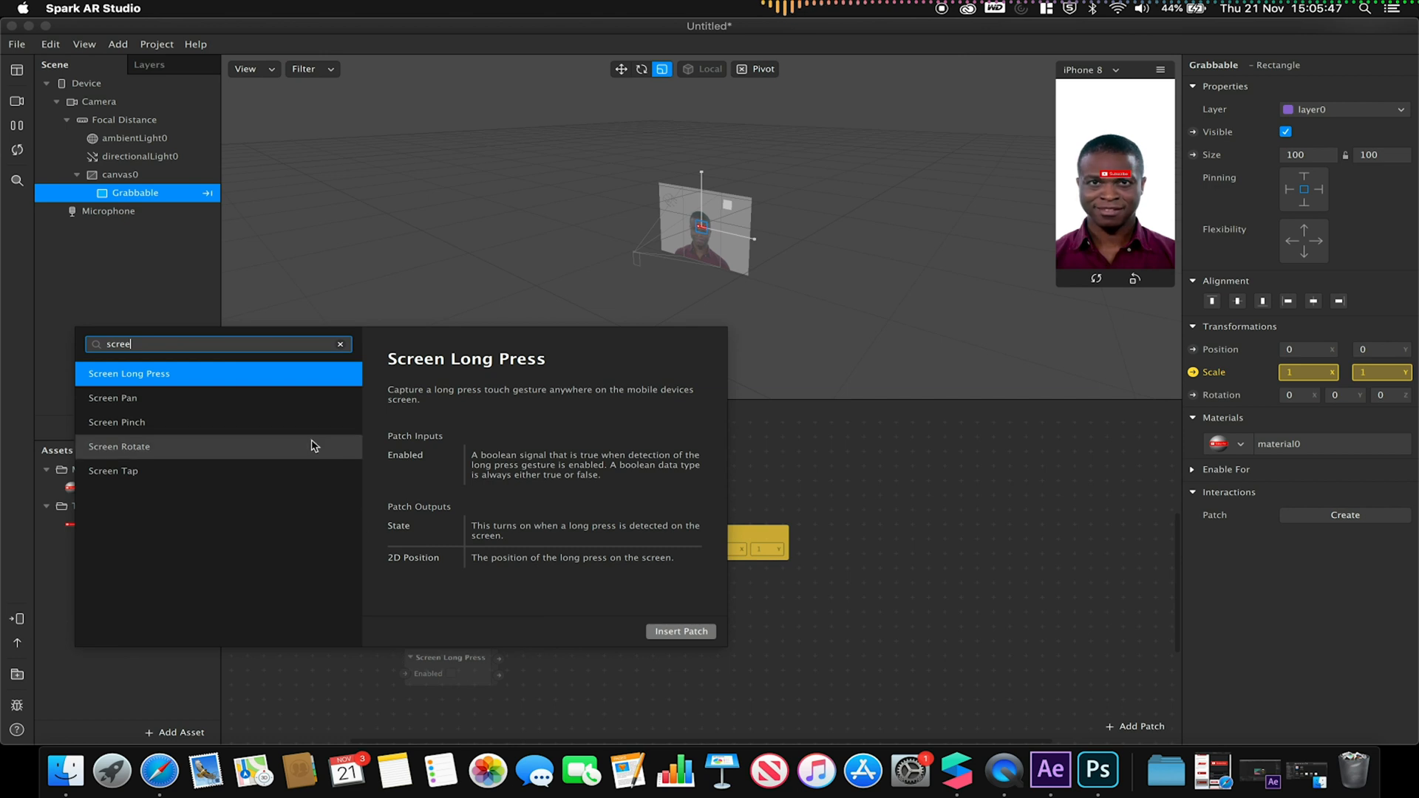
click(680, 631)
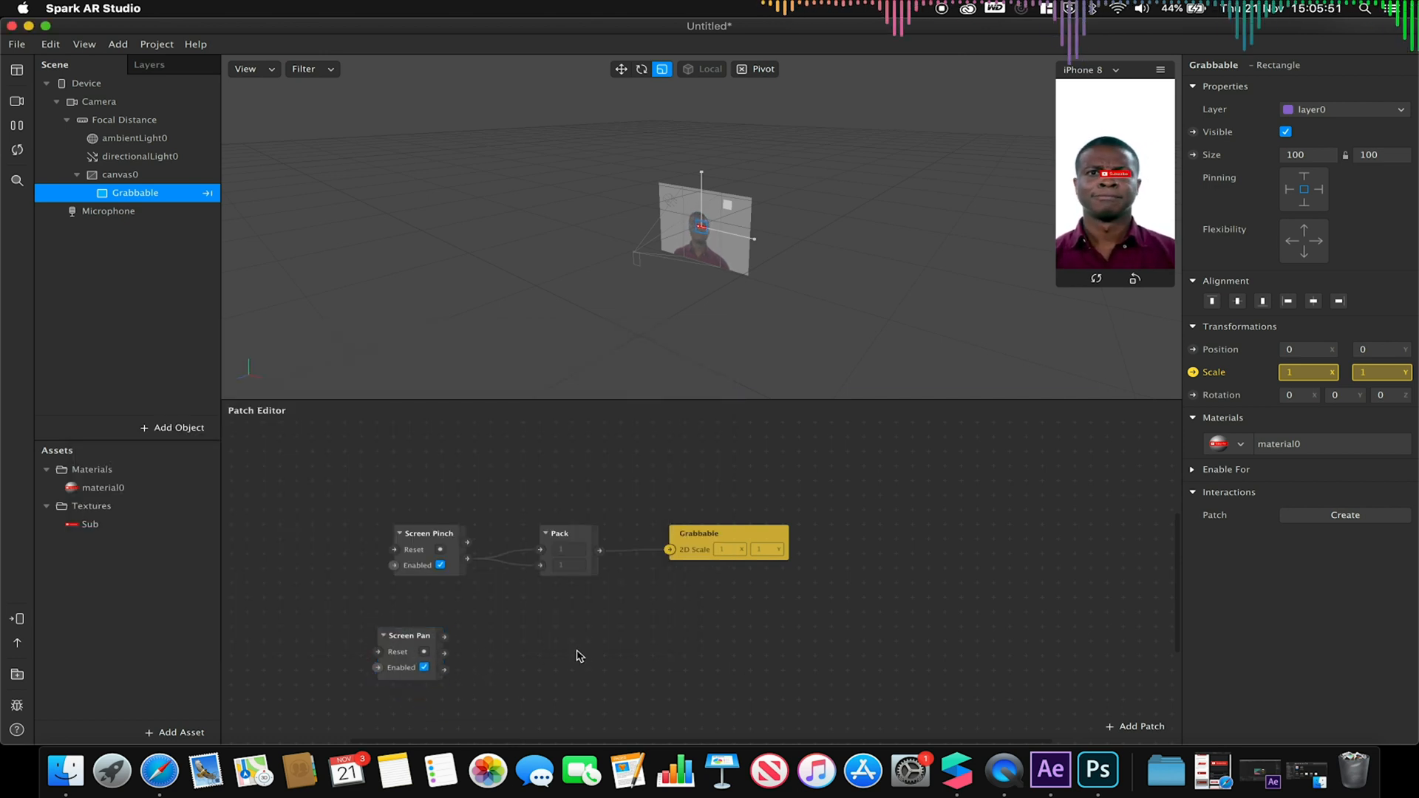
text(divide)
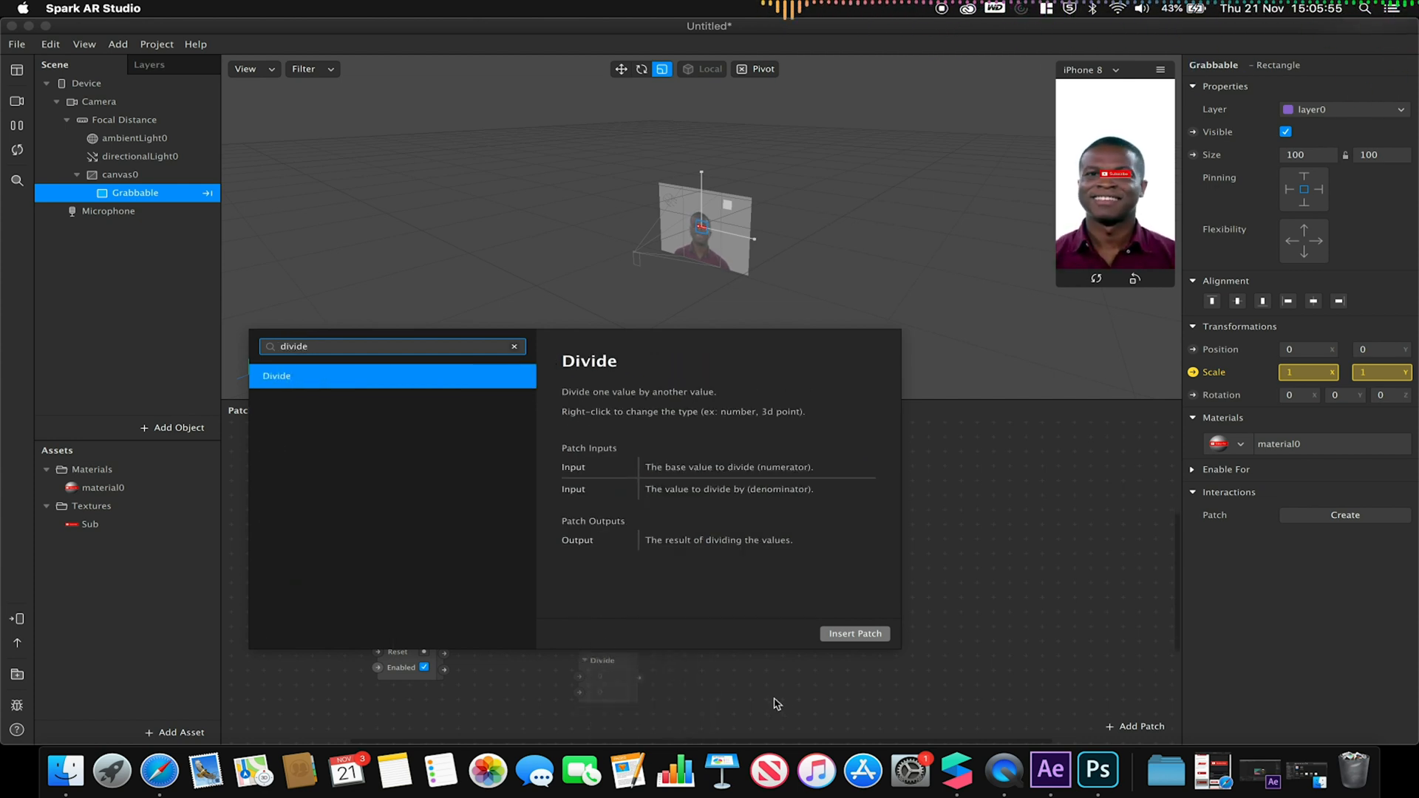
click(853, 634)
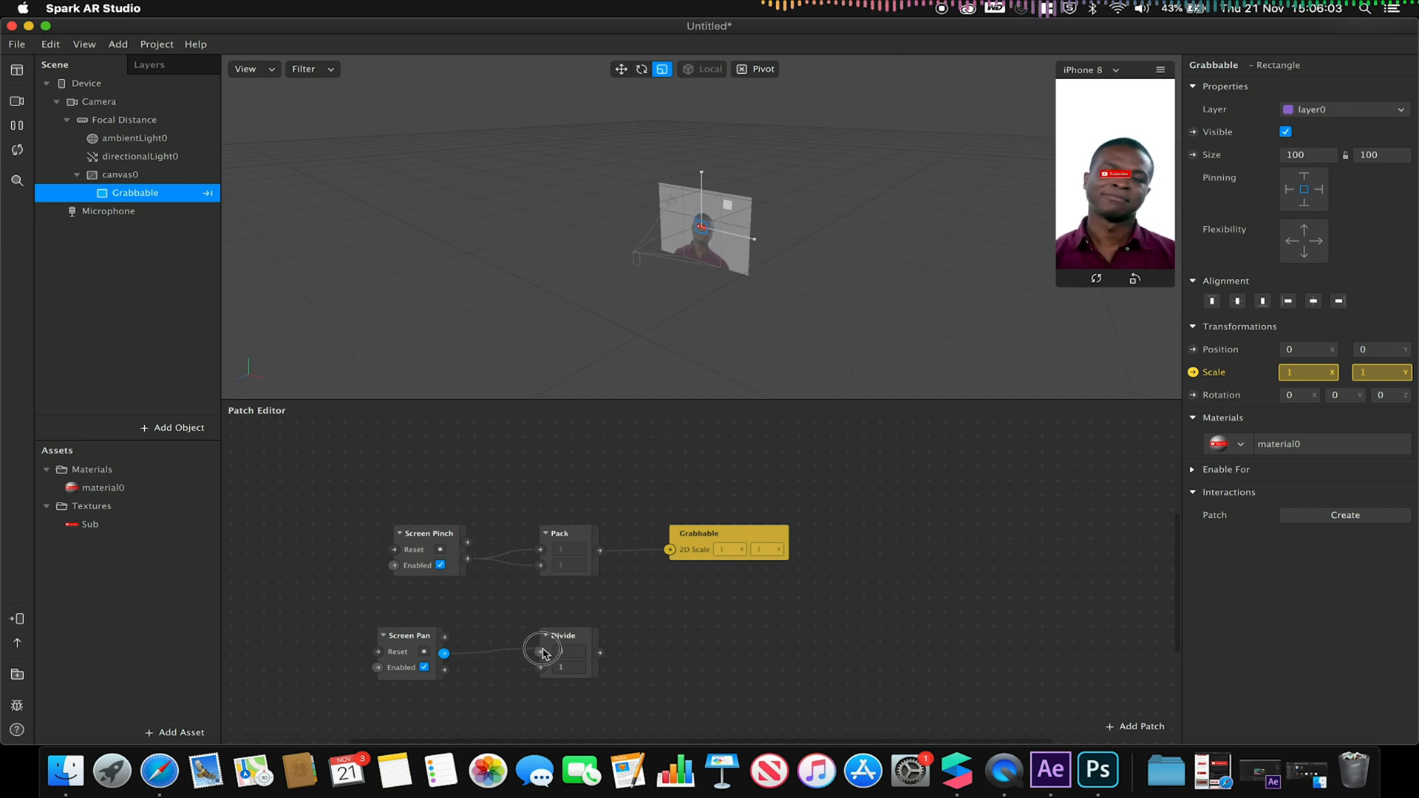
click(568, 649)
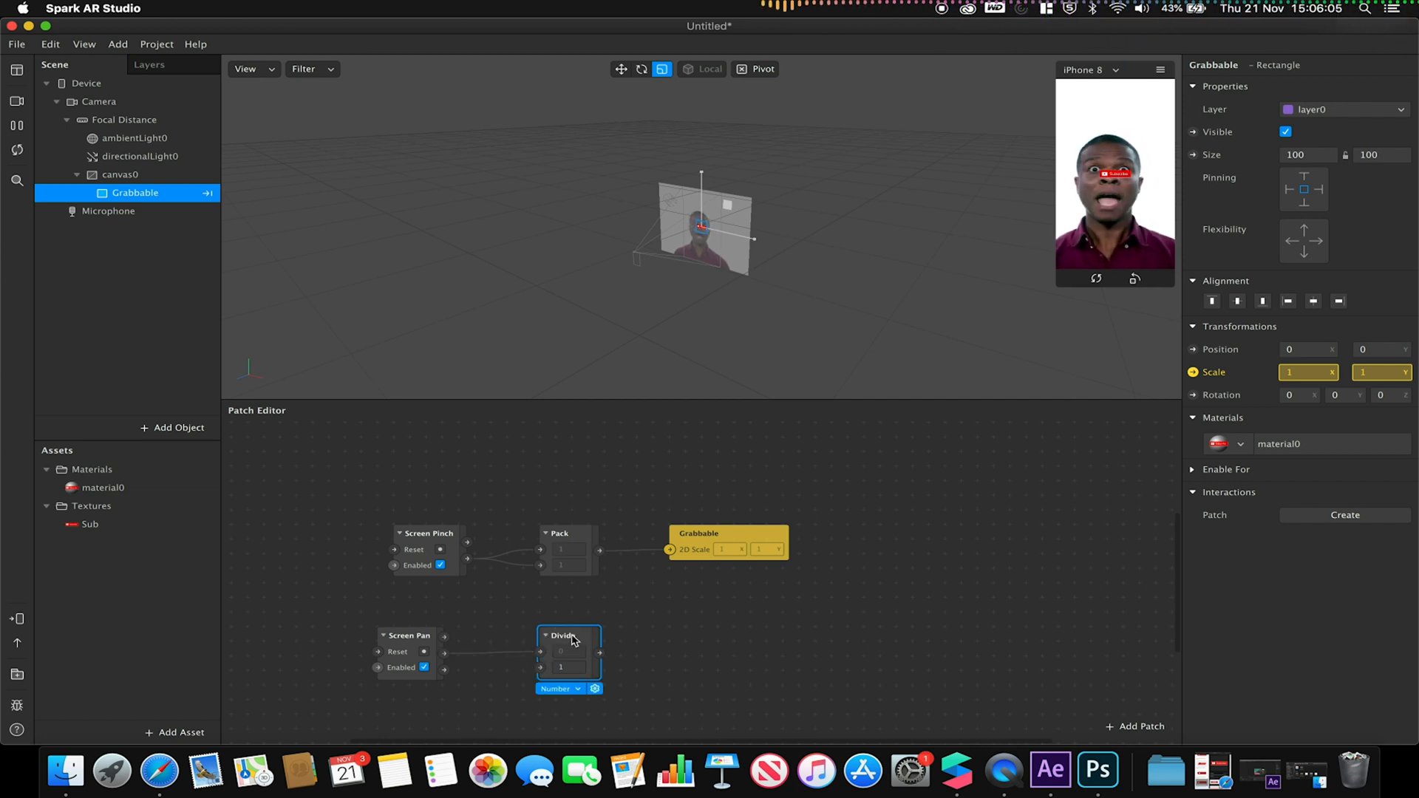
click(562, 689)
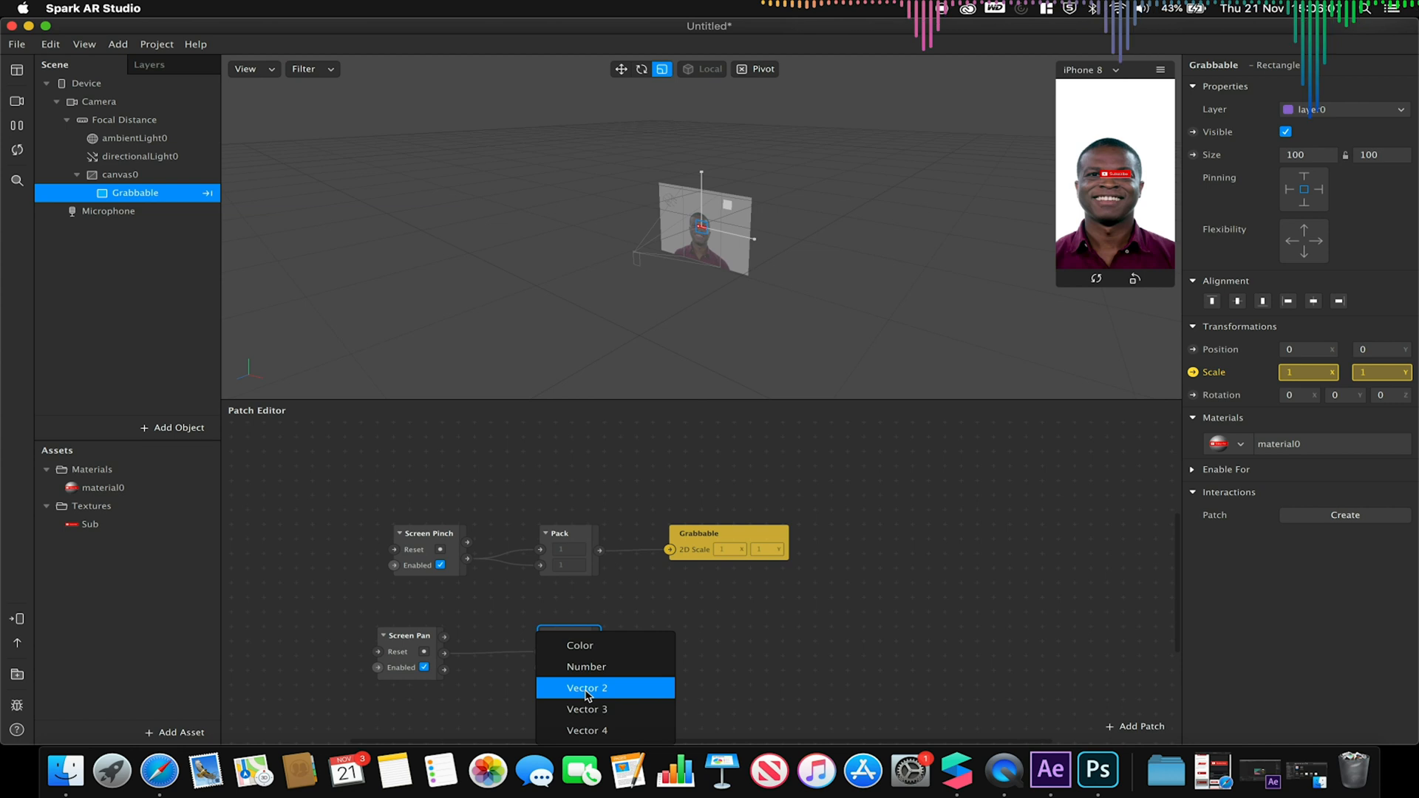
click(587, 687)
text(10)
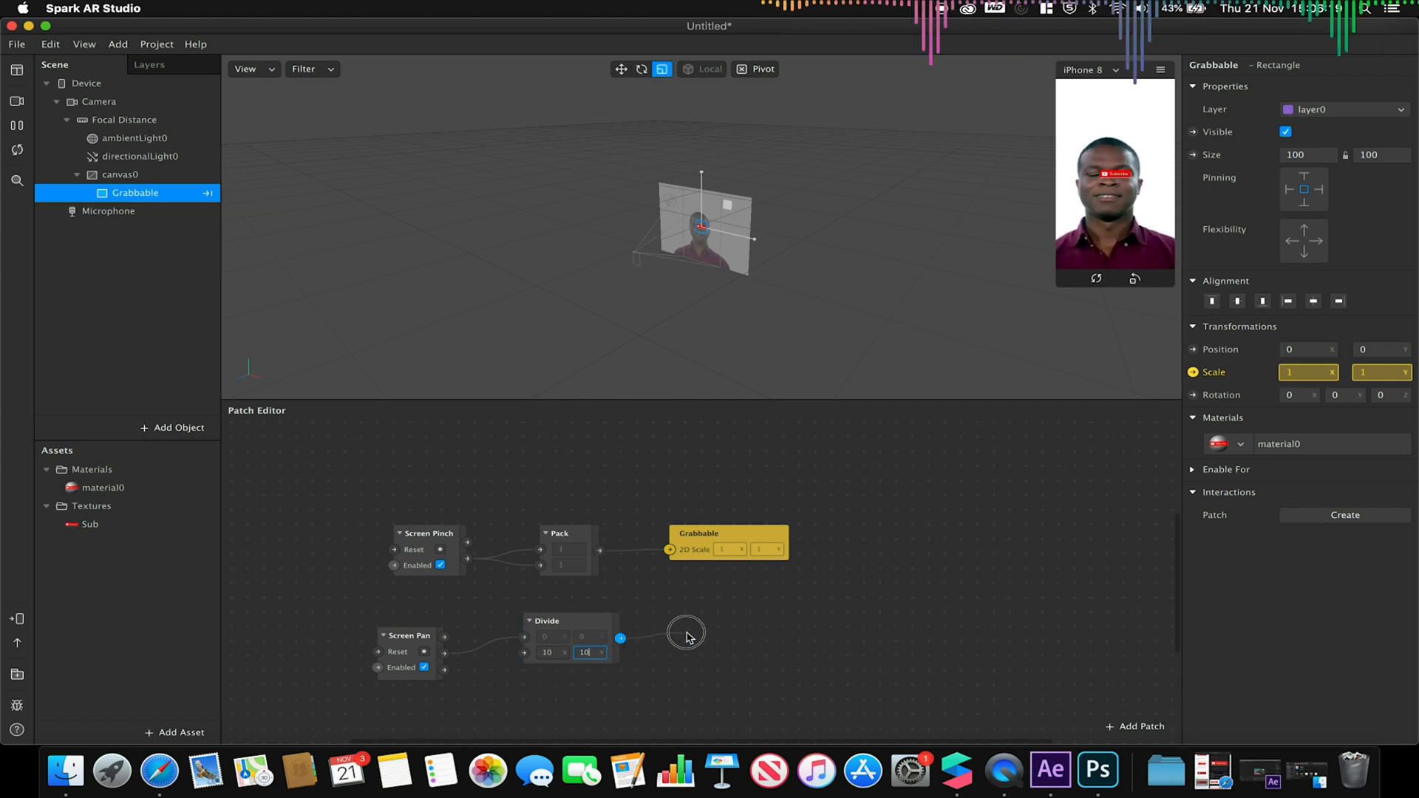
Step: Insert an Unpack patch set to Vector 2 after the Divide
text(unp)
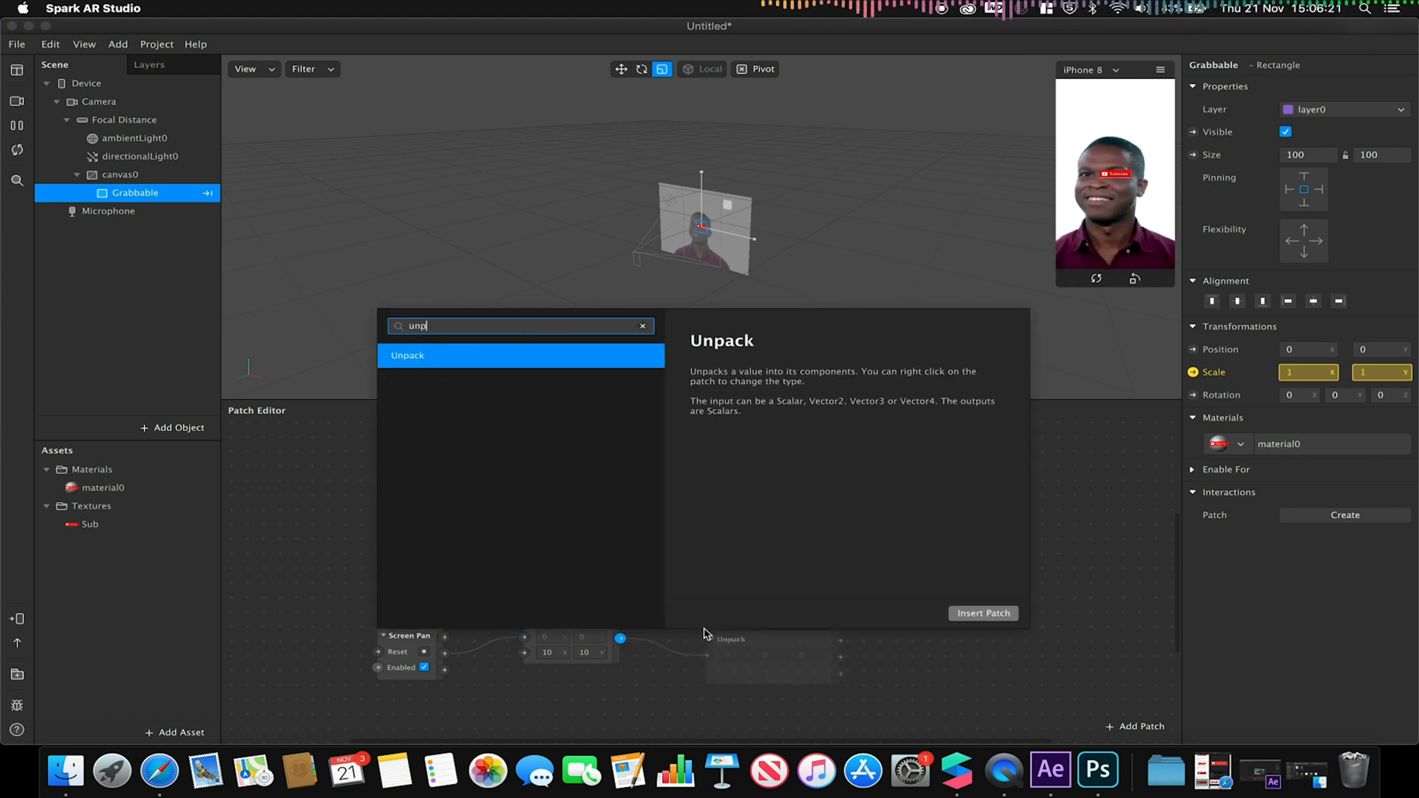
click(981, 612)
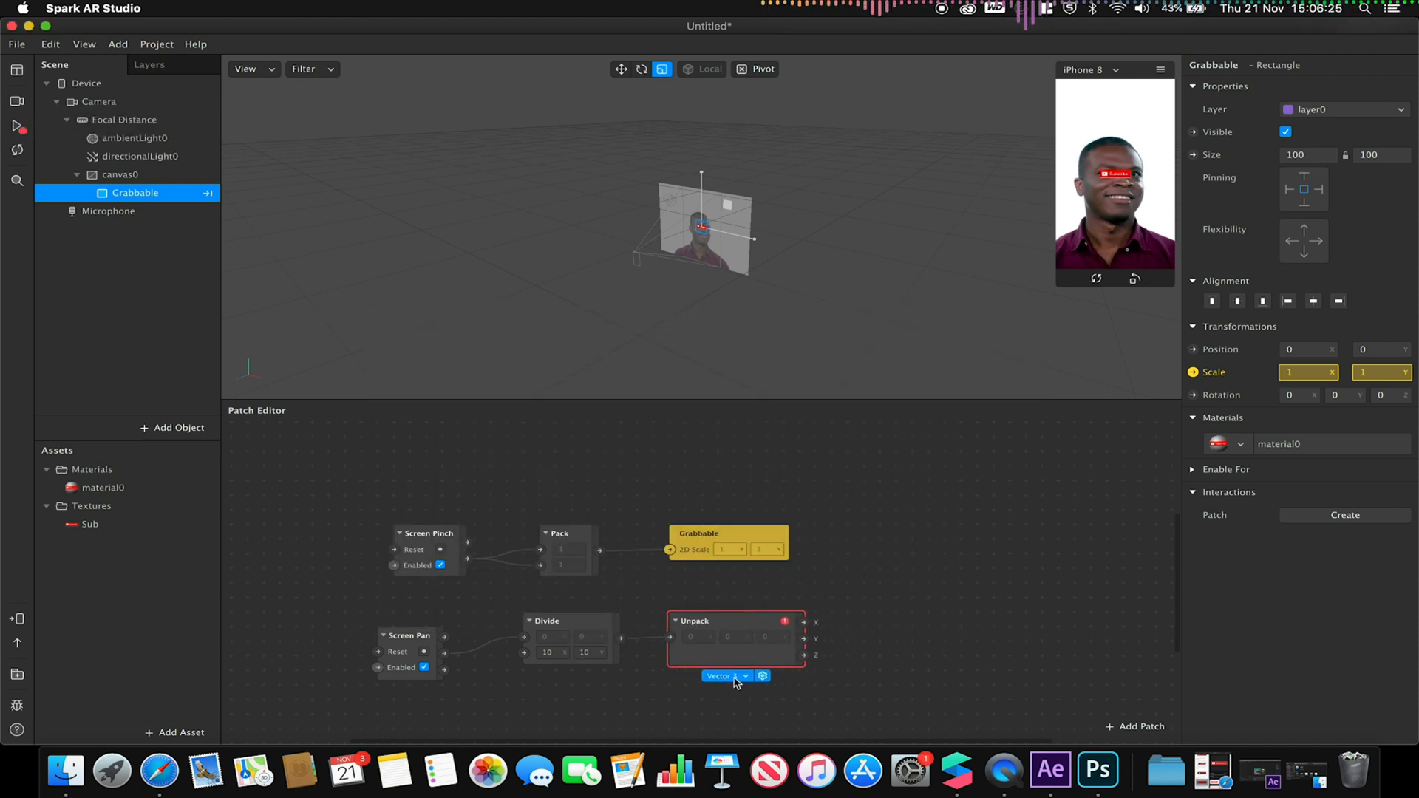
click(724, 675)
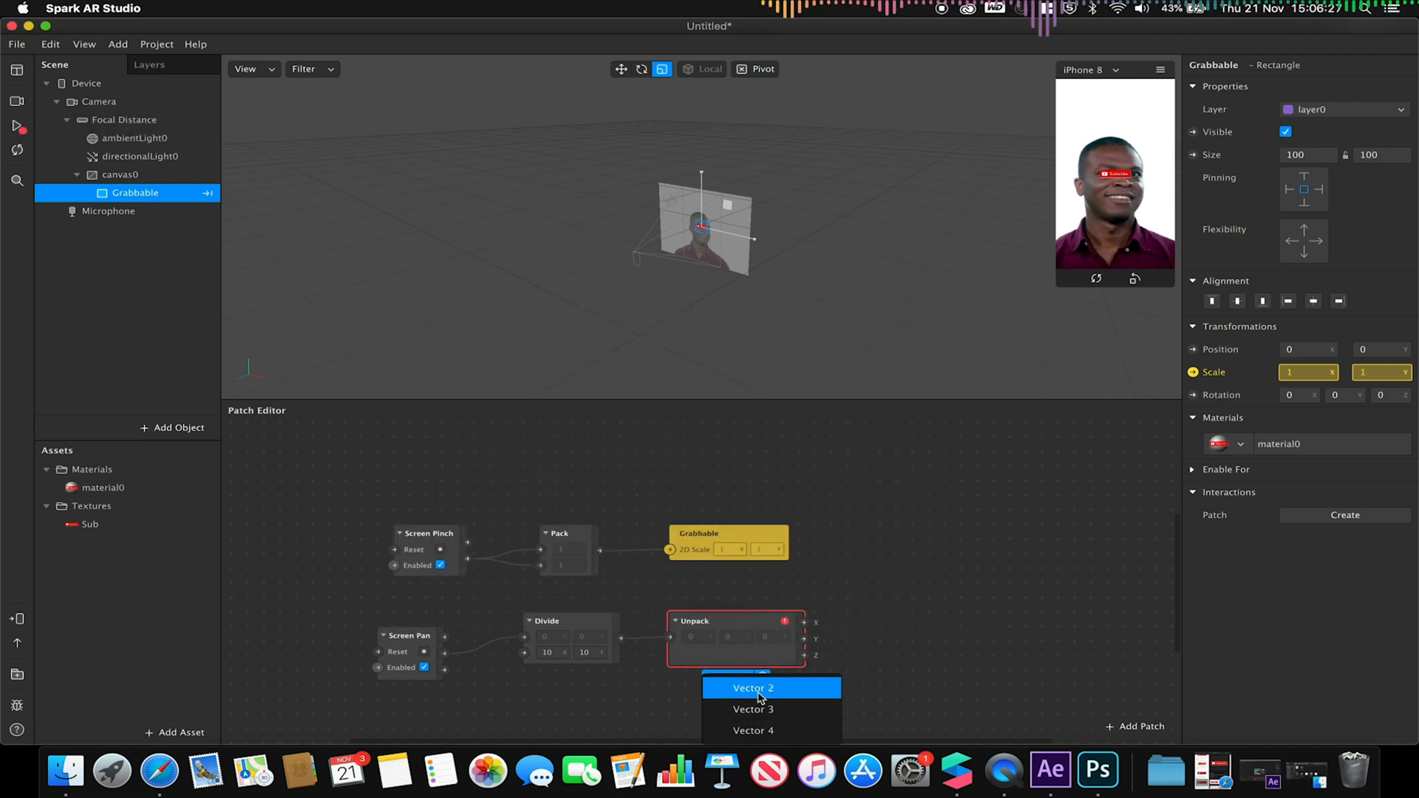
click(752, 687)
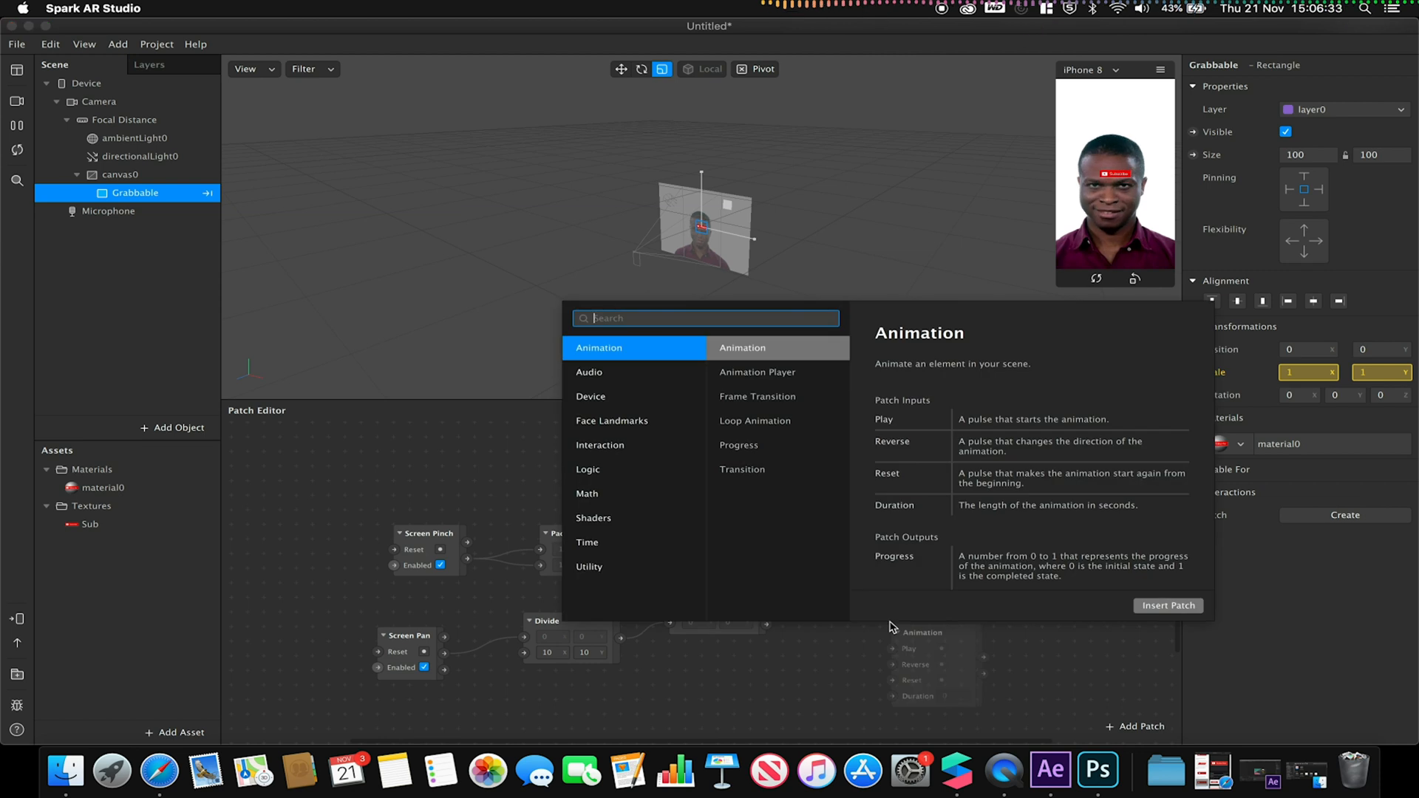
Step: Insert a Vector 2 Pack fed by the Unpack outputs and create Grabbable's 2D Position patch
text(pad)
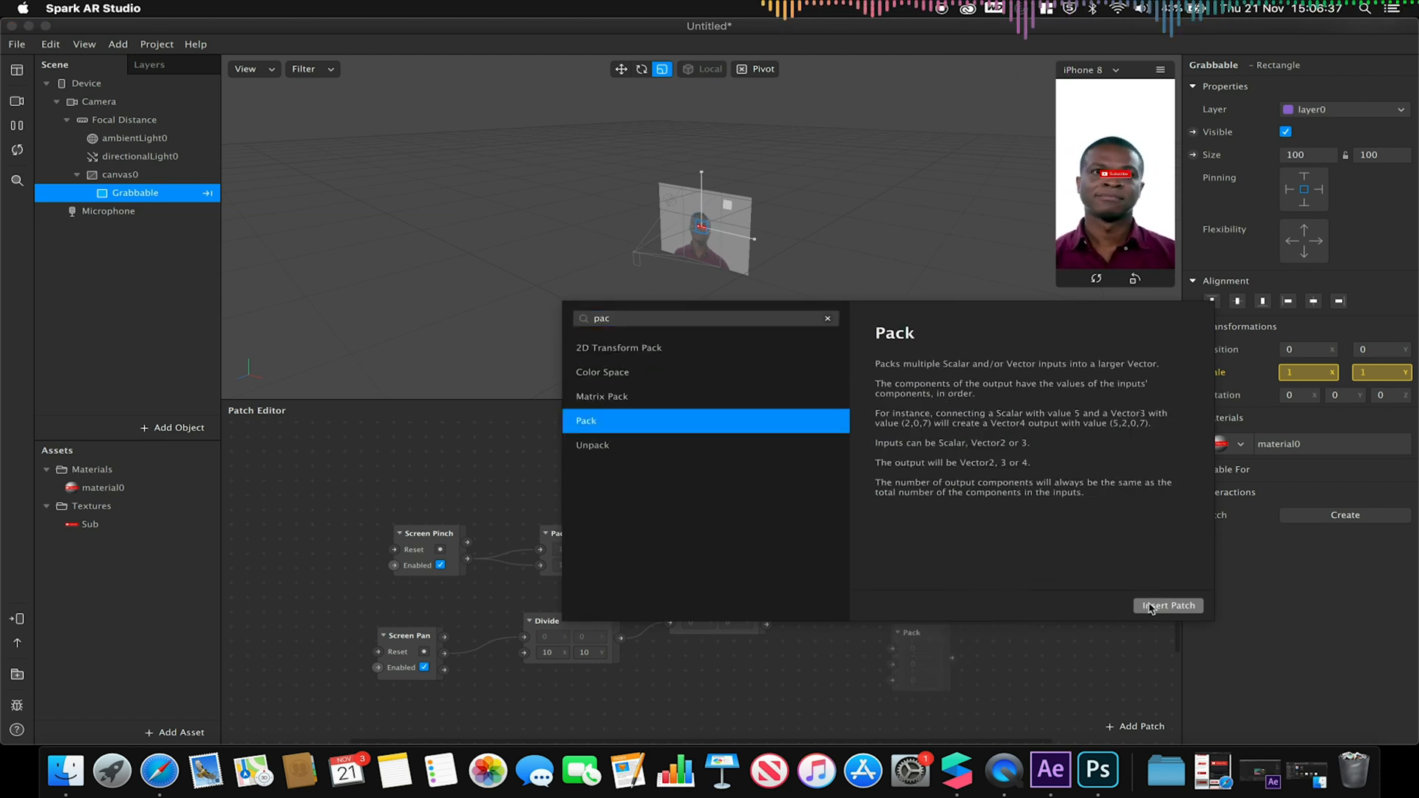
click(1168, 606)
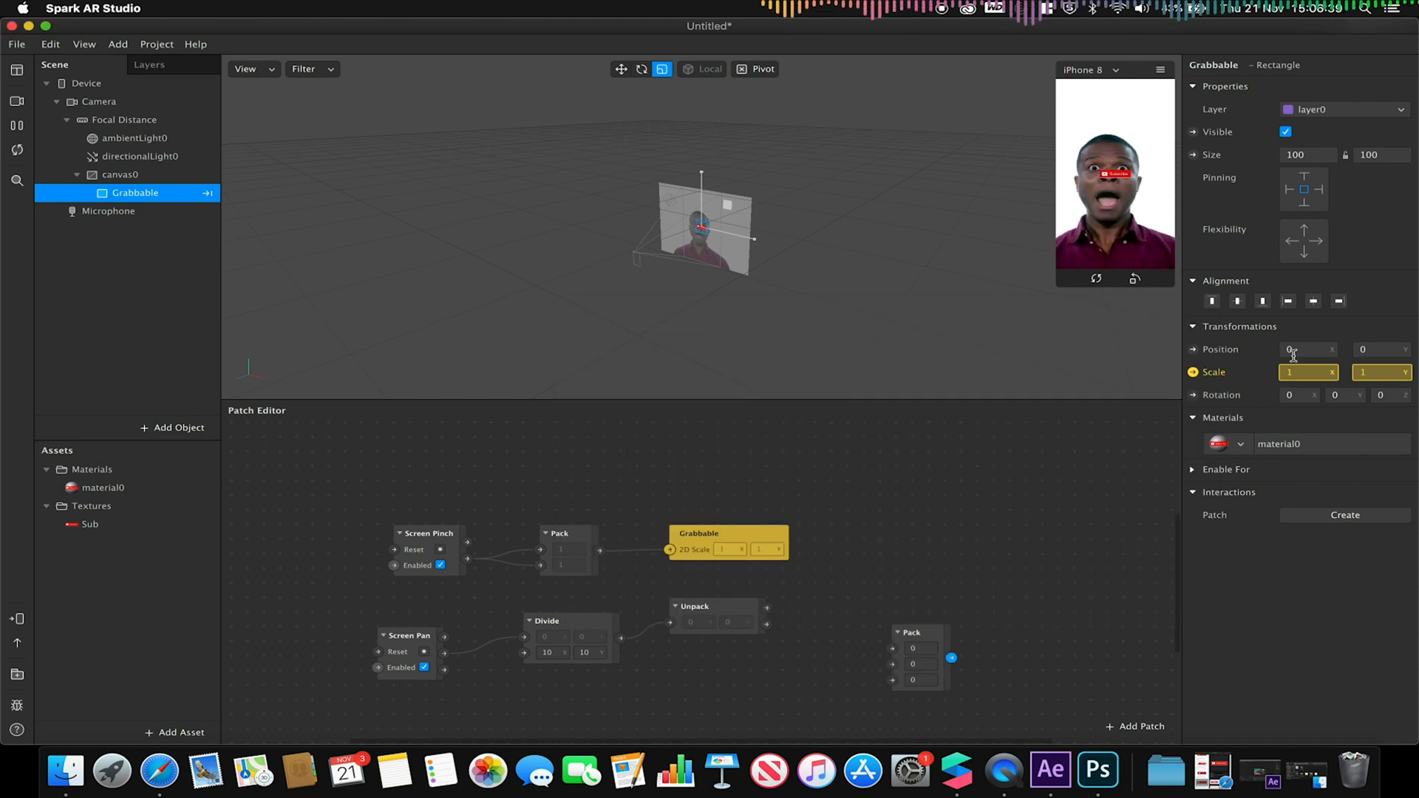
click(832, 660)
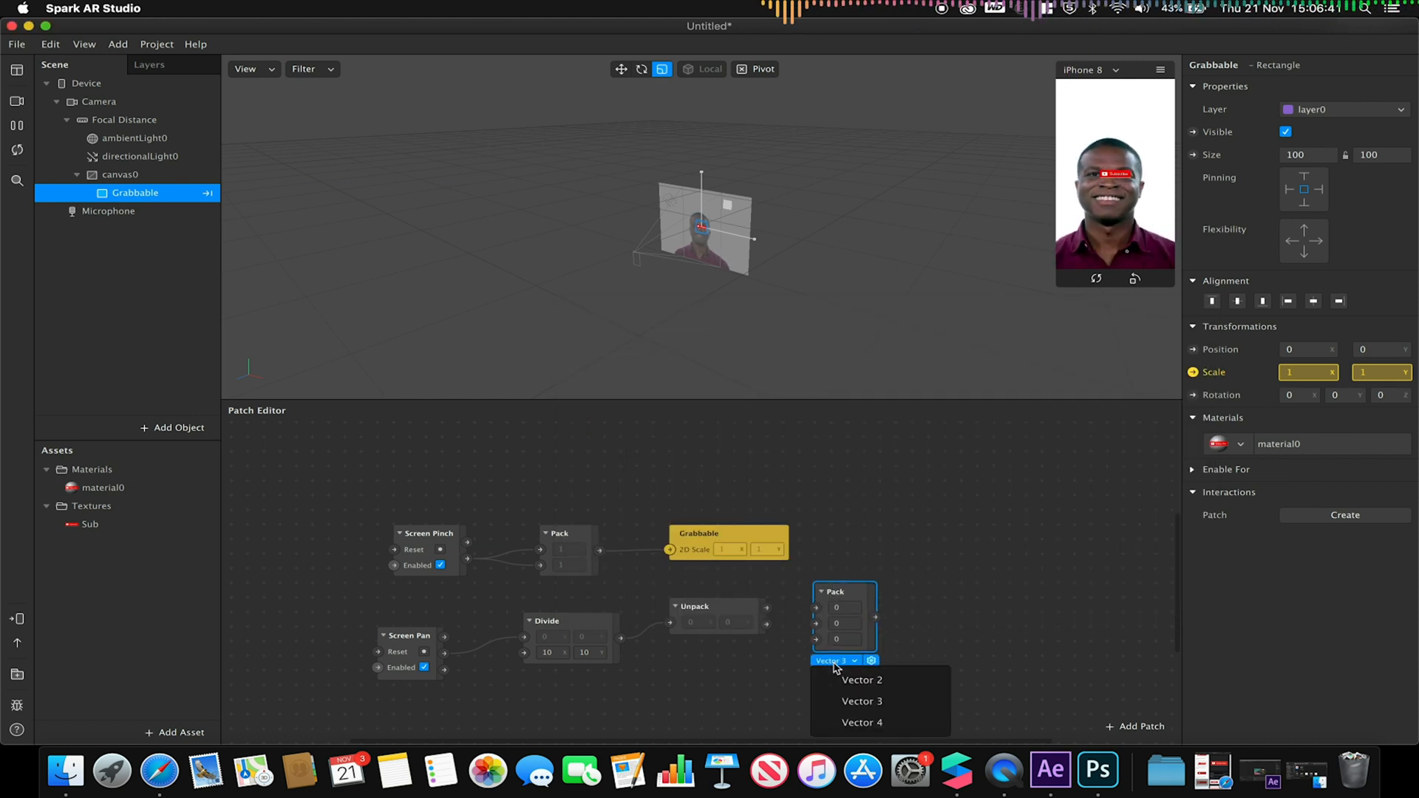
click(860, 680)
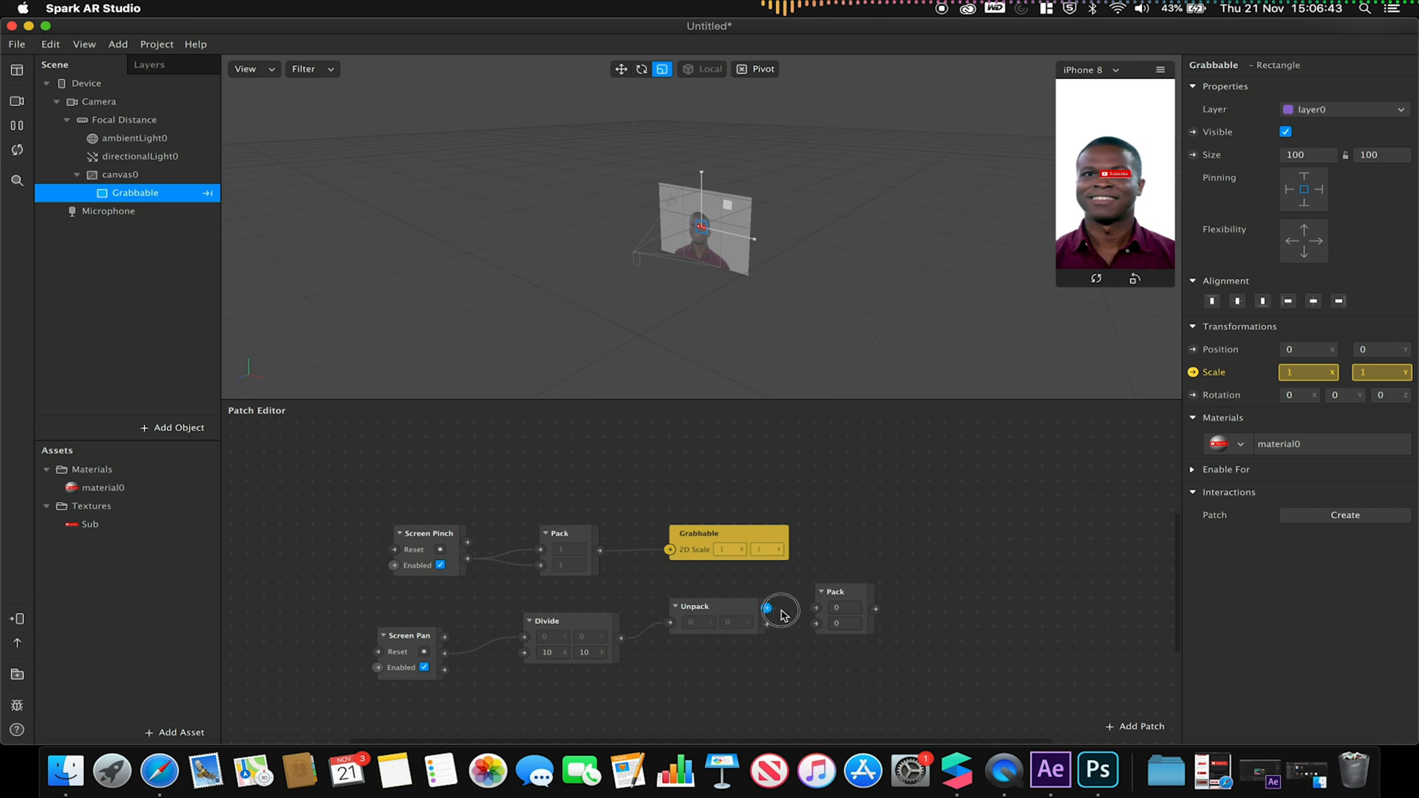
click(844, 606)
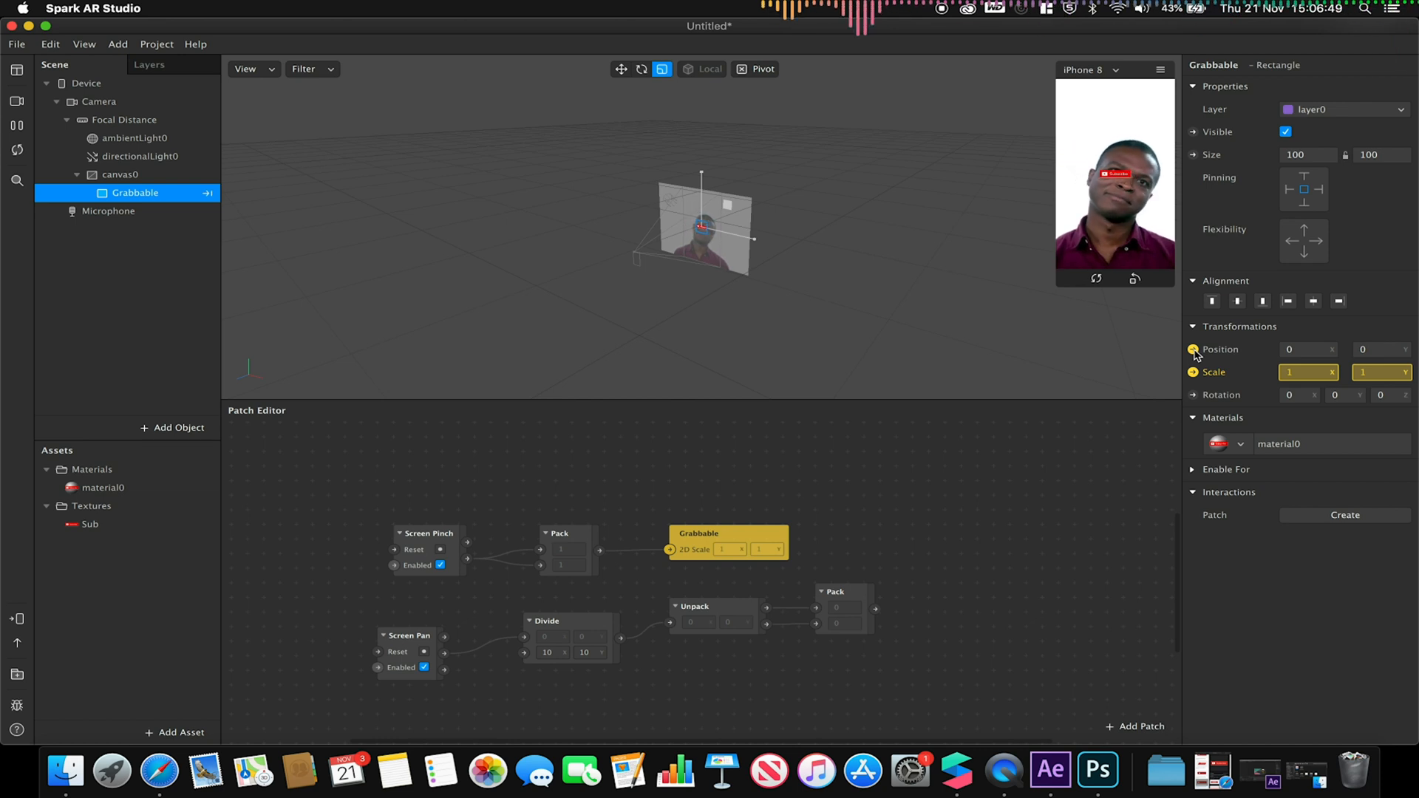
click(1193, 349)
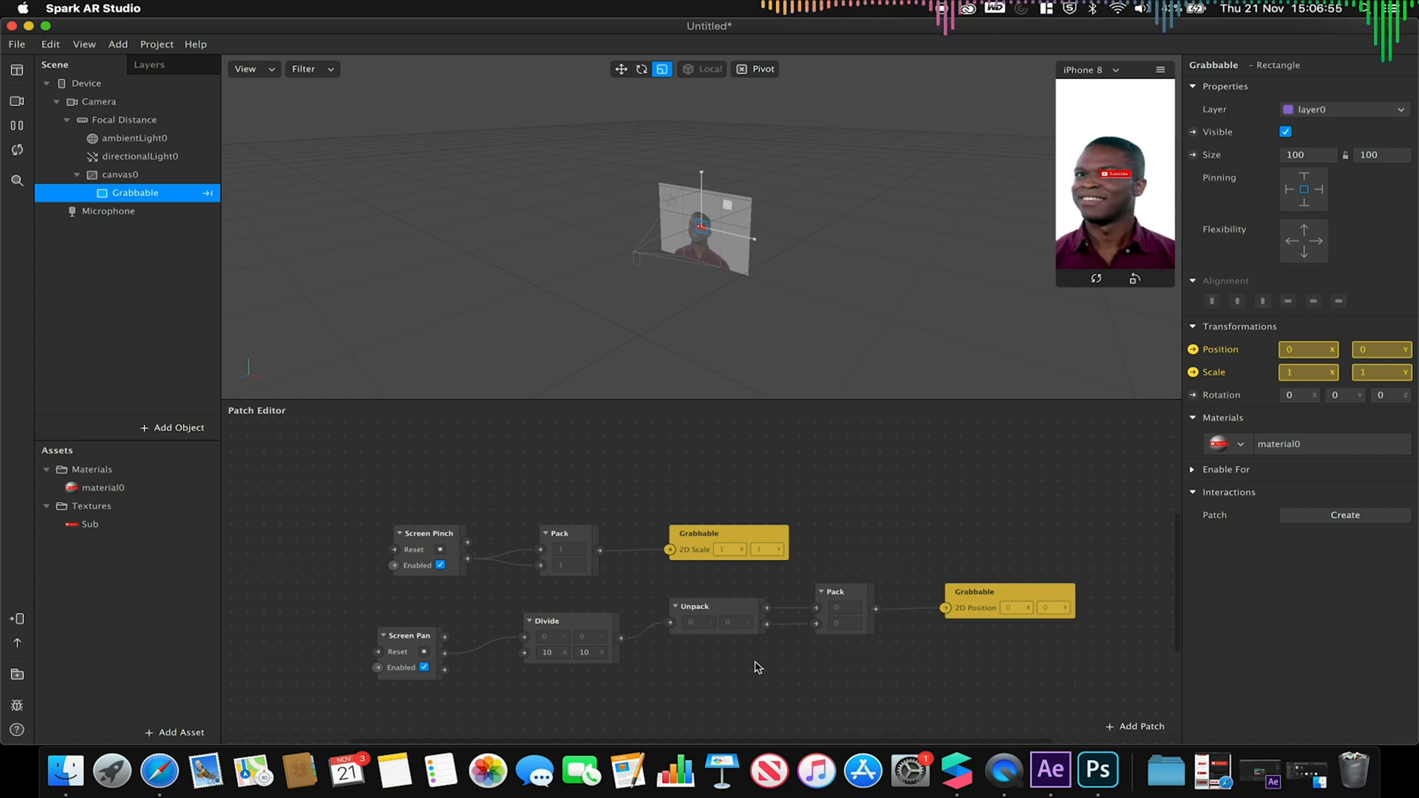
Step: Insert a Screen Rotate patch and a Multiply patch into the graph
click(1135, 725)
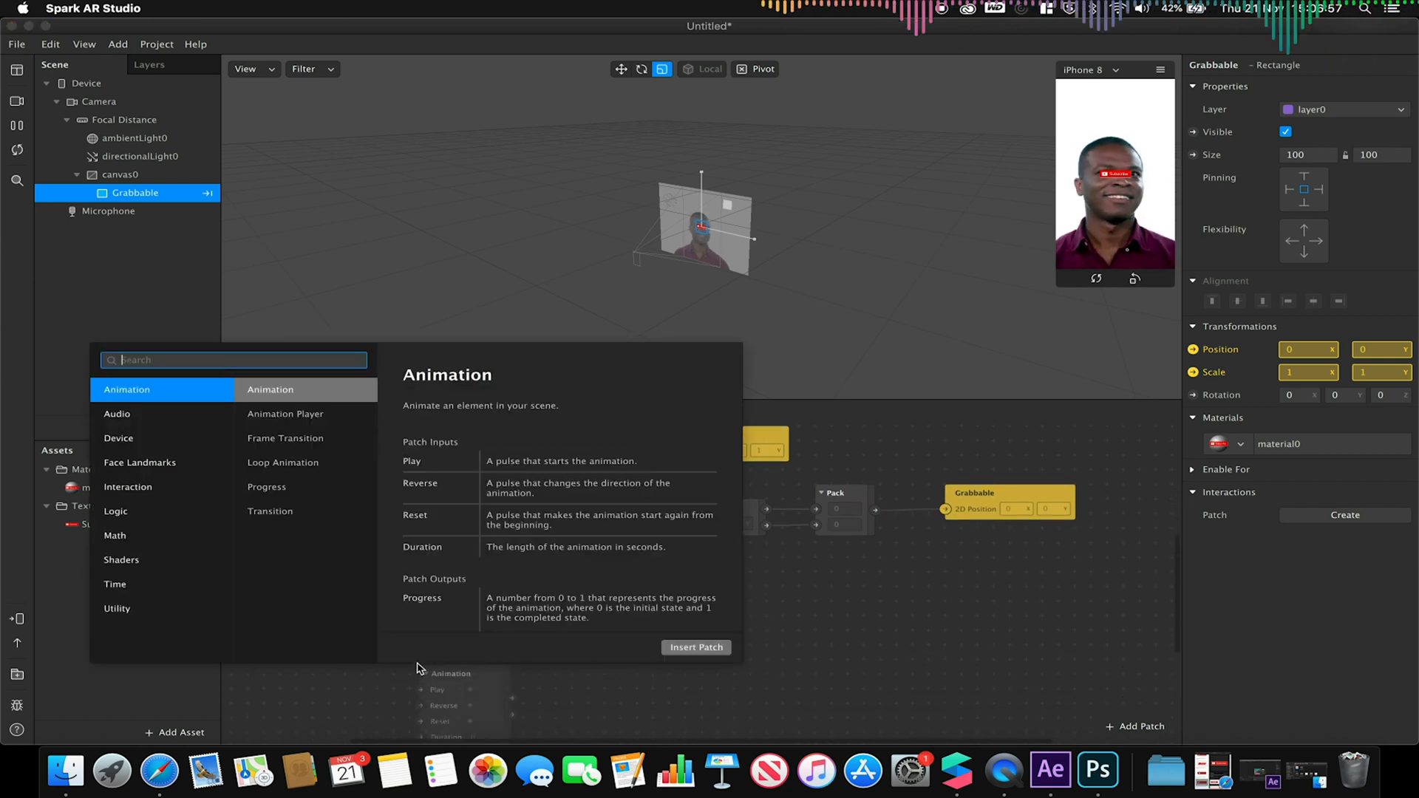
text(rot)
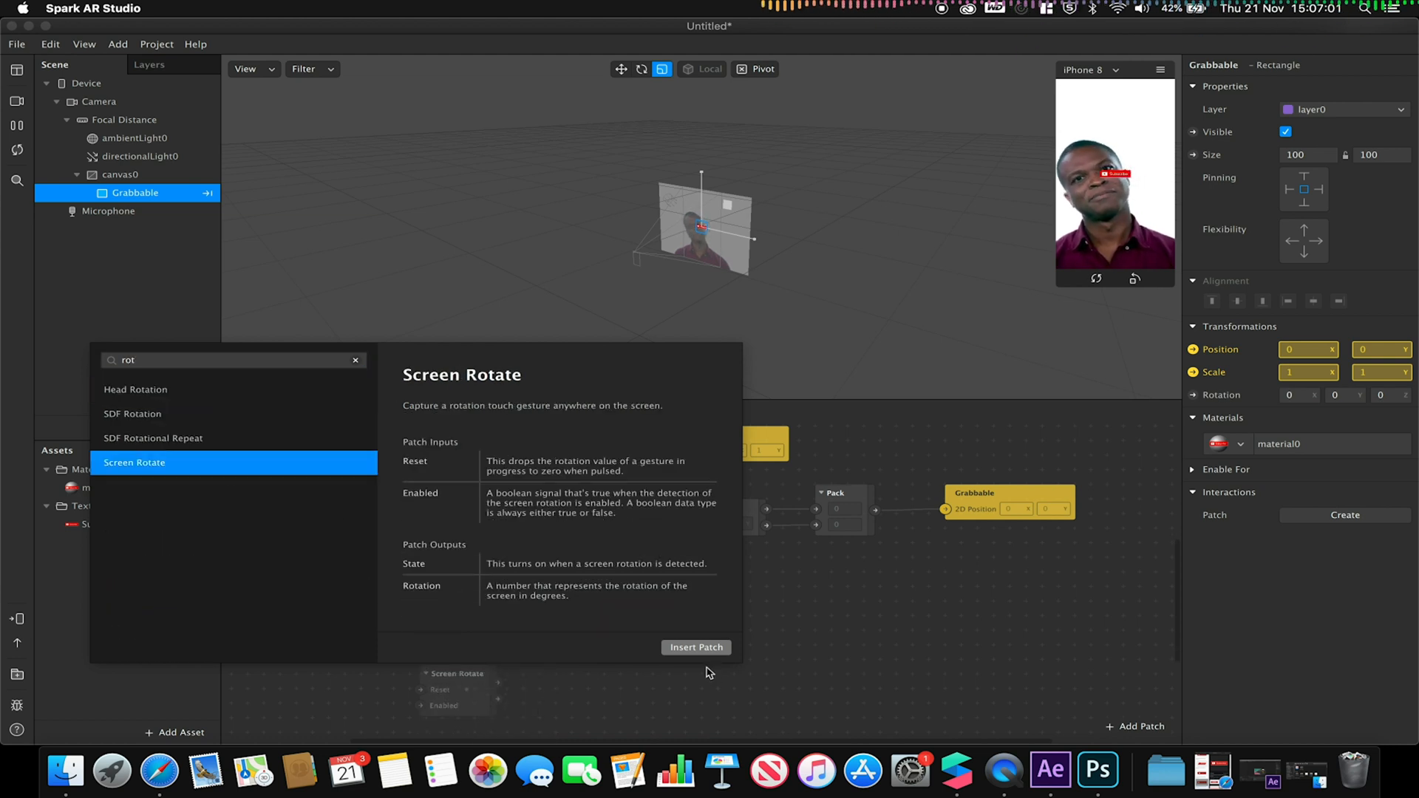
click(696, 647)
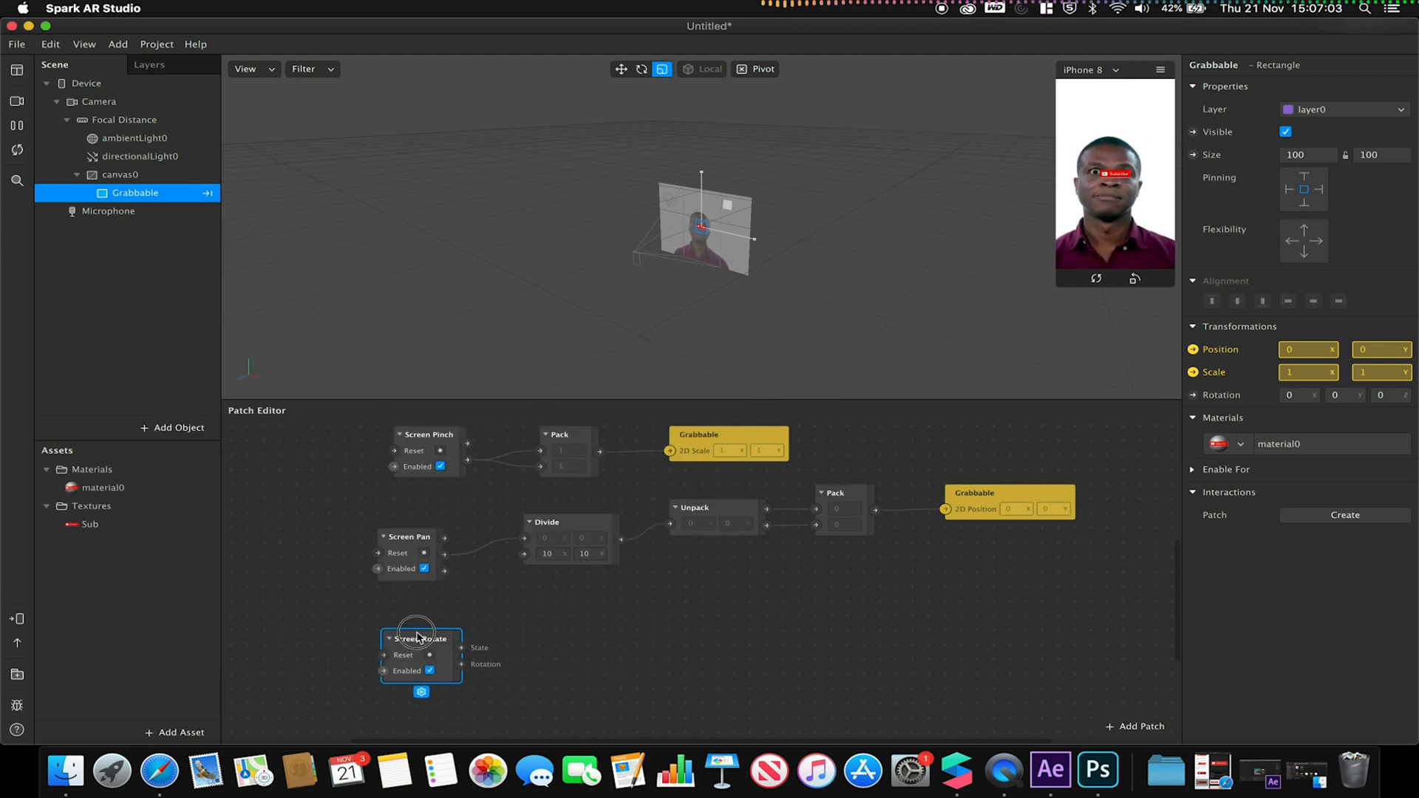
click(1133, 726)
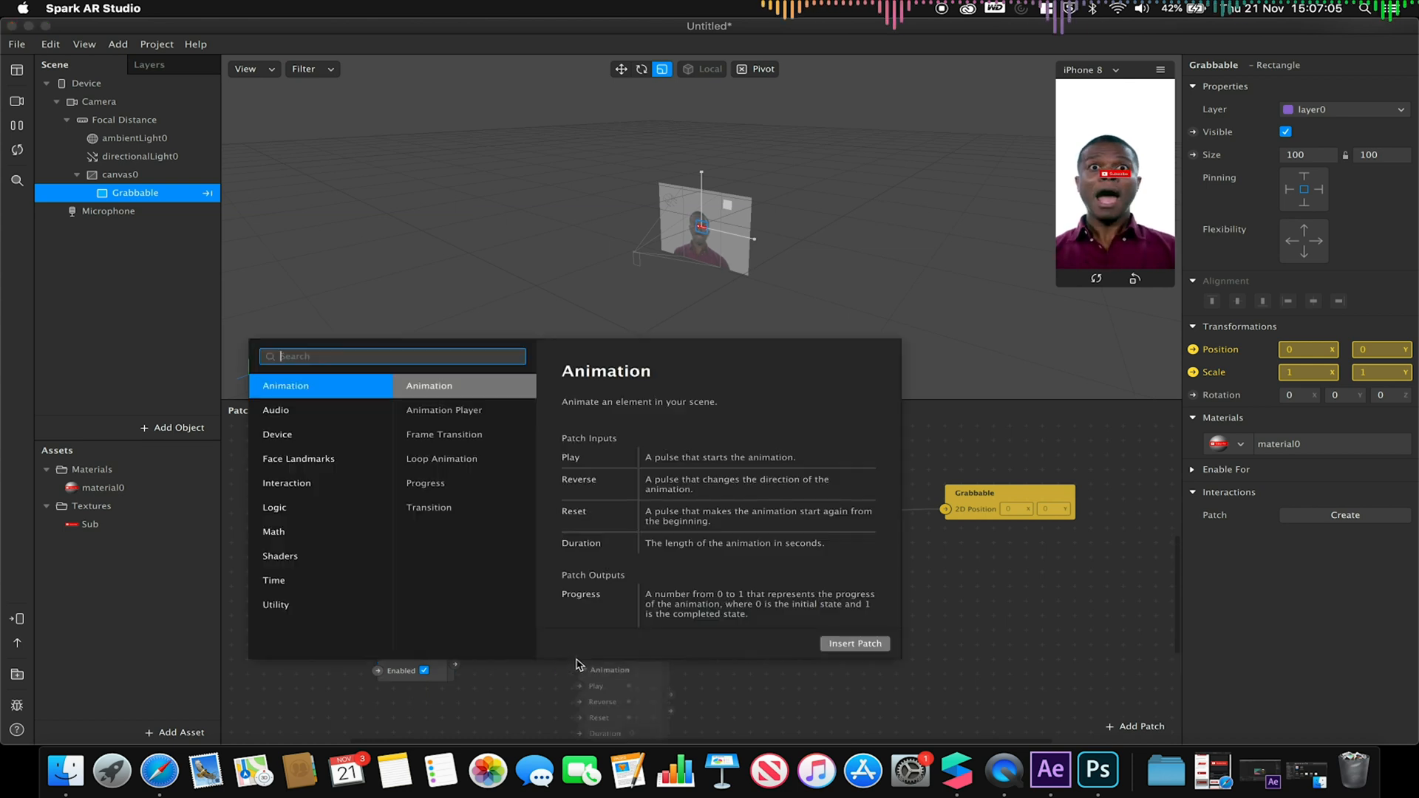
text(multi)
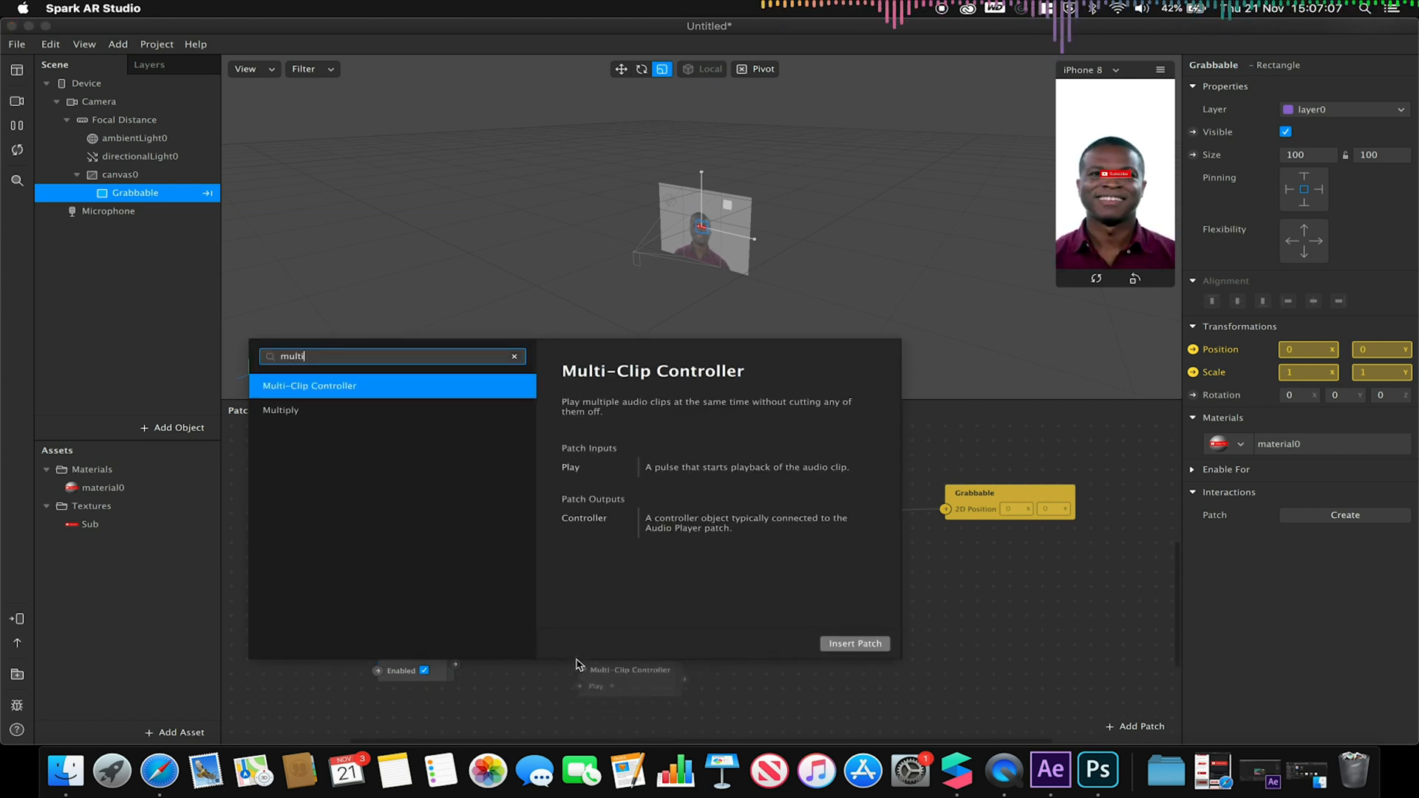
click(281, 409)
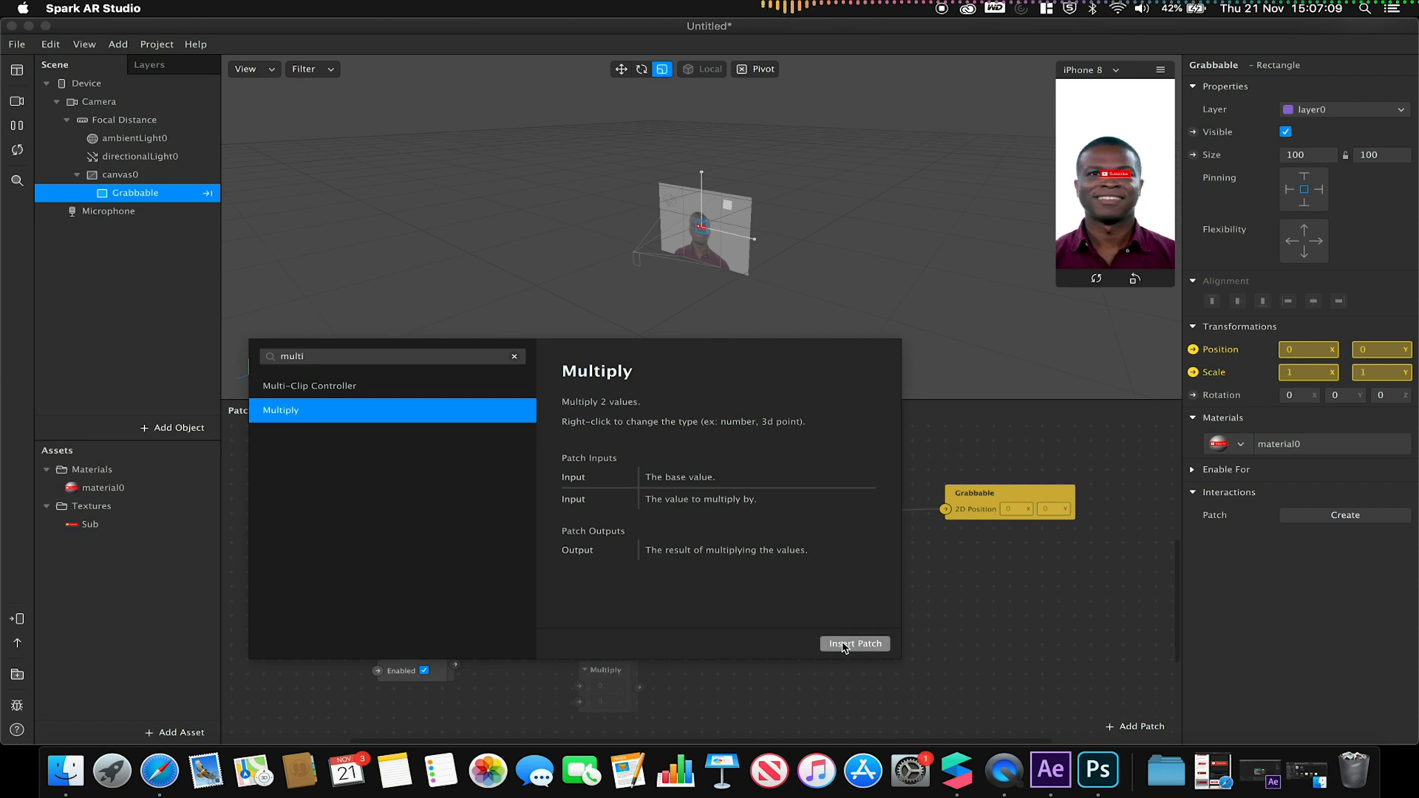
click(853, 642)
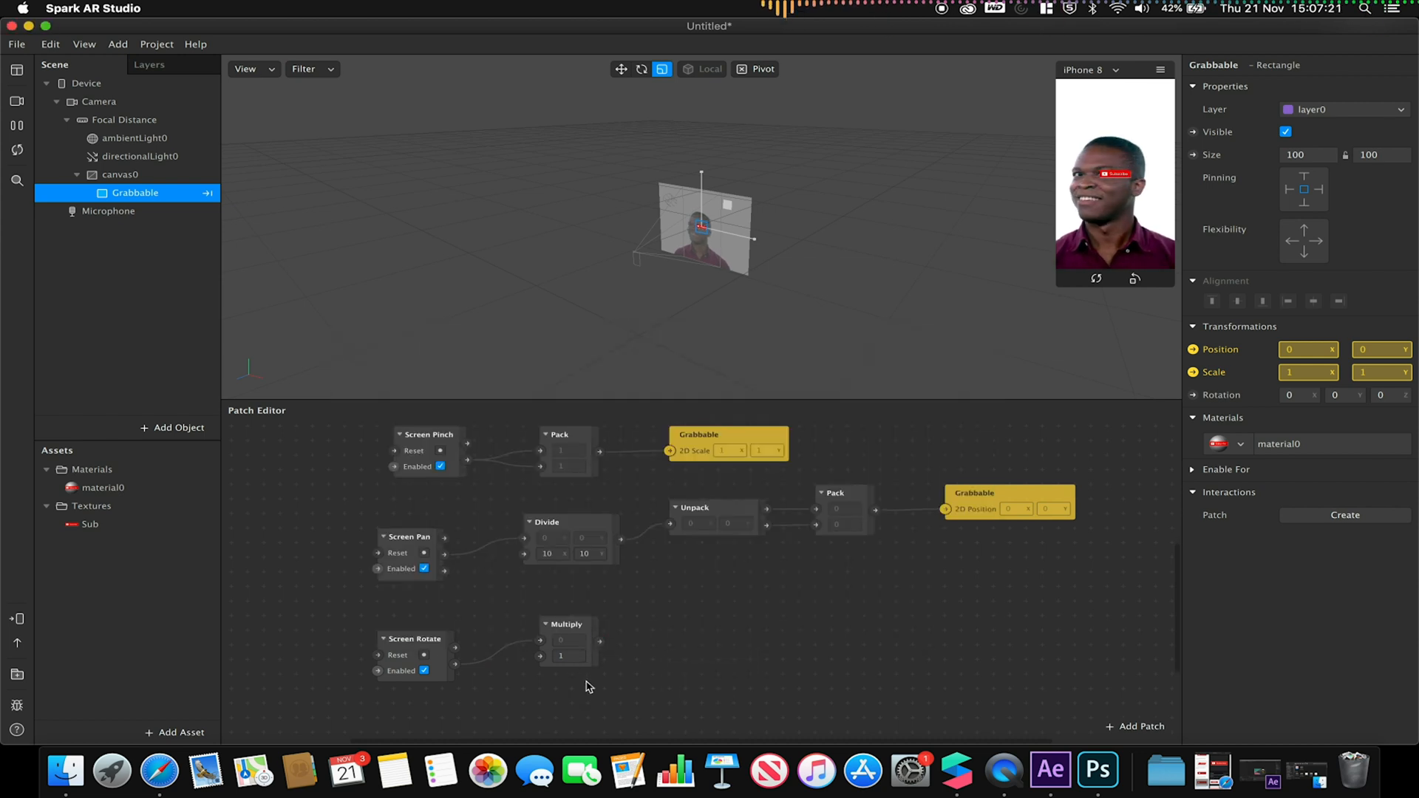
Step: Set the Multiply patch's type to Vector 3
click(568, 634)
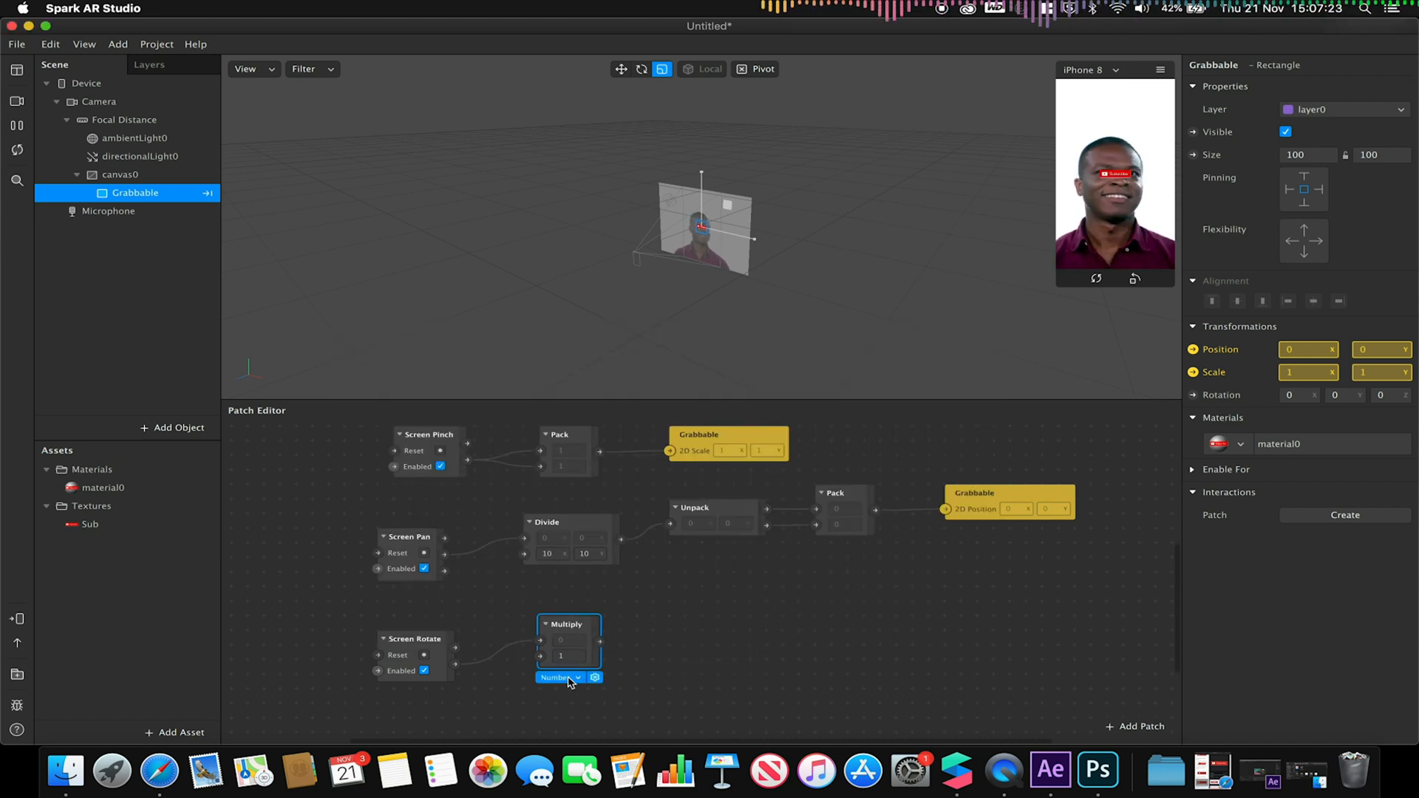
click(559, 677)
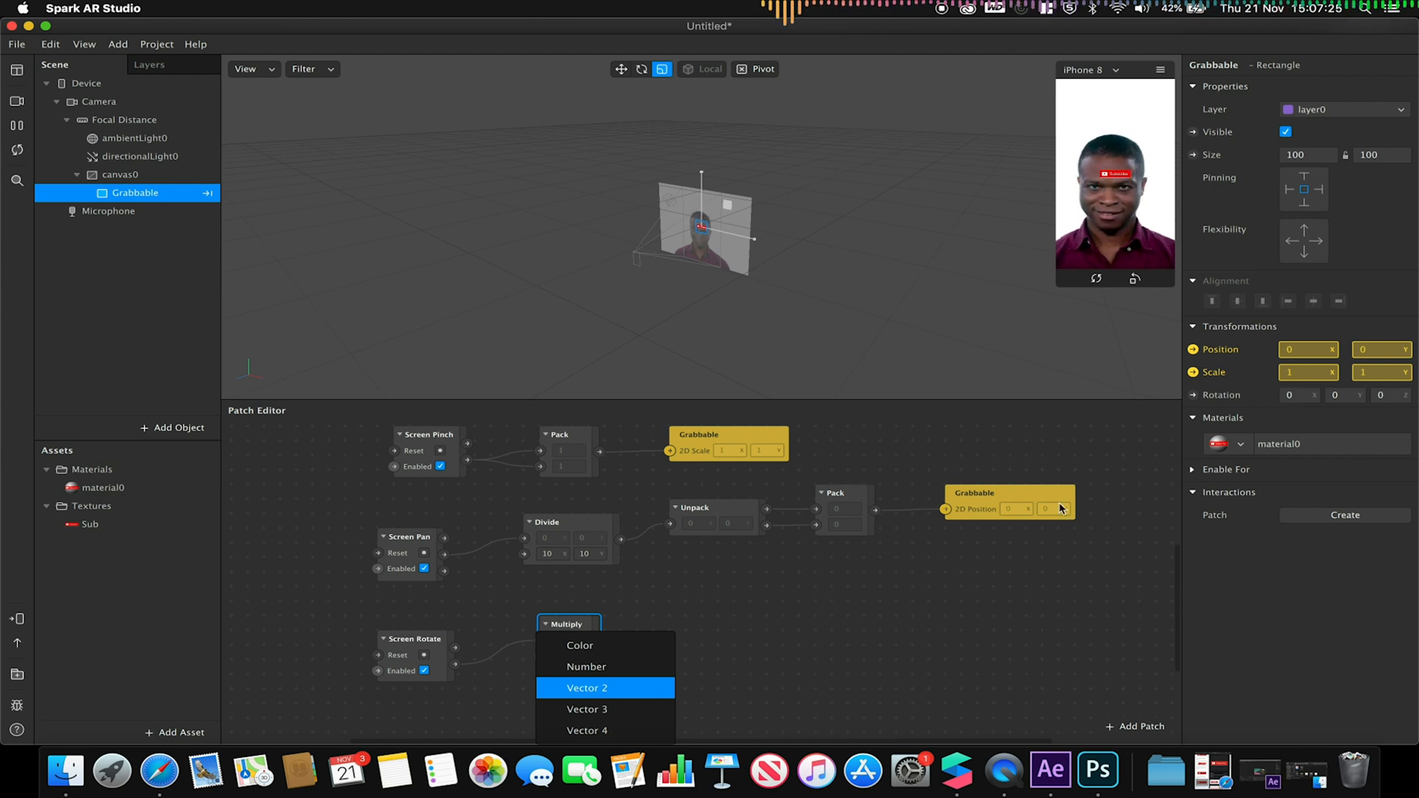
click(587, 708)
text(pa)
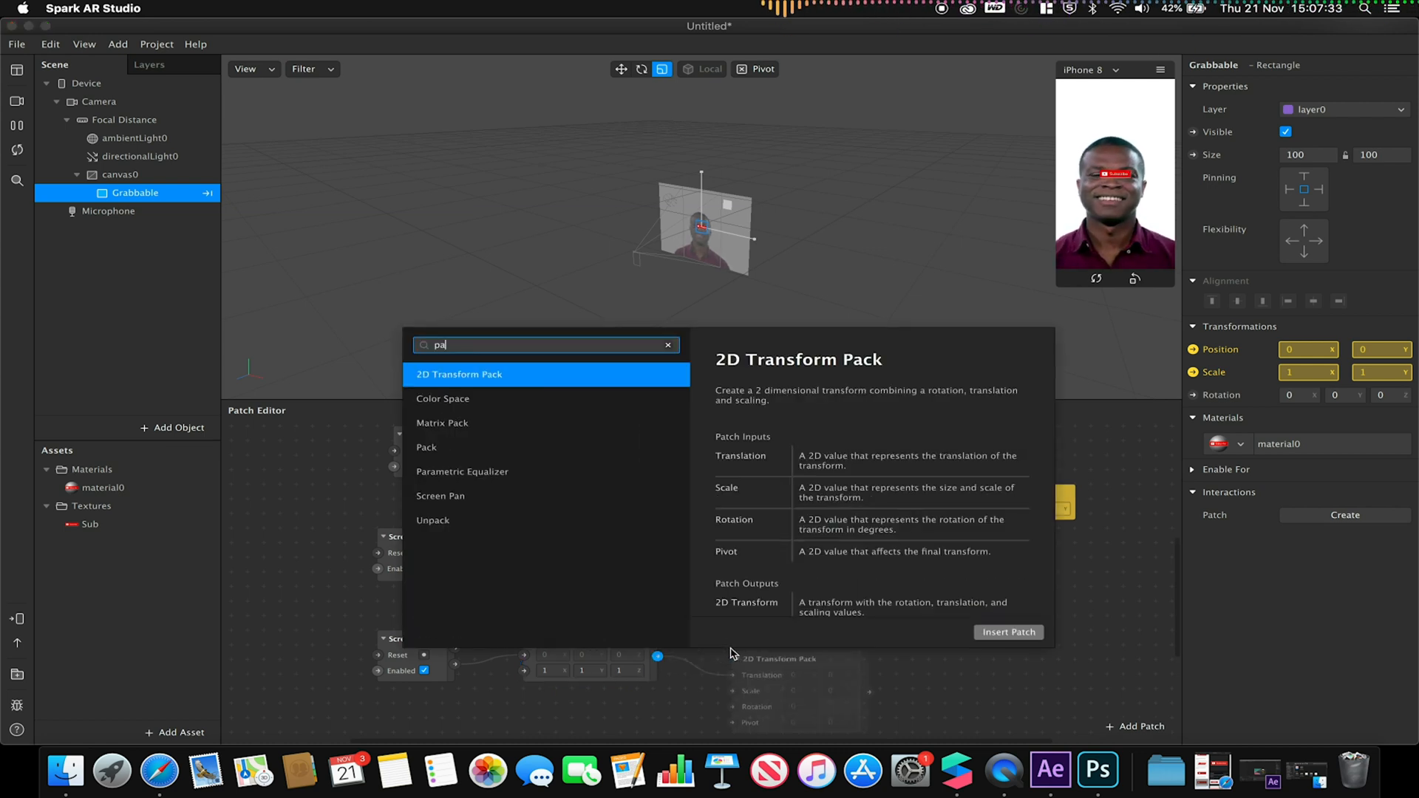
Step: Insert a Pack fed by Multiply, create Grabbable's 3D Rotation patch, and set Multiply back to Number
click(425, 446)
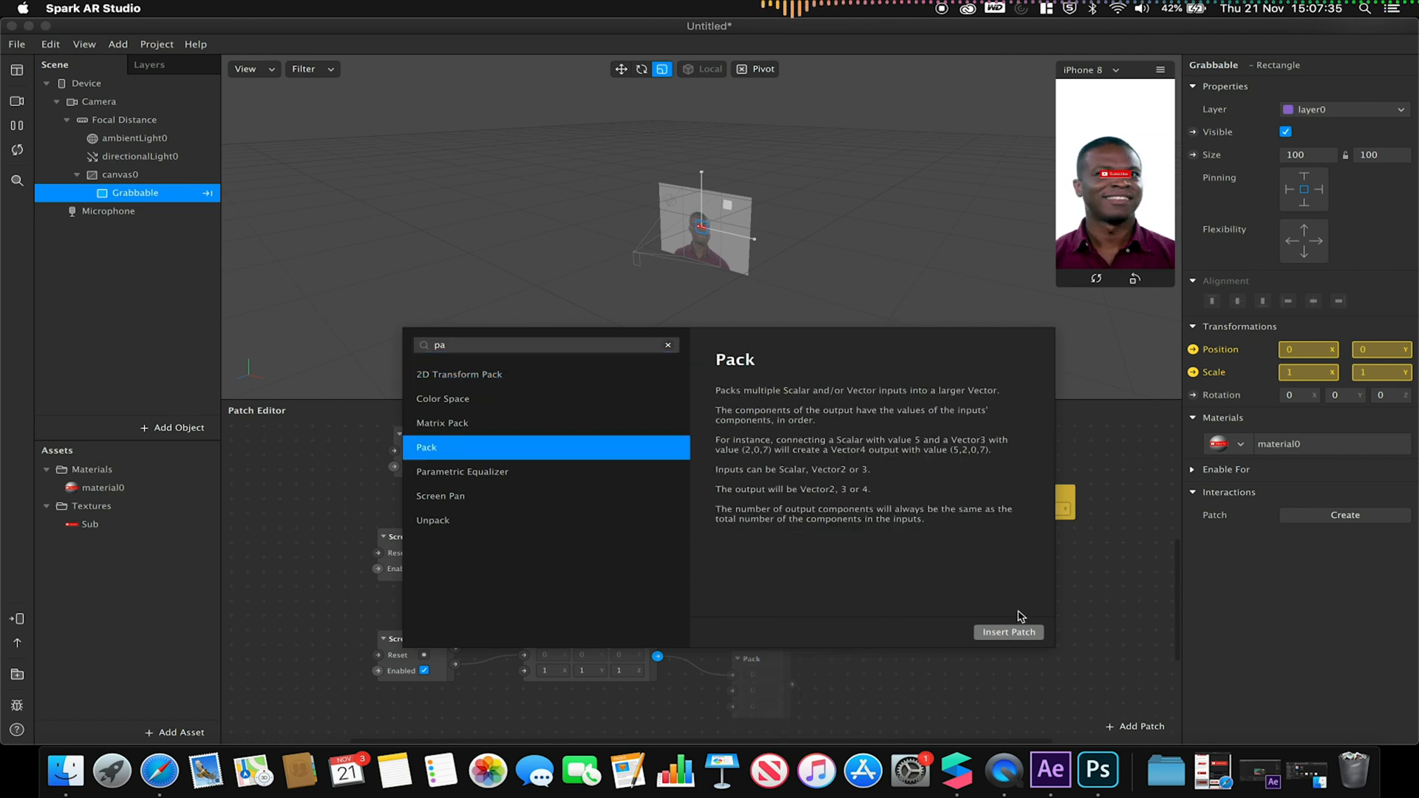
click(1008, 631)
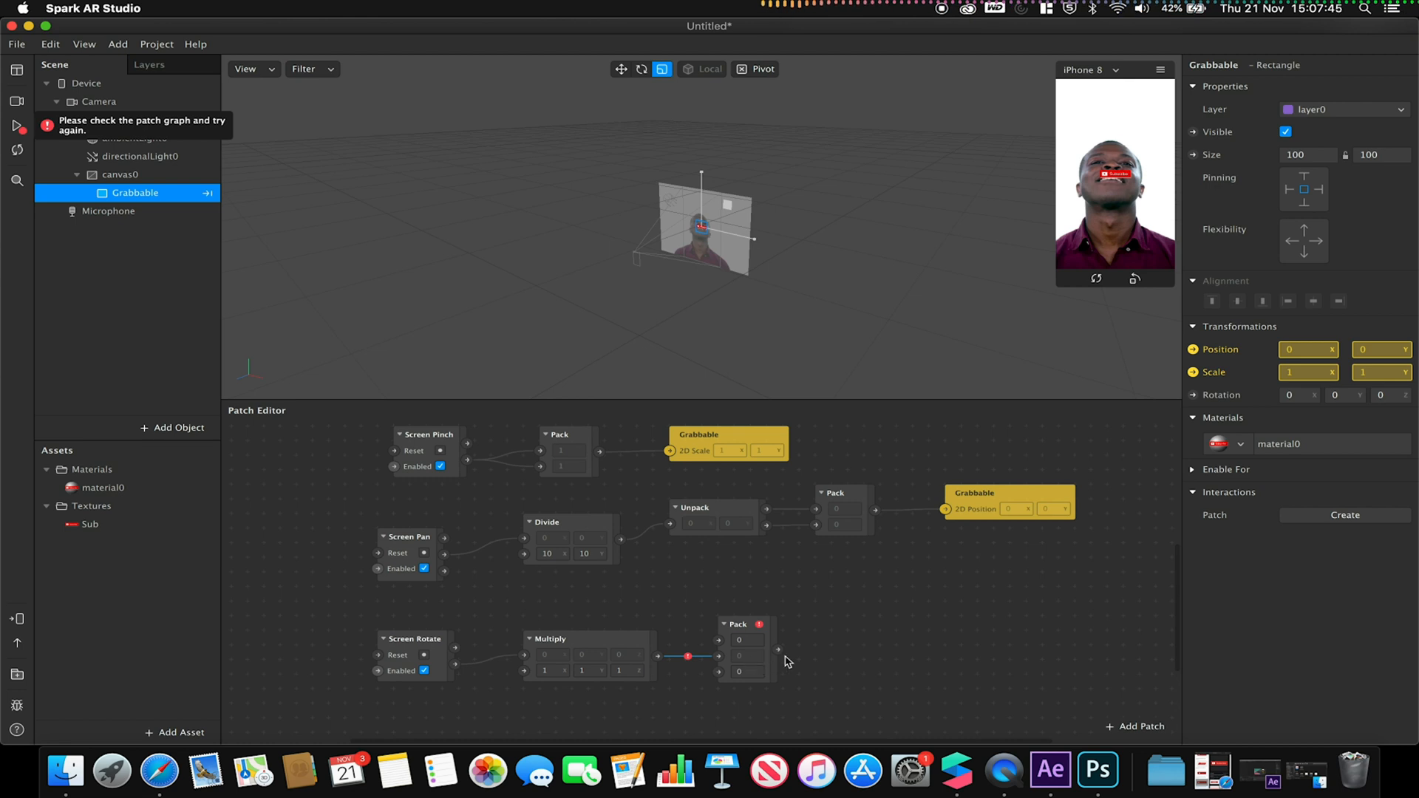
mouse_move(778, 644)
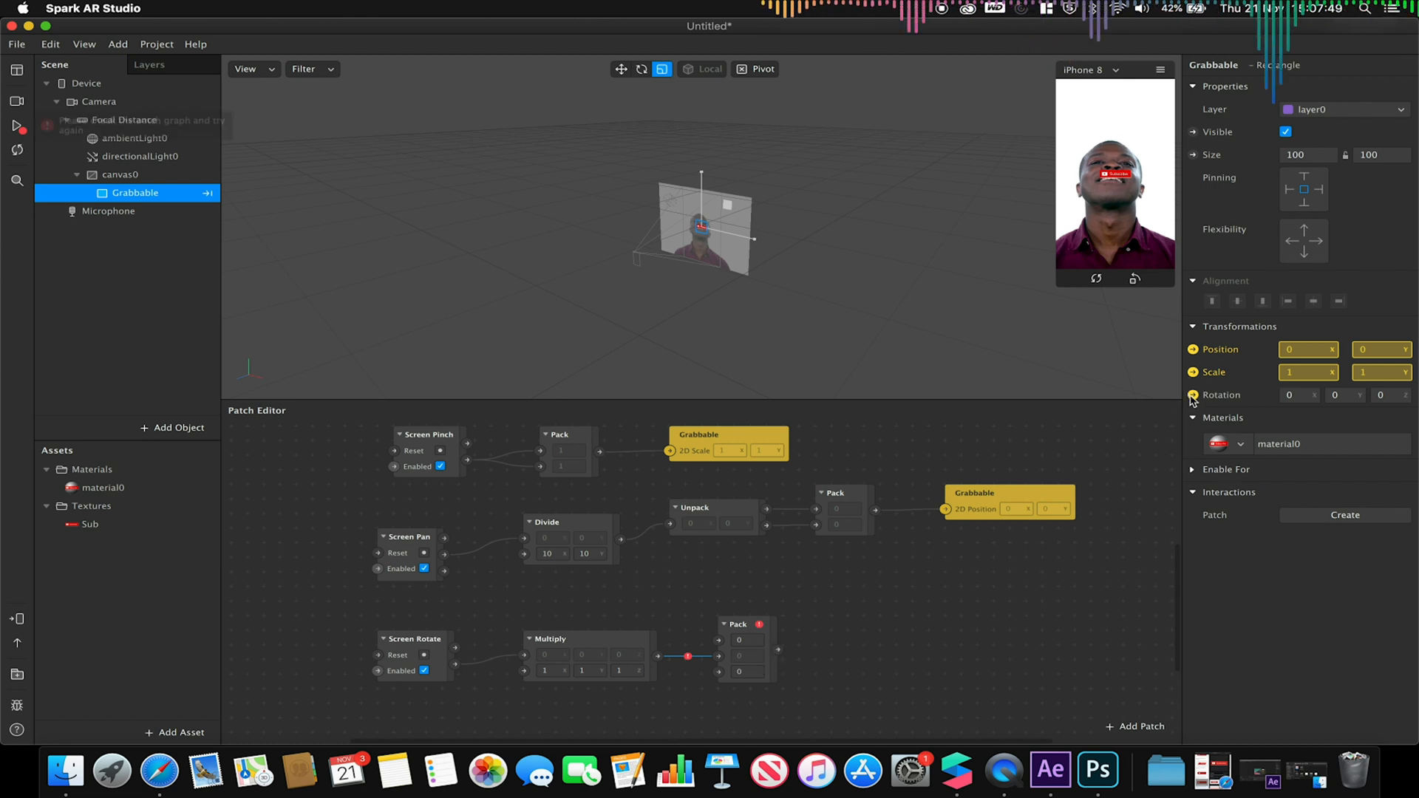
click(1193, 395)
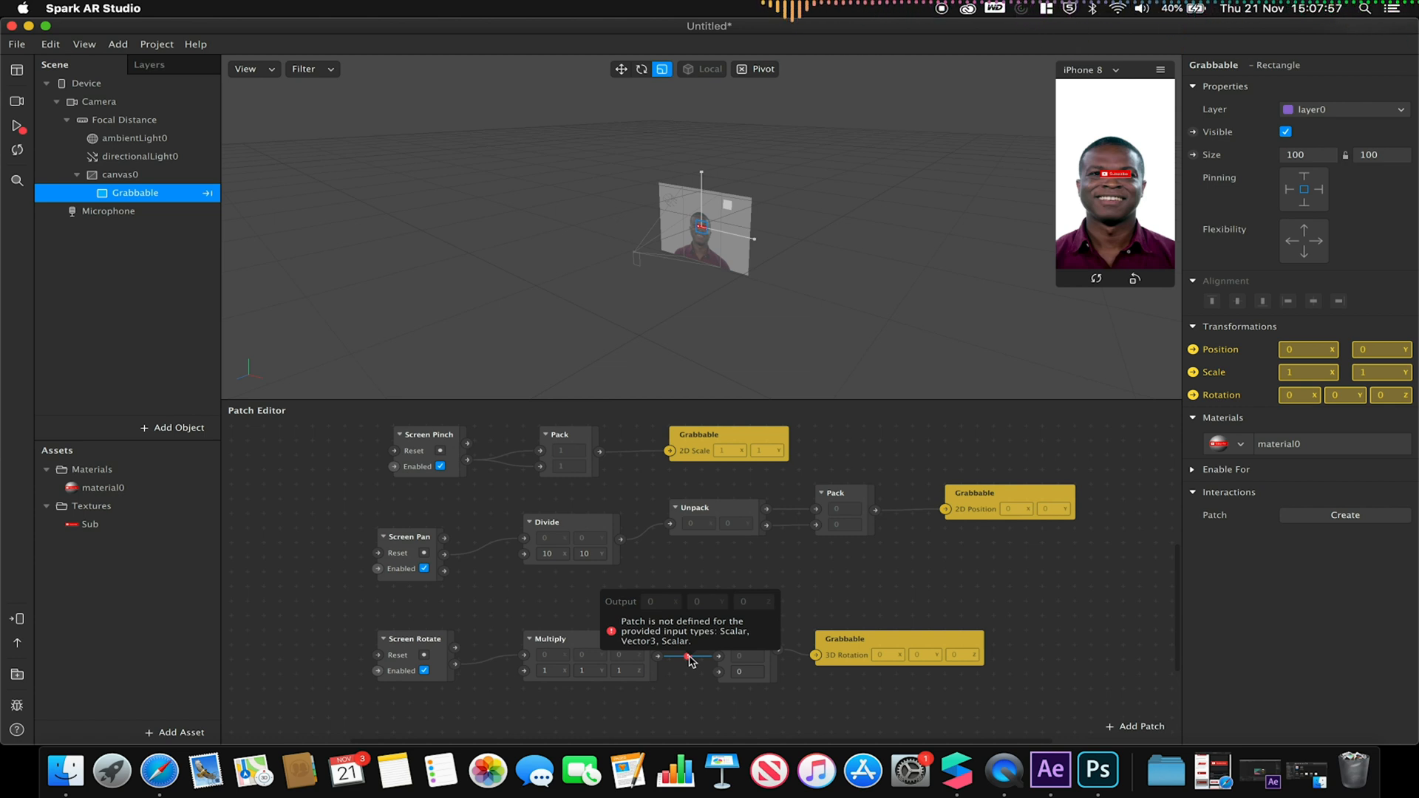
mouse_move(570, 645)
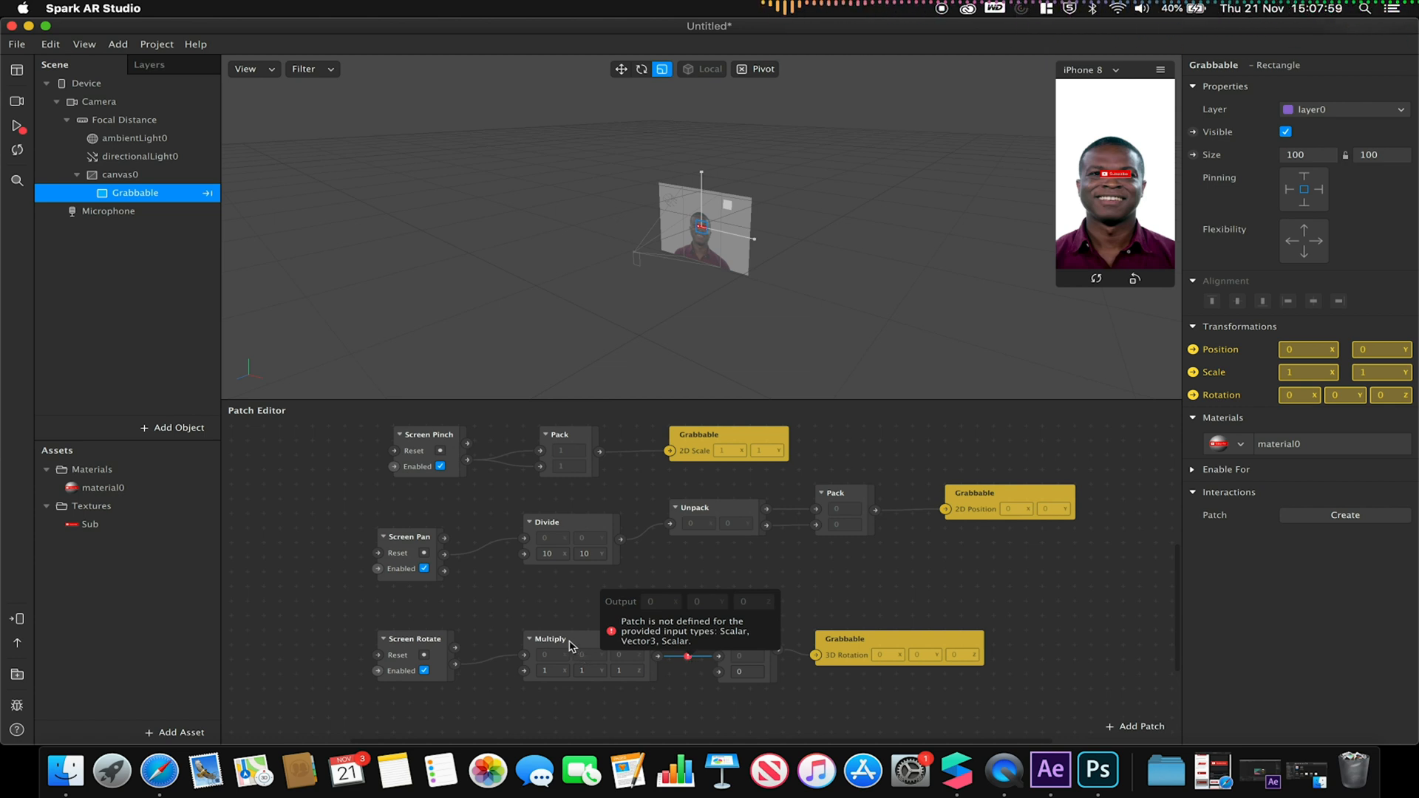
click(549, 638)
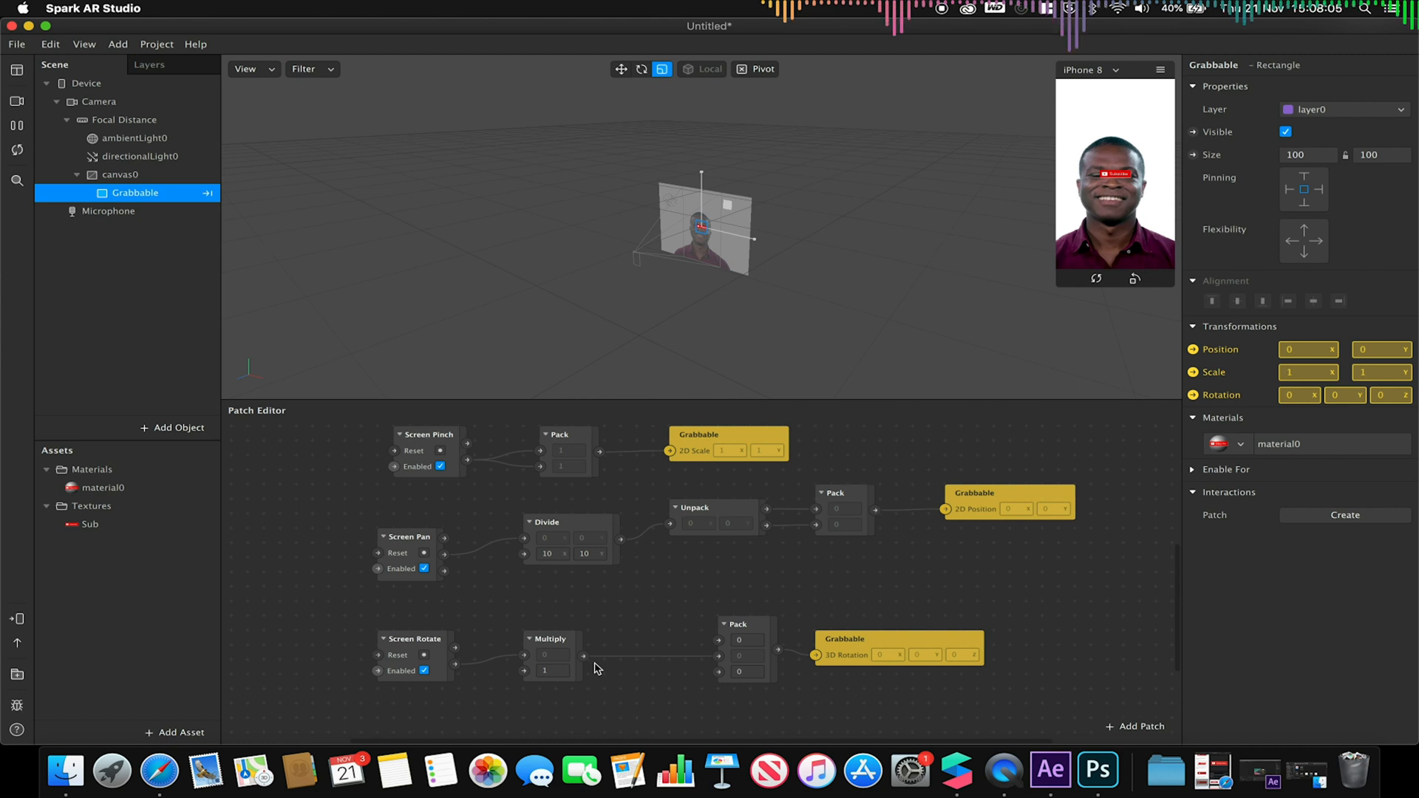
Step: Enter -1 as the Multiply patch's second input to invert the rotation
click(598, 639)
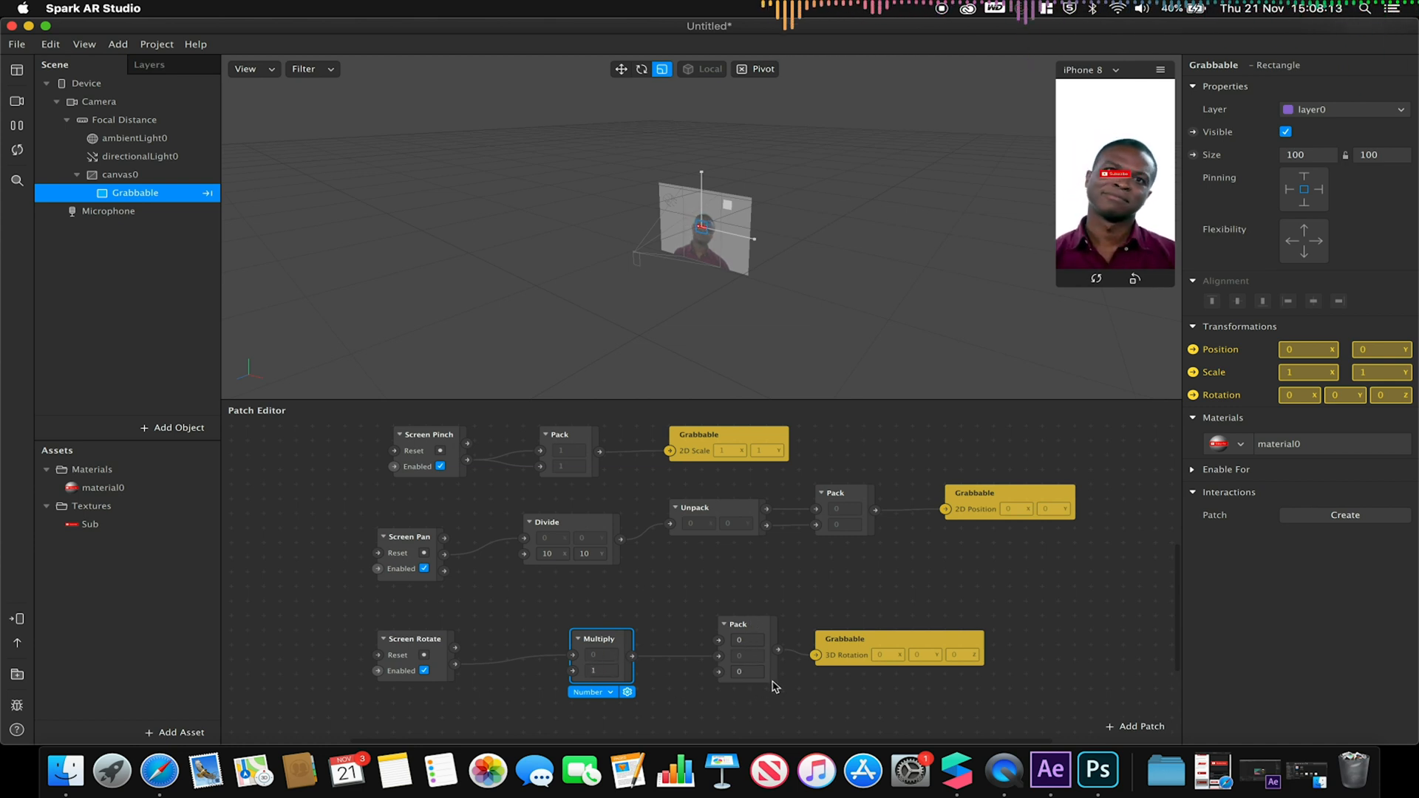
mouse_move(876, 646)
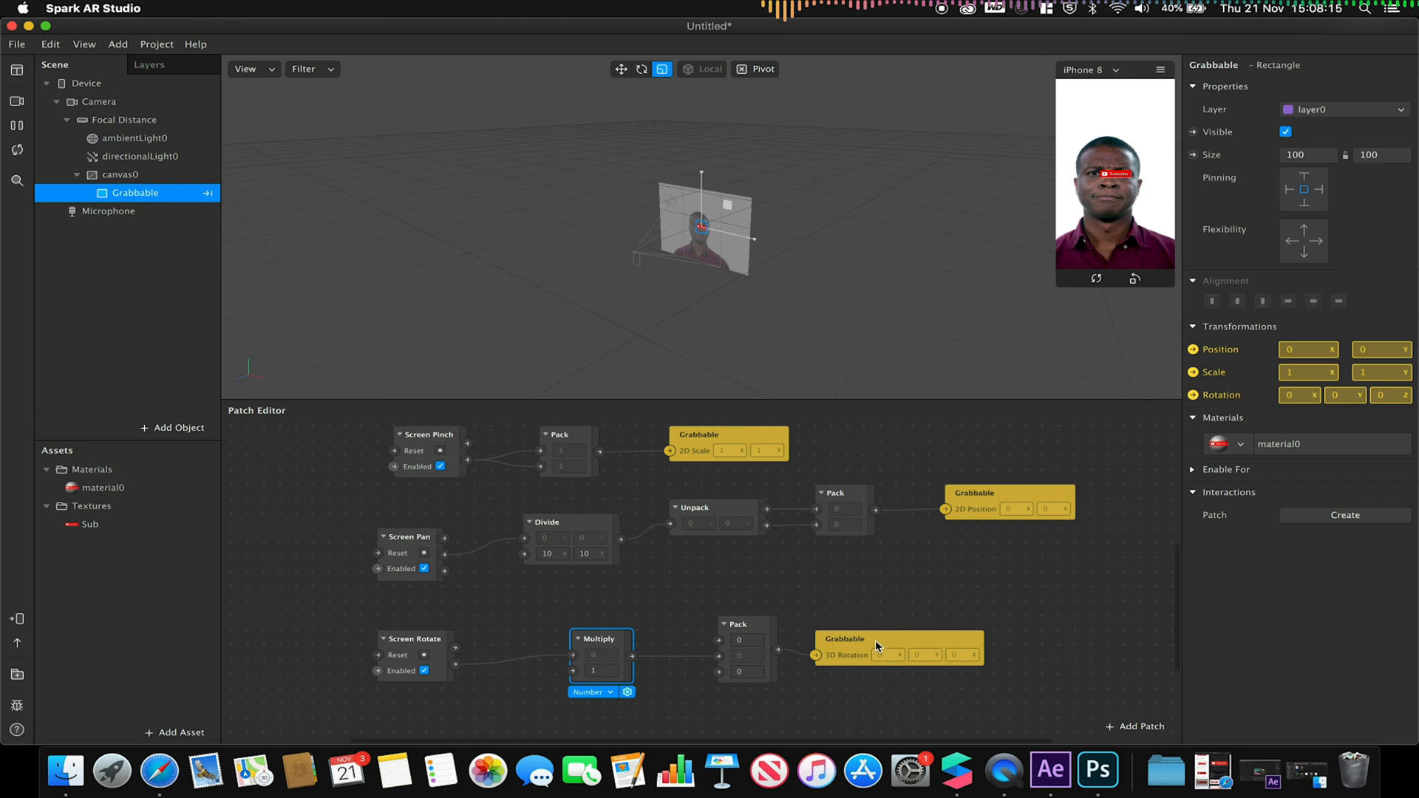
double_click(592, 671)
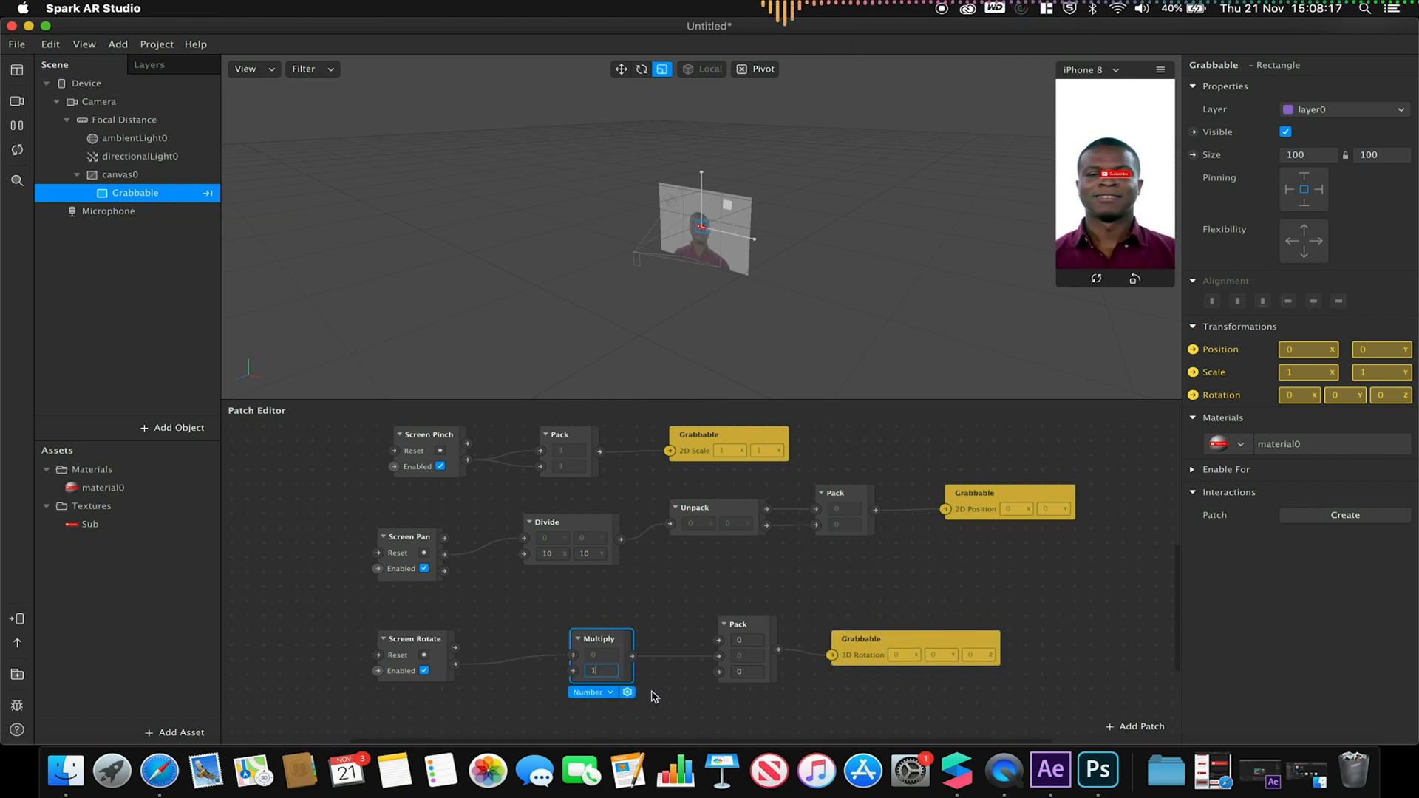
mouse_move(57, 561)
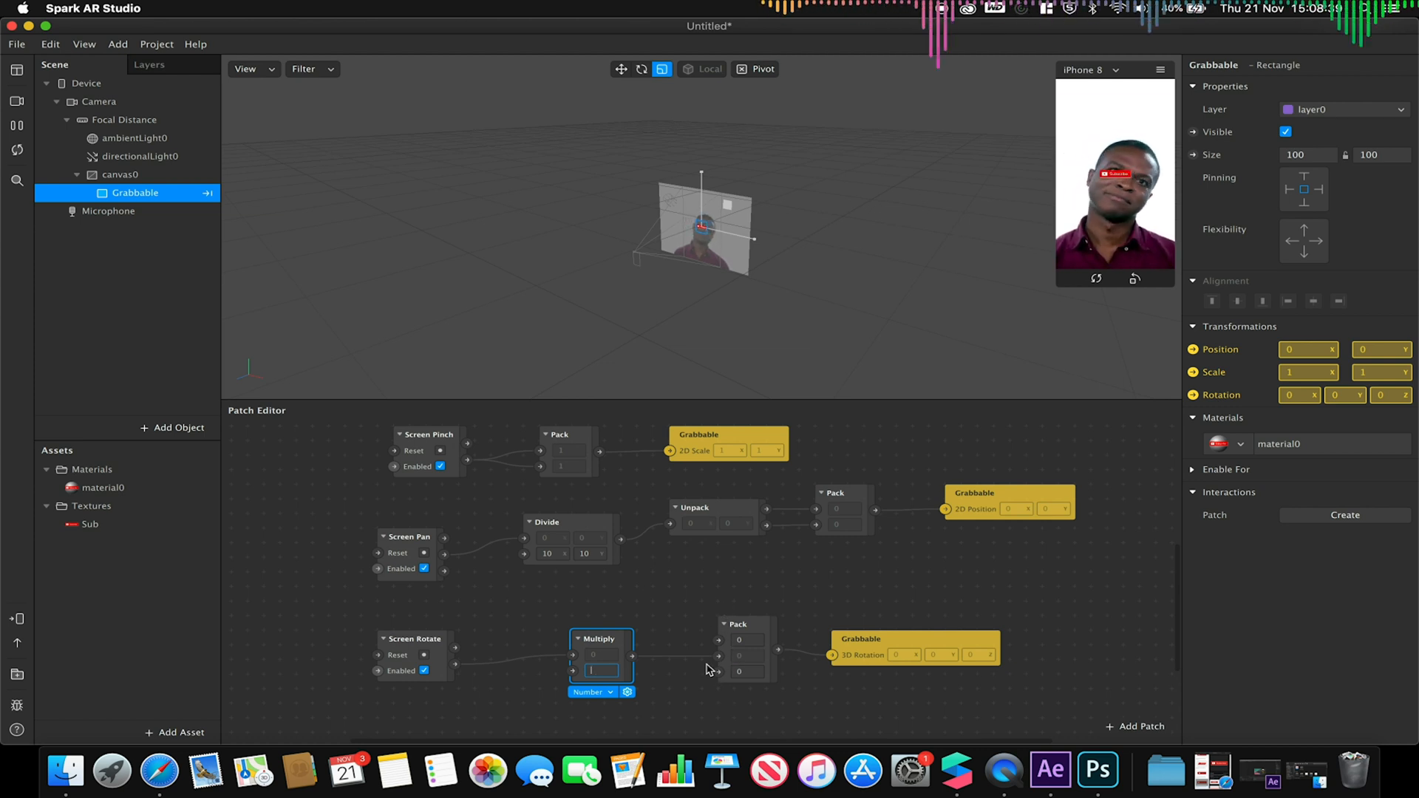
text(-1)
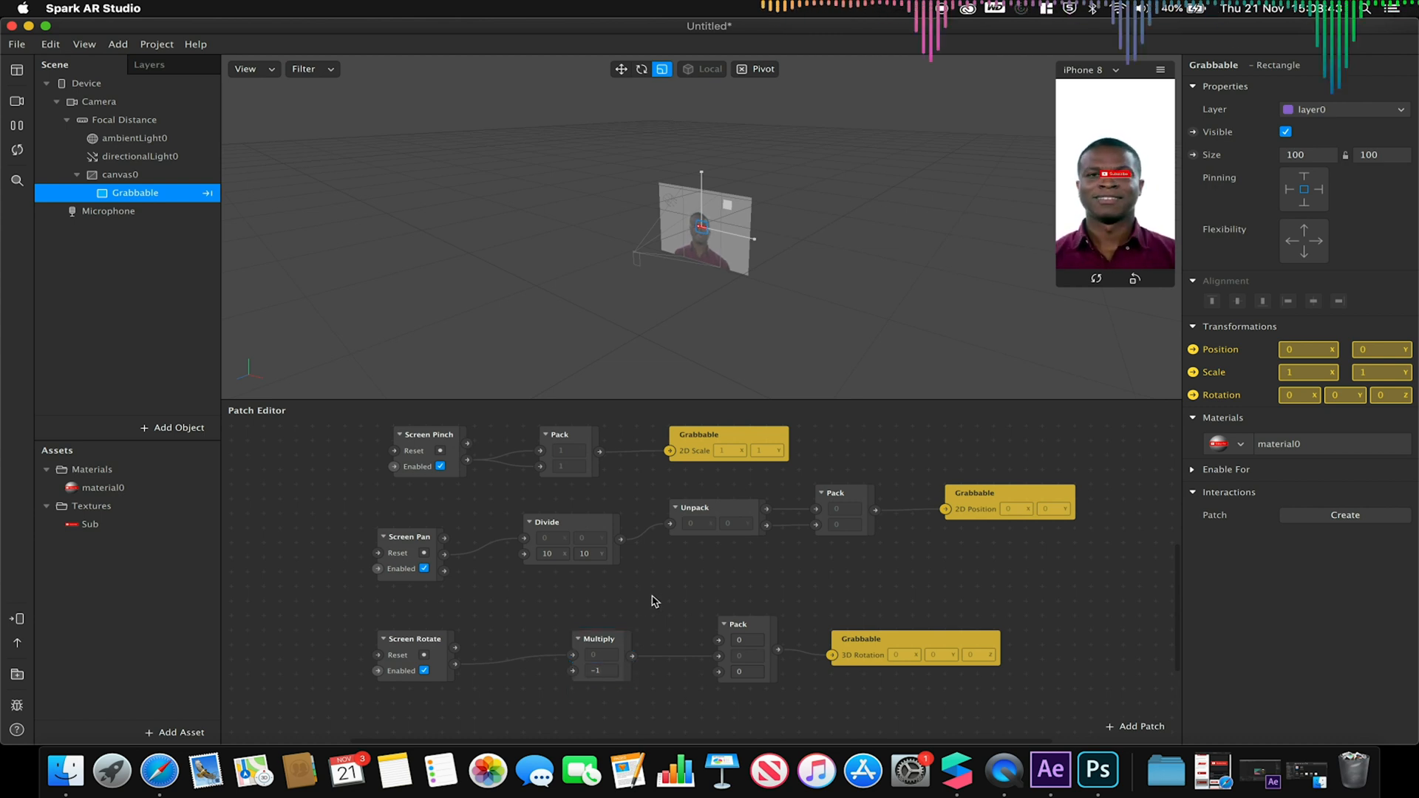
mouse_move(489, 667)
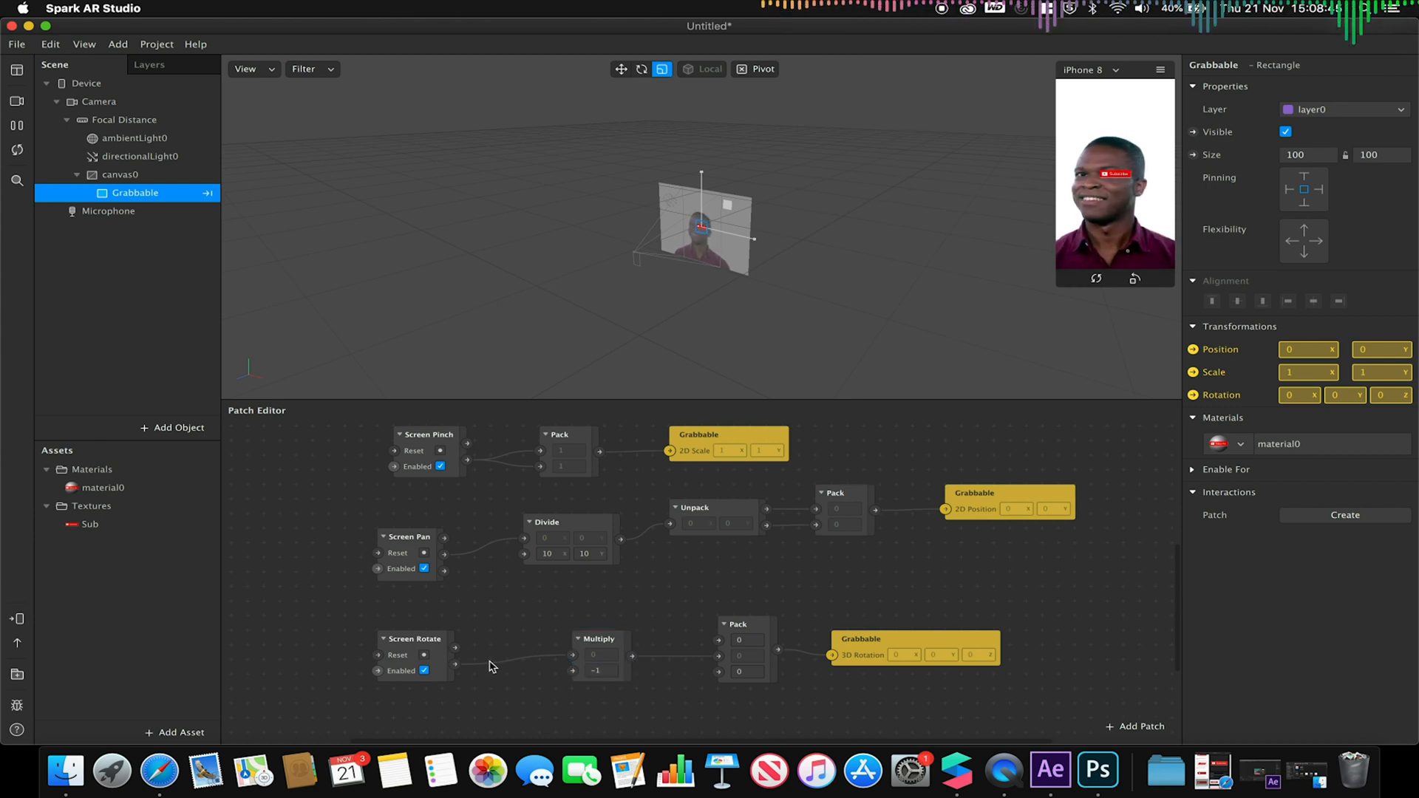
mouse_move(650, 681)
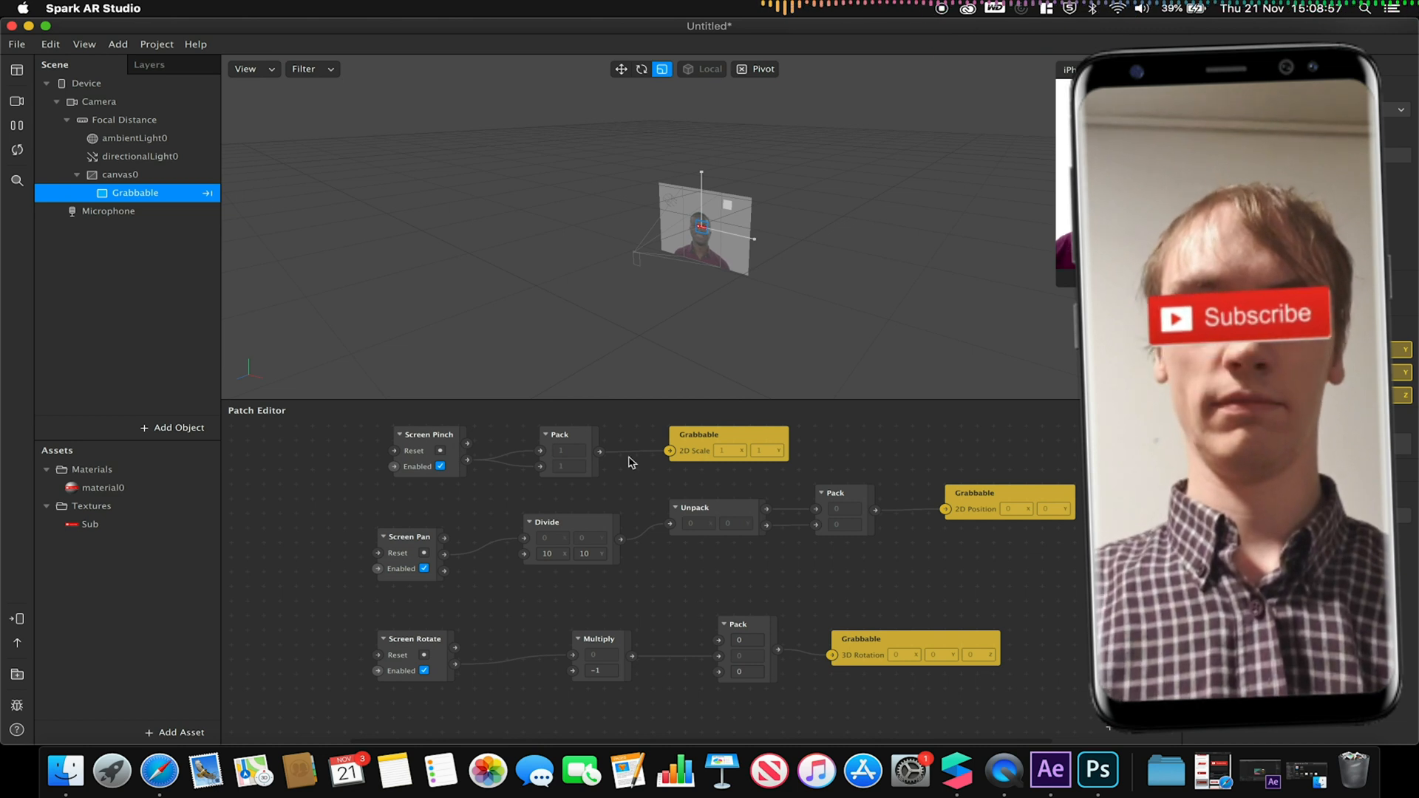
Step: Bring up the Add Object menu from the Scene panel, with Face Tracker highlighted
click(567, 443)
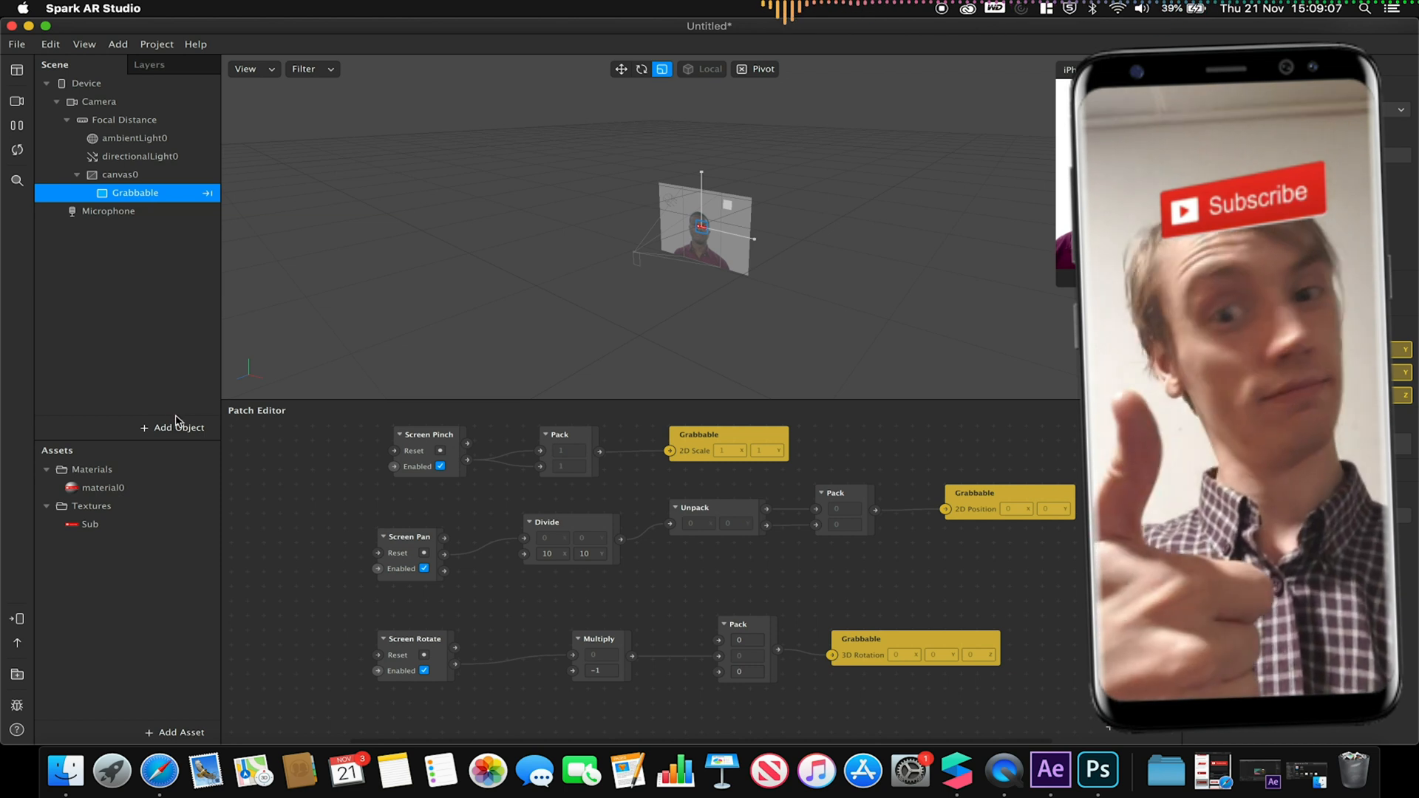
click(176, 427)
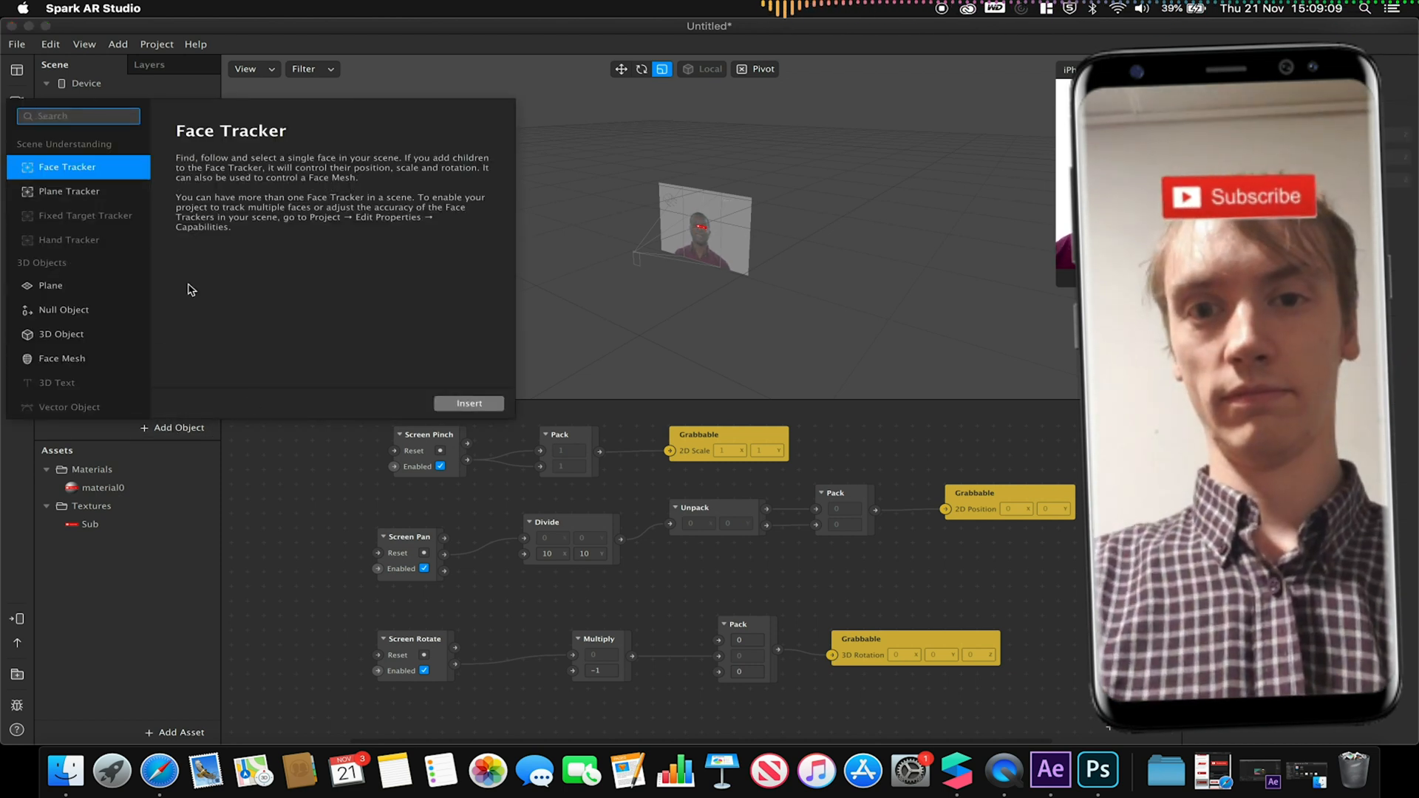